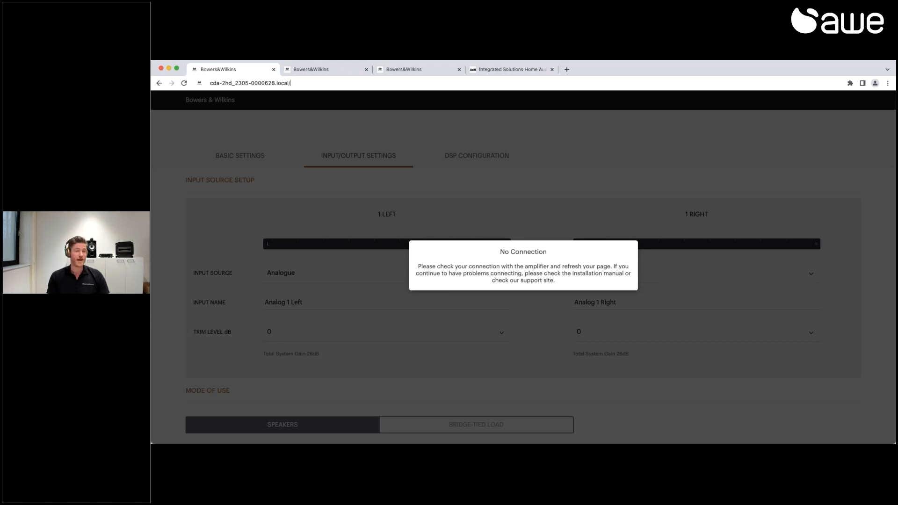
# Reload the amplifier page so the No Connection error clears and Basic Settings reappear
pyautogui.click(184, 84)
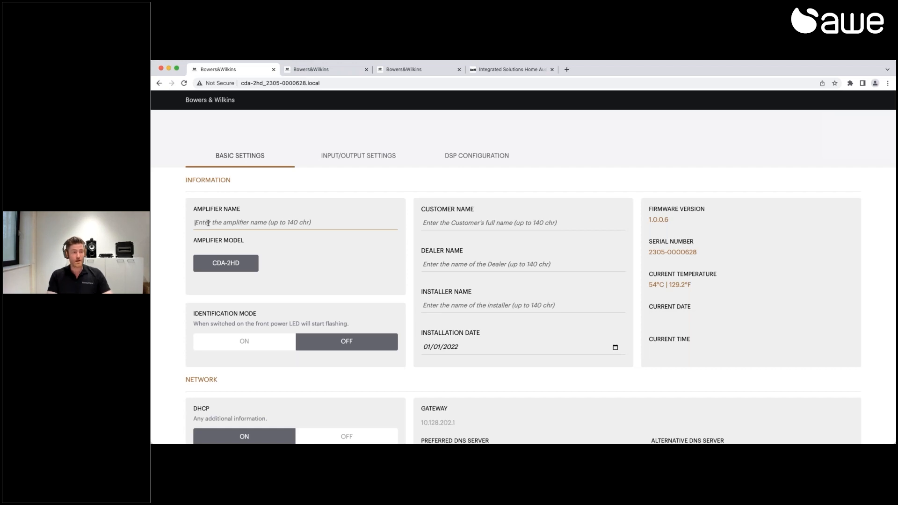
# Enter 'ISW-8 Lounge' as the Amplifier Name on Basic Settings
pyautogui.write('/9')
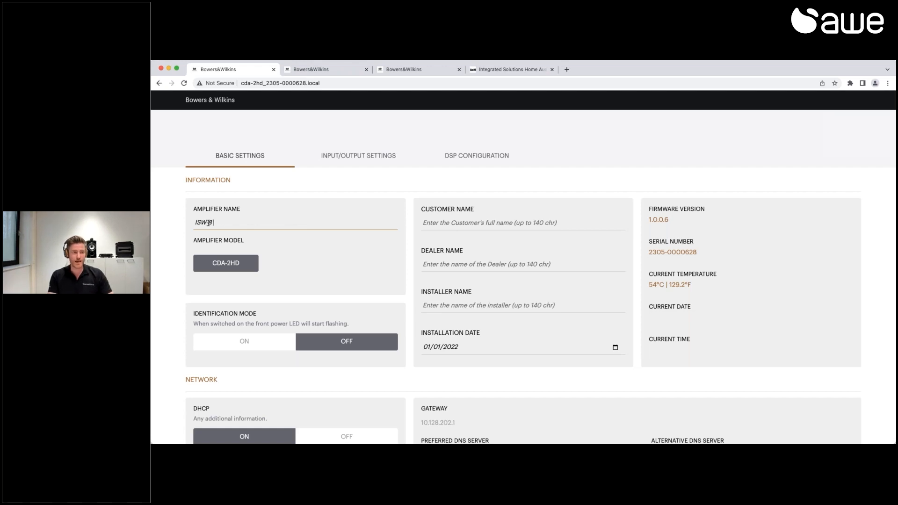
pyautogui.write('Lou')
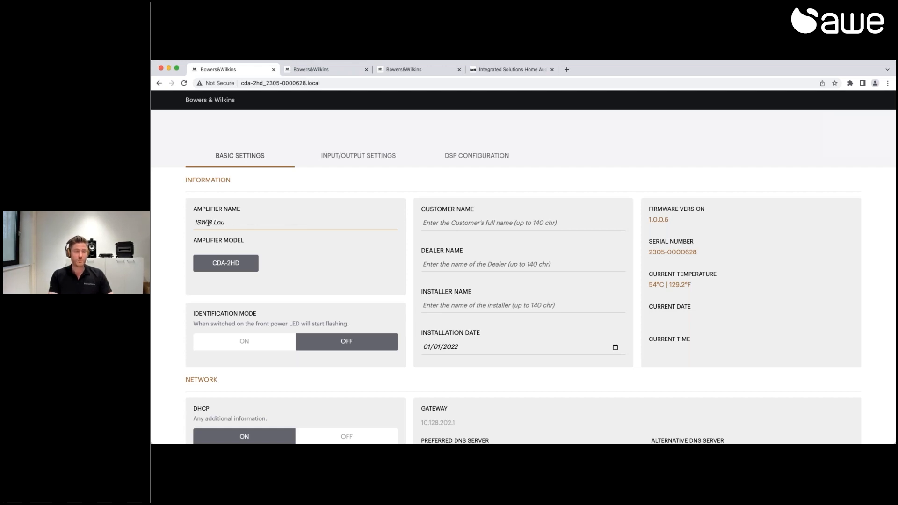
pyautogui.write('ISW-8 Lounge')
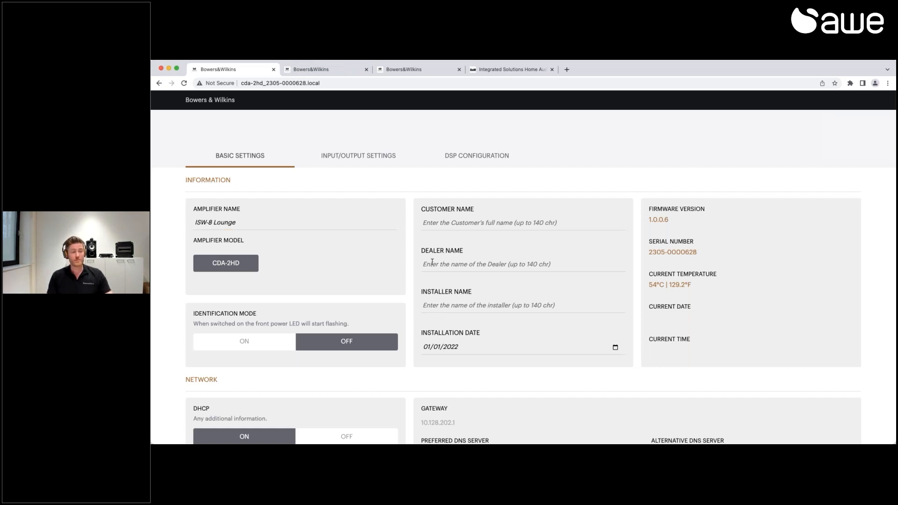
pyautogui.moveTo(628, 240)
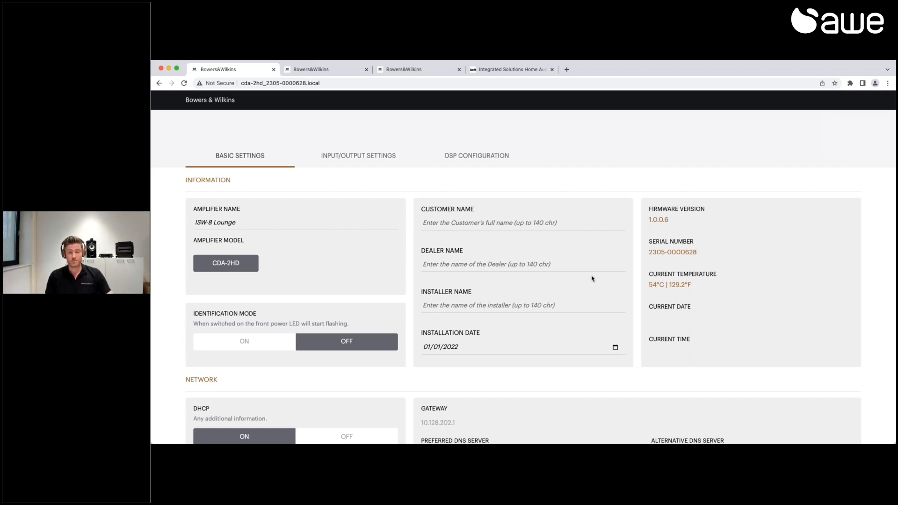
pyautogui.moveTo(618, 277)
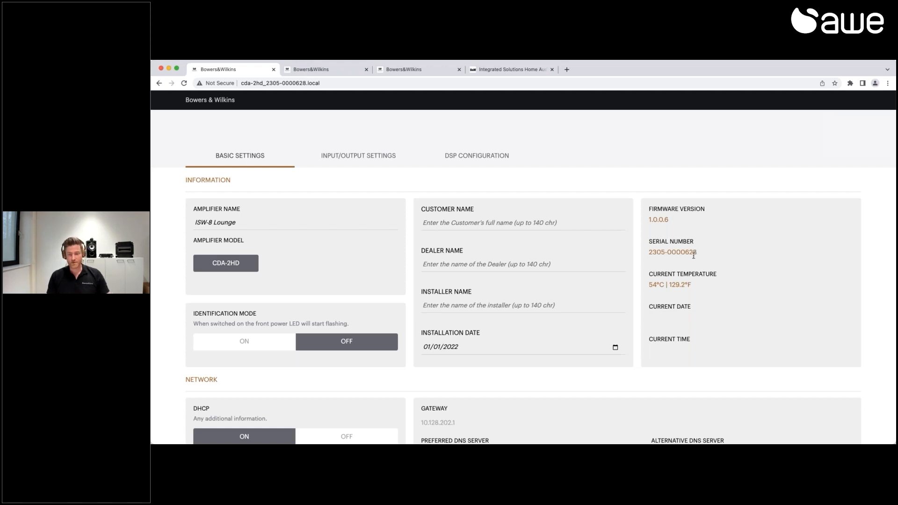
pyautogui.scroll(-3)
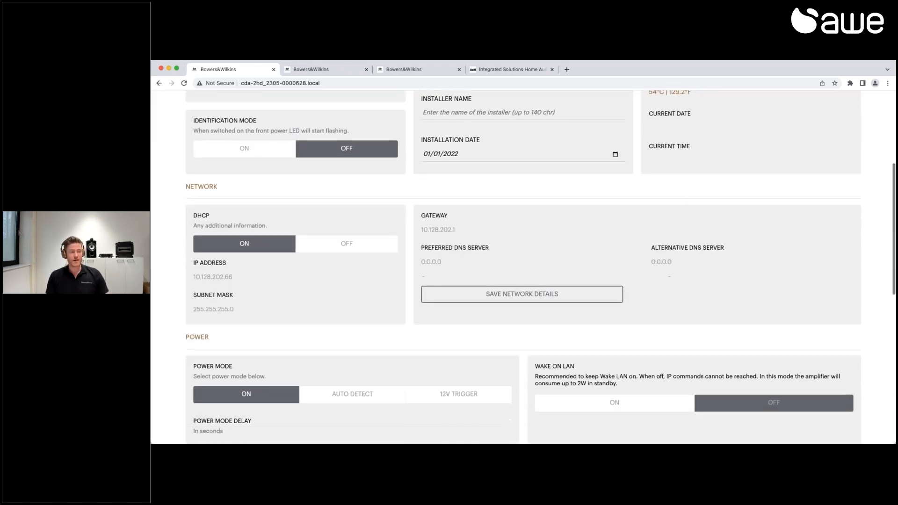
pyautogui.scroll(-3)
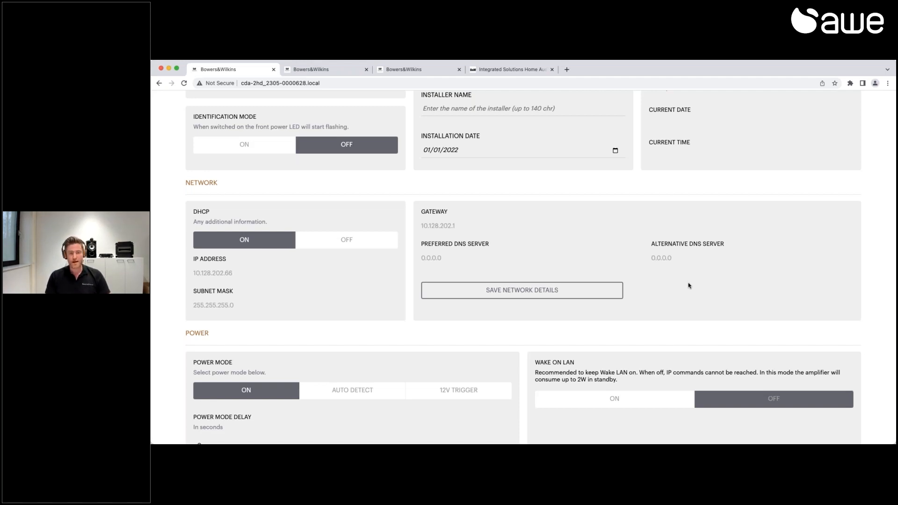
pyautogui.moveTo(663, 281)
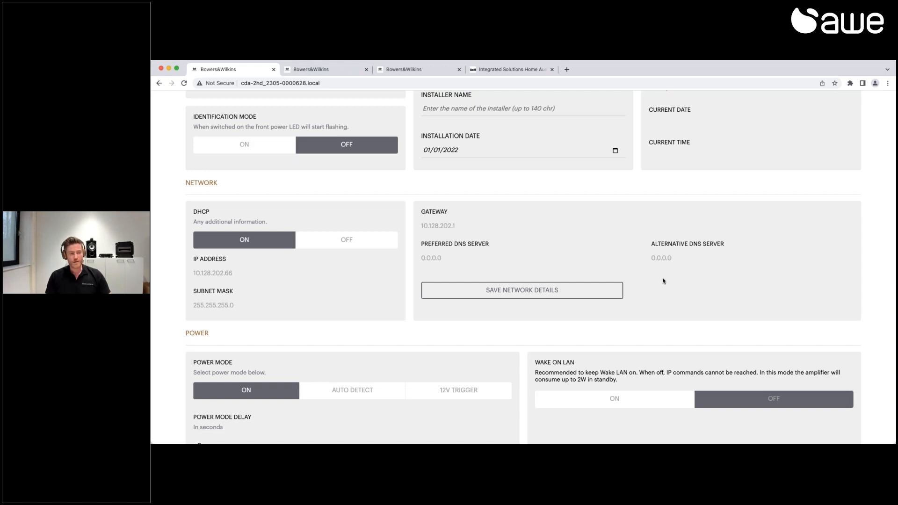
pyautogui.scroll(-3)
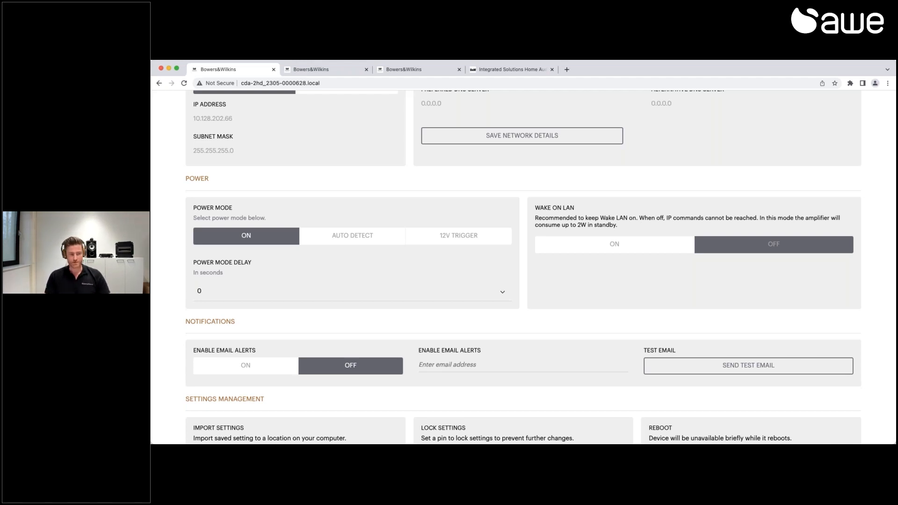
pyautogui.moveTo(205, 285)
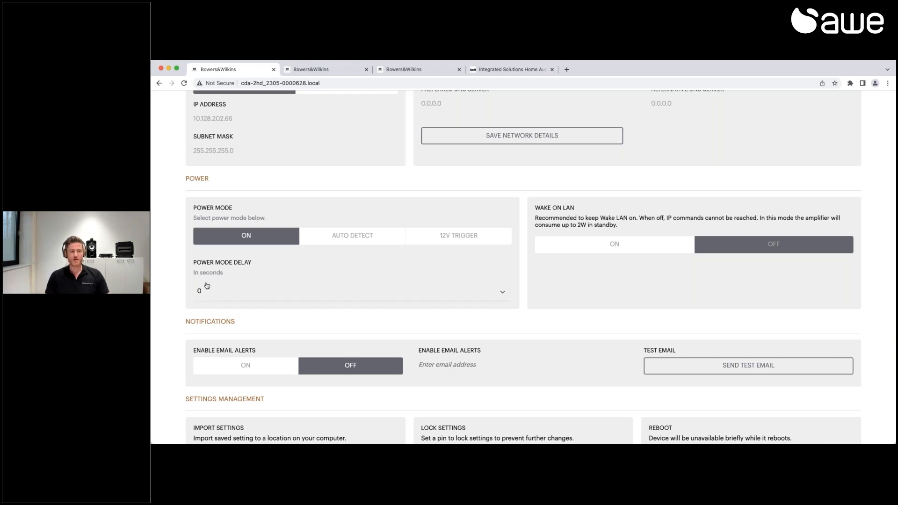
pyautogui.moveTo(269, 295)
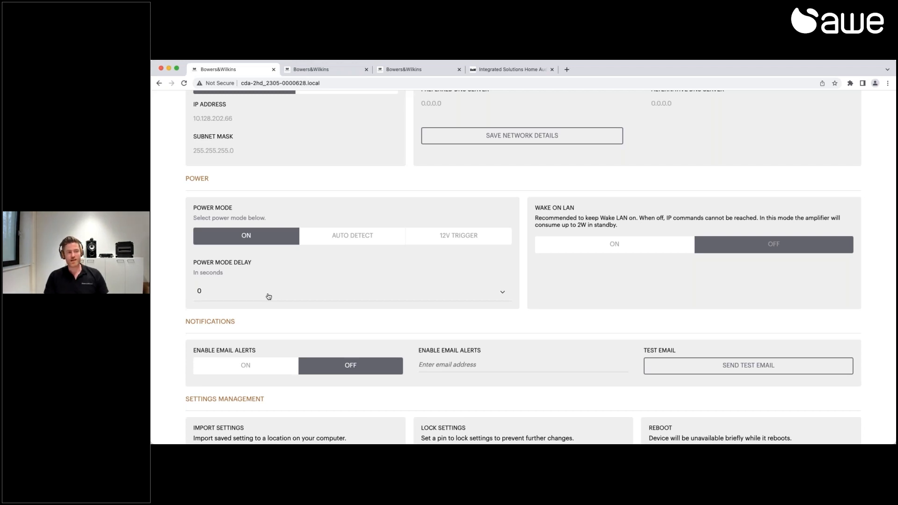
# Choose 2 seconds as the Power Mode Delay
pyautogui.click(351, 292)
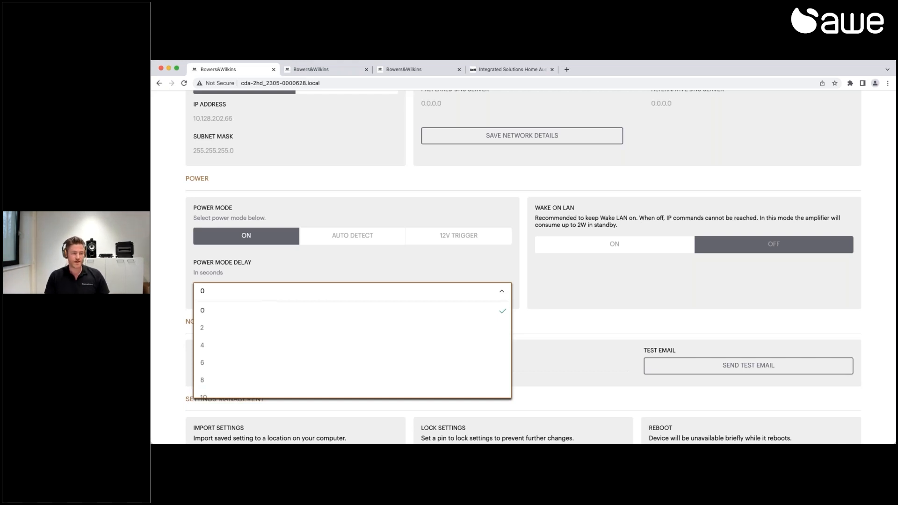
pyautogui.click(202, 328)
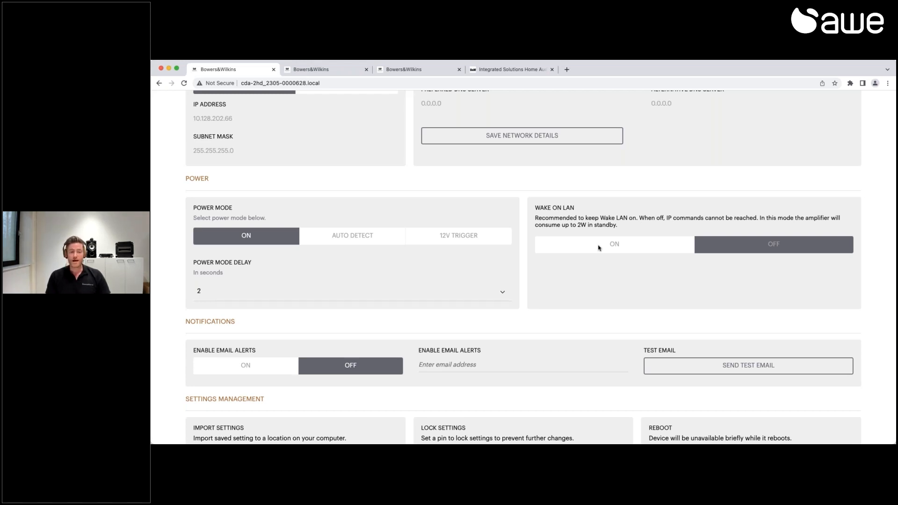
pyautogui.moveTo(584, 239)
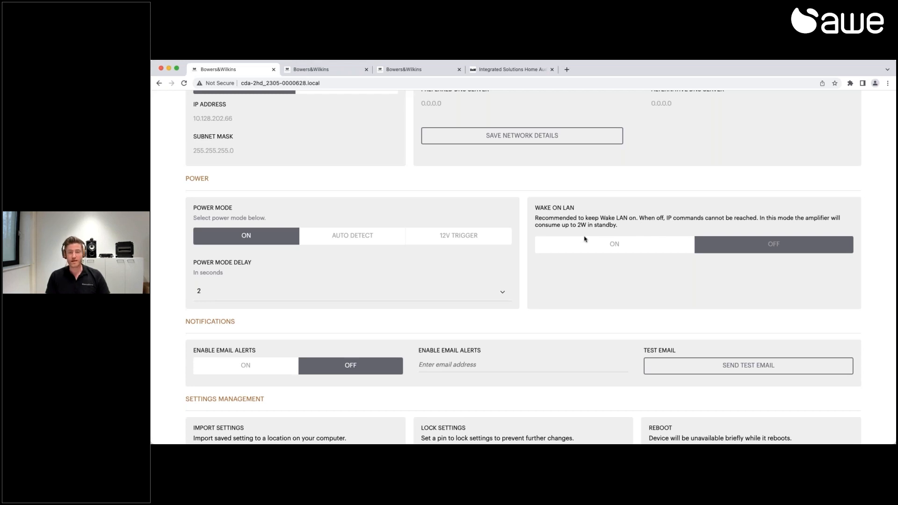
pyautogui.moveTo(521, 304)
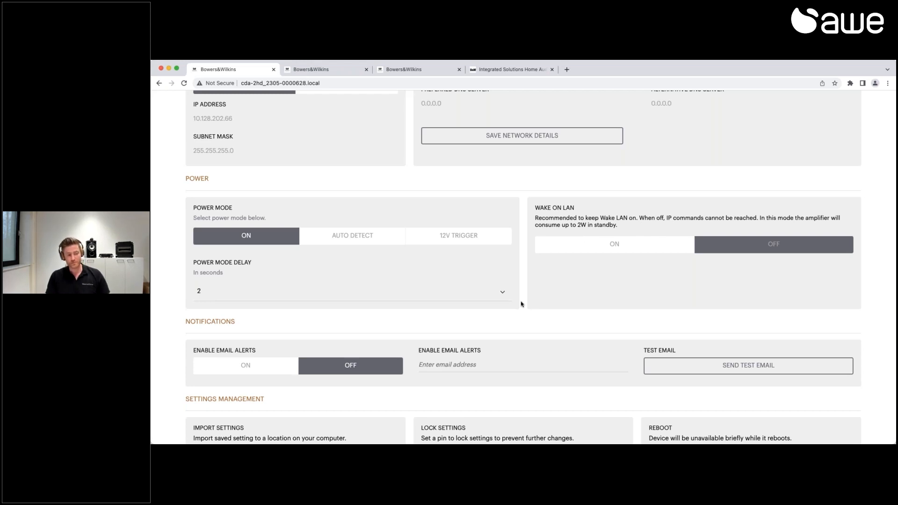
# Enable email alerts accepting the terms, set the volume threshold to 80%, then switch alerts off
pyautogui.scroll(-3)
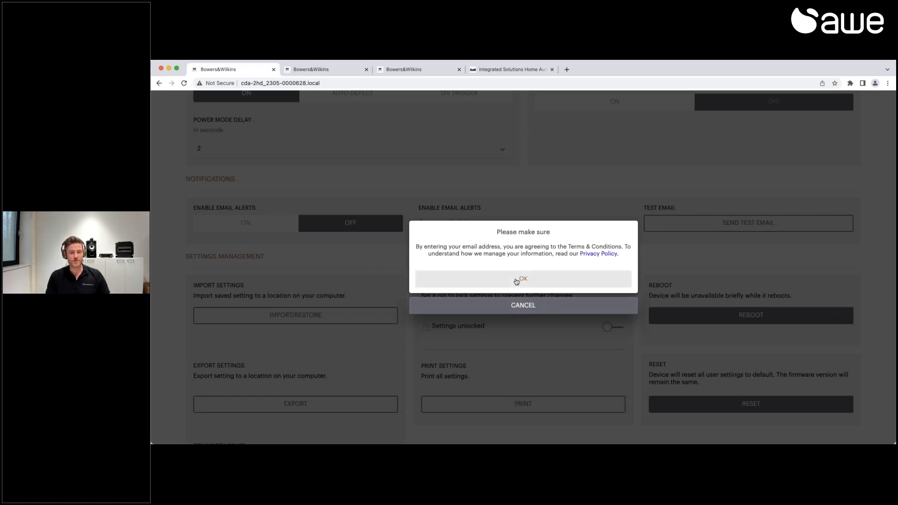
pyautogui.click(523, 279)
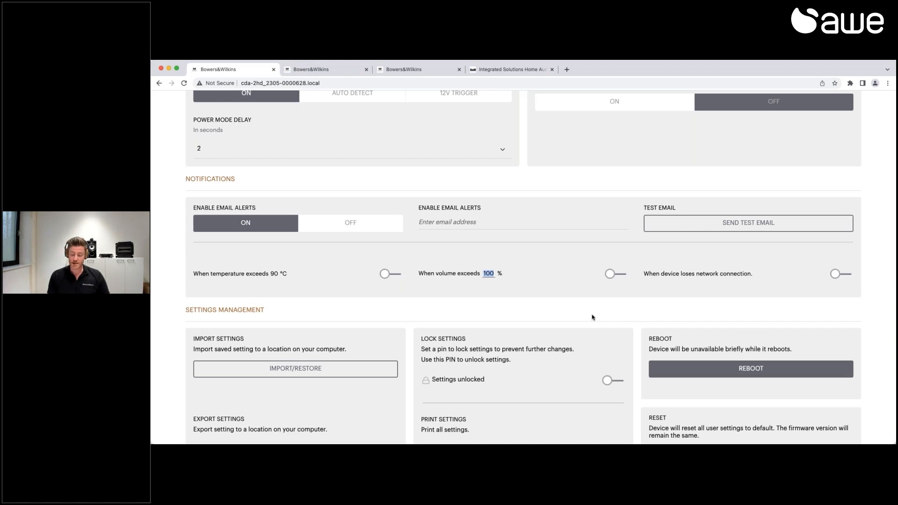
pyautogui.write('80')
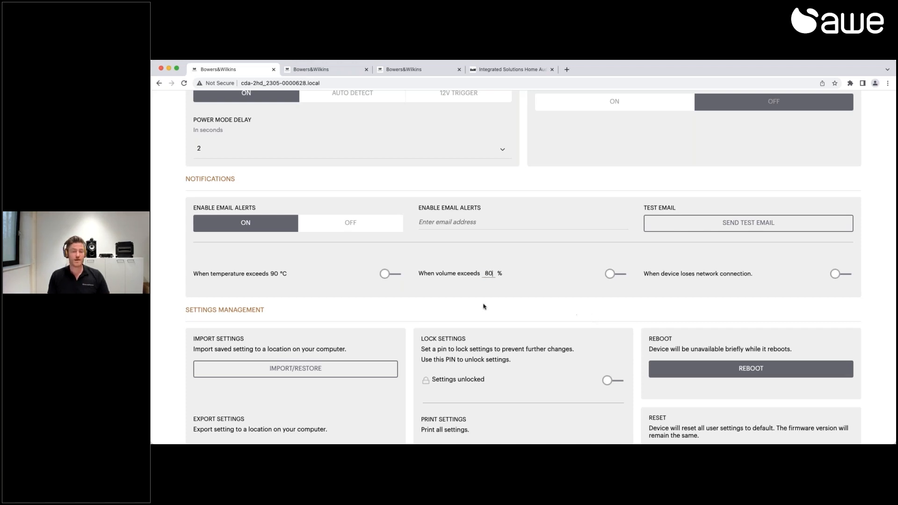
pyautogui.moveTo(680, 281)
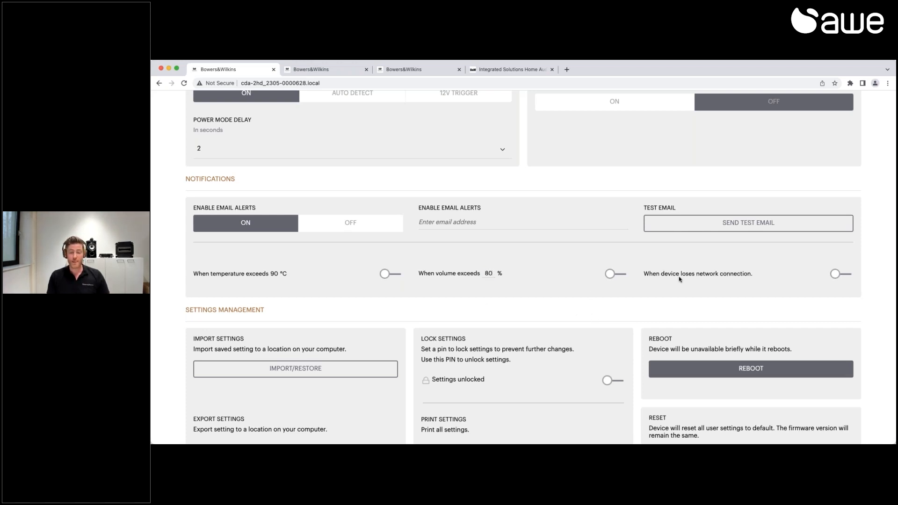
pyautogui.moveTo(762, 277)
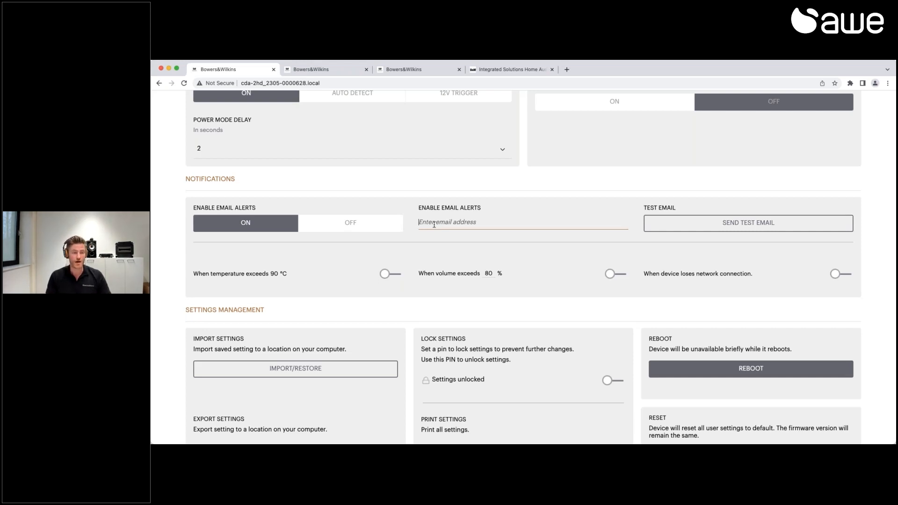
pyautogui.moveTo(726, 230)
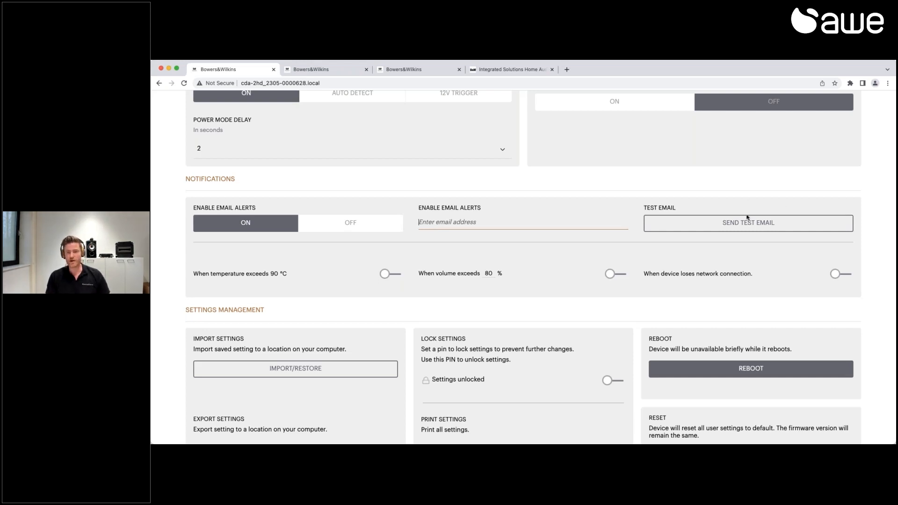
pyautogui.click(350, 223)
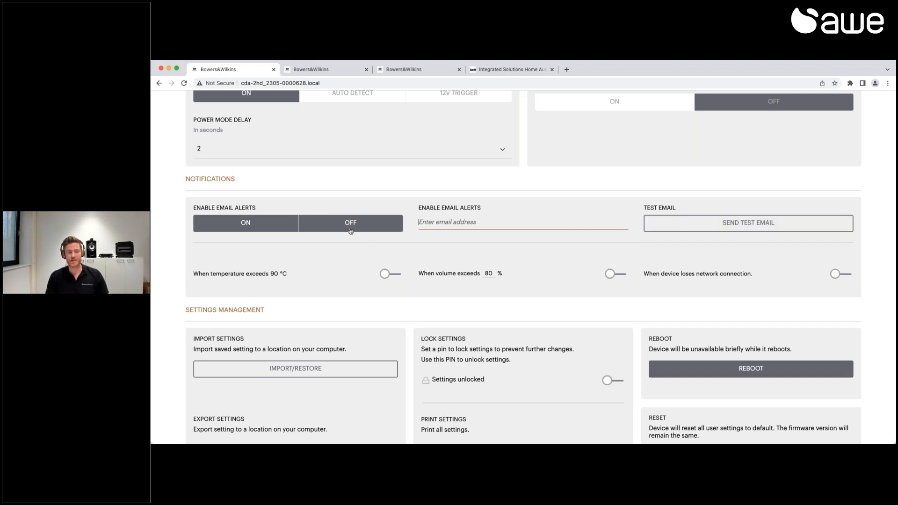
pyautogui.scroll(-3)
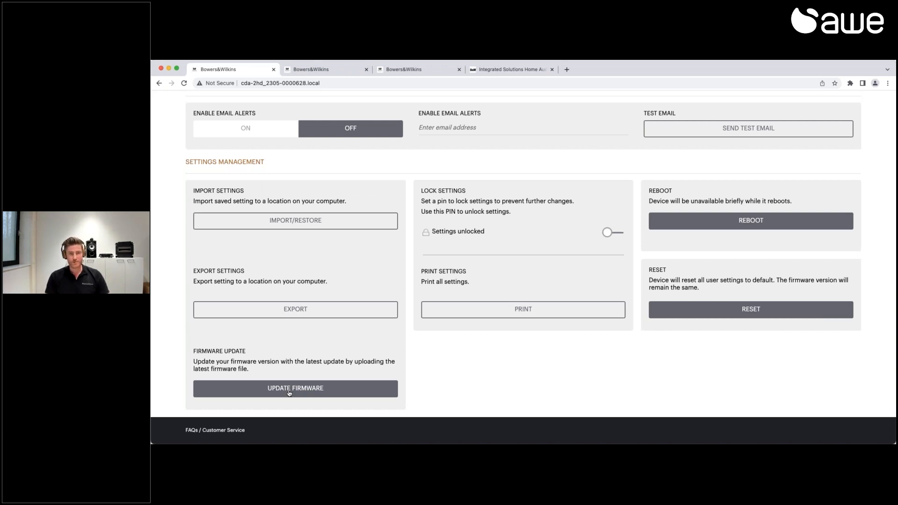
pyautogui.moveTo(501, 74)
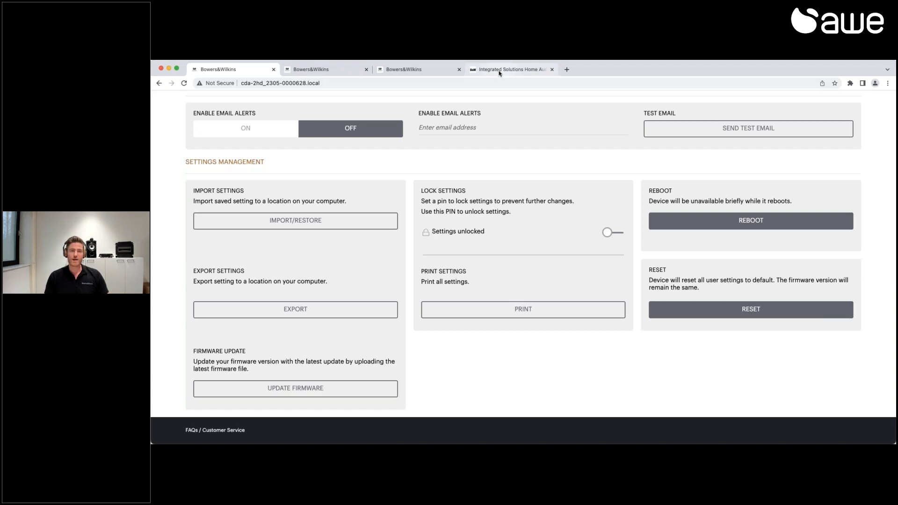
# Show the Home Audio amplifier downloads with CDA-2HD manuals, firmware and control drivers
pyautogui.click(507, 69)
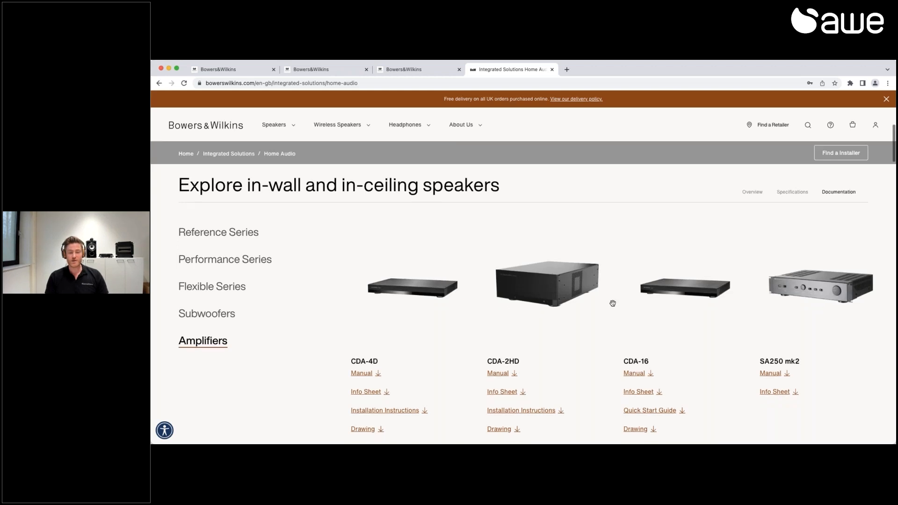
pyautogui.scroll(-3)
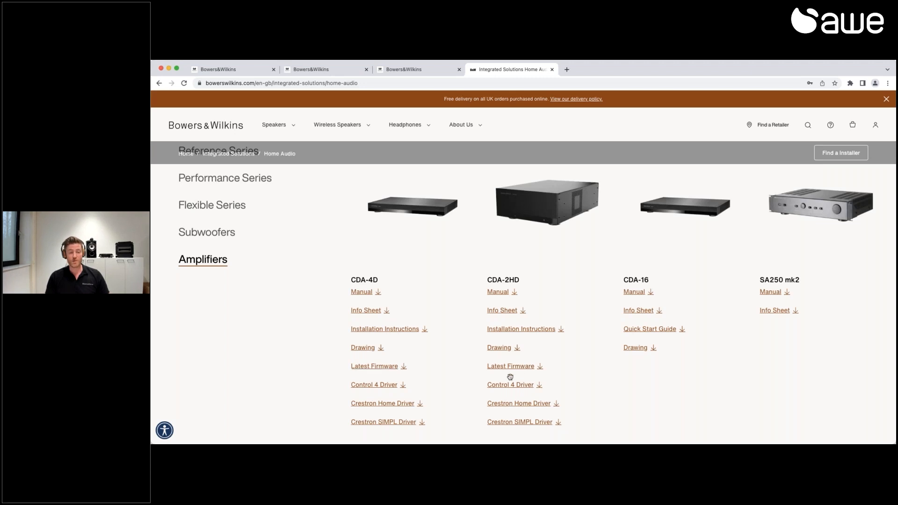
pyautogui.moveTo(500, 391)
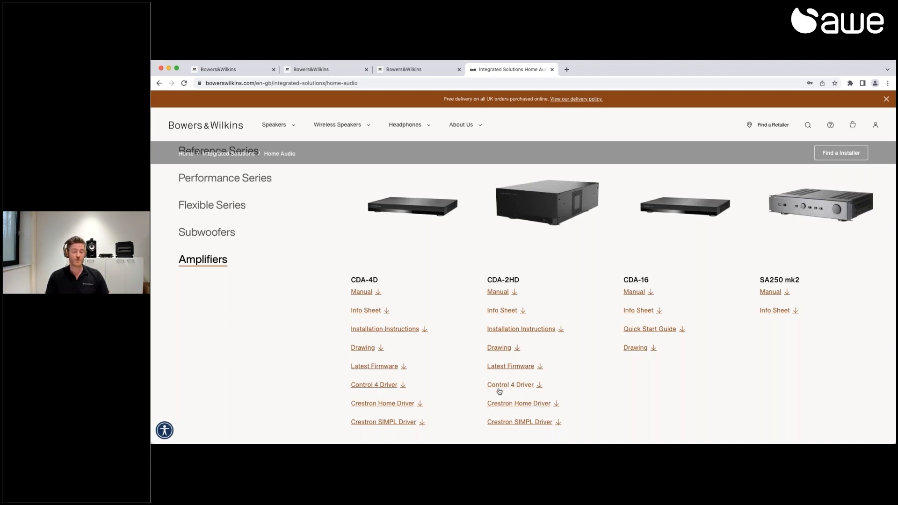
pyautogui.moveTo(514, 409)
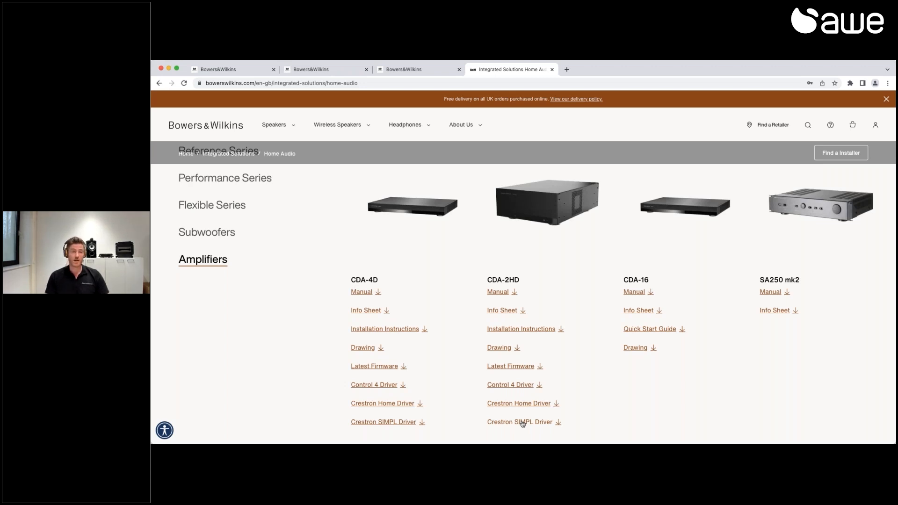
# Return to the CDA-2HD Basic Settings showing ISW-8 Lounge and firmware 1.0.0.6
pyautogui.click(219, 70)
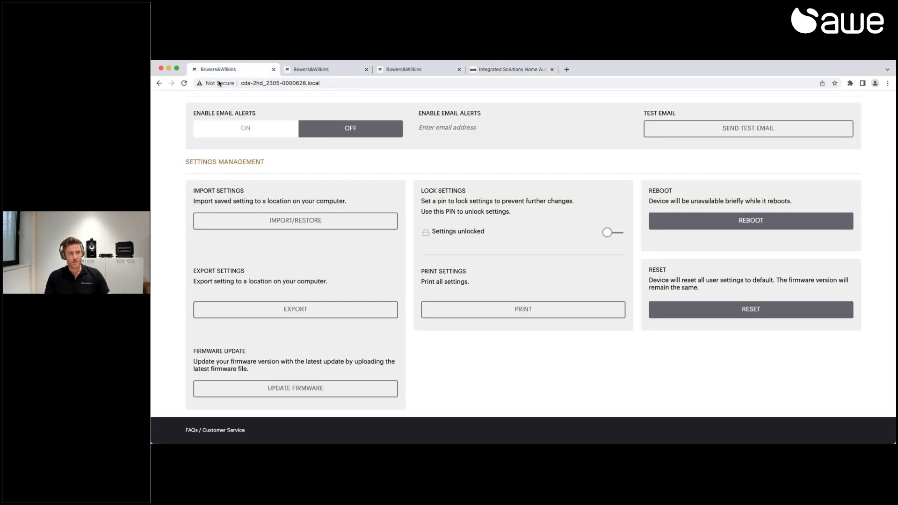
pyautogui.moveTo(543, 178)
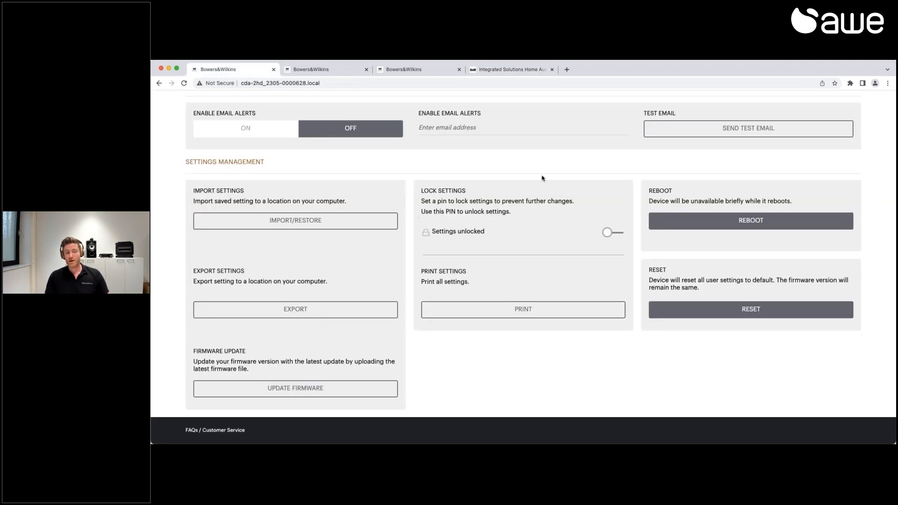
pyautogui.moveTo(590, 259)
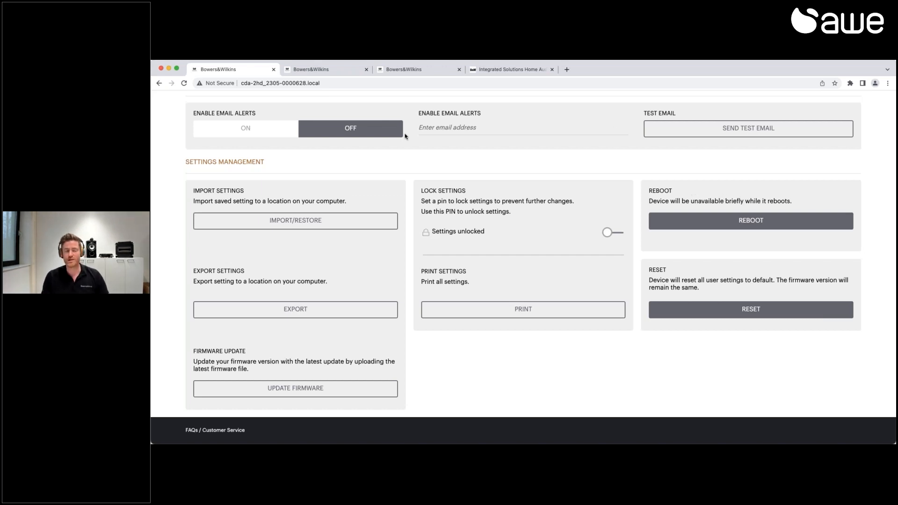
pyautogui.scroll(3)
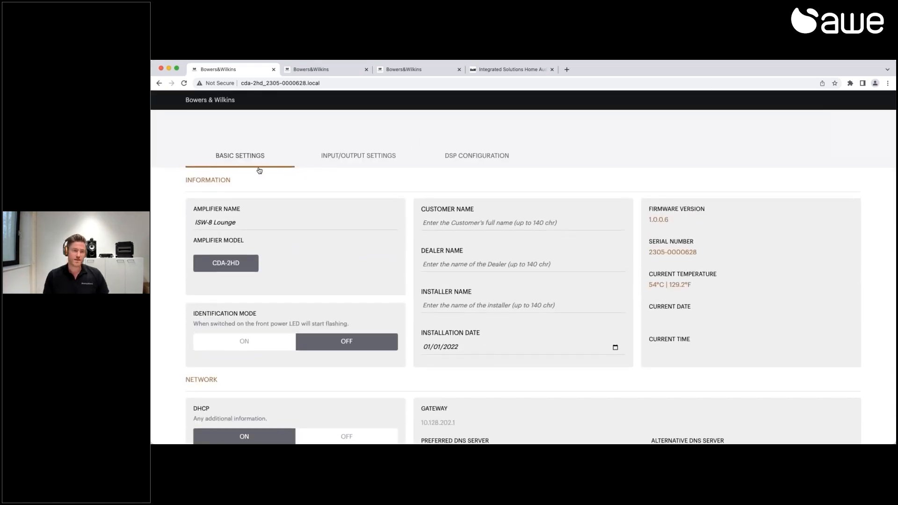
# Show the Input/Output Settings with the 1 Left input source list
pyautogui.click(359, 155)
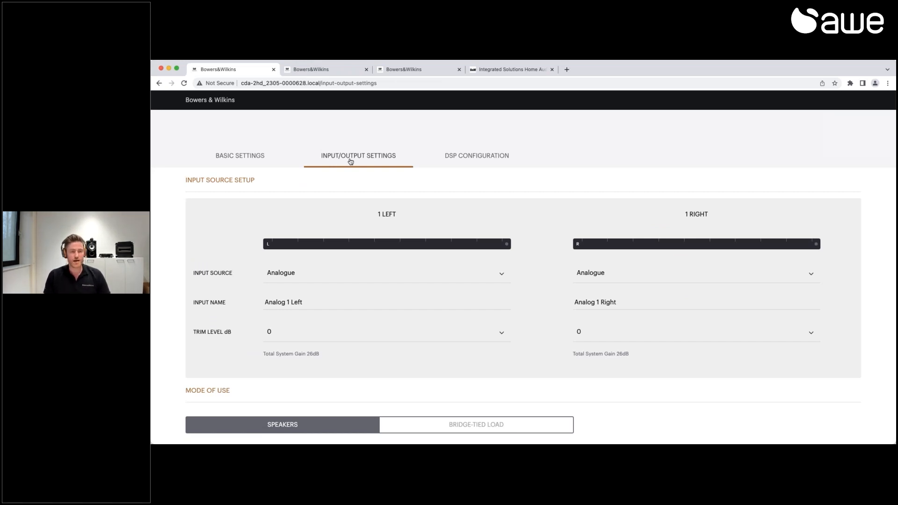
pyautogui.moveTo(726, 169)
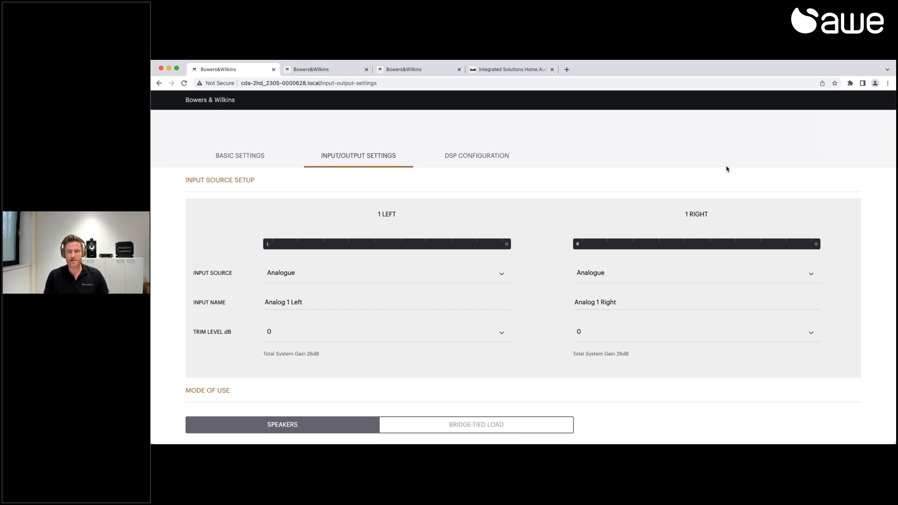
pyautogui.scroll(-3)
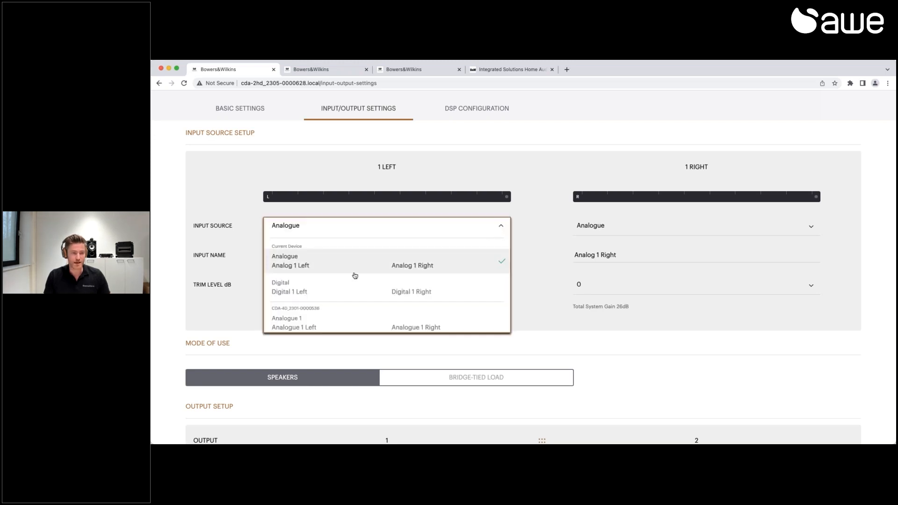
pyautogui.moveTo(284, 265)
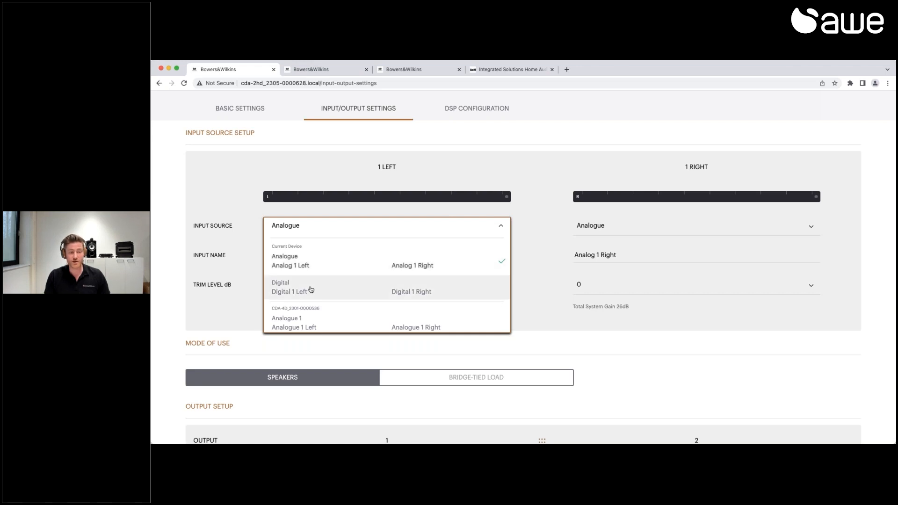
pyautogui.scroll(-3)
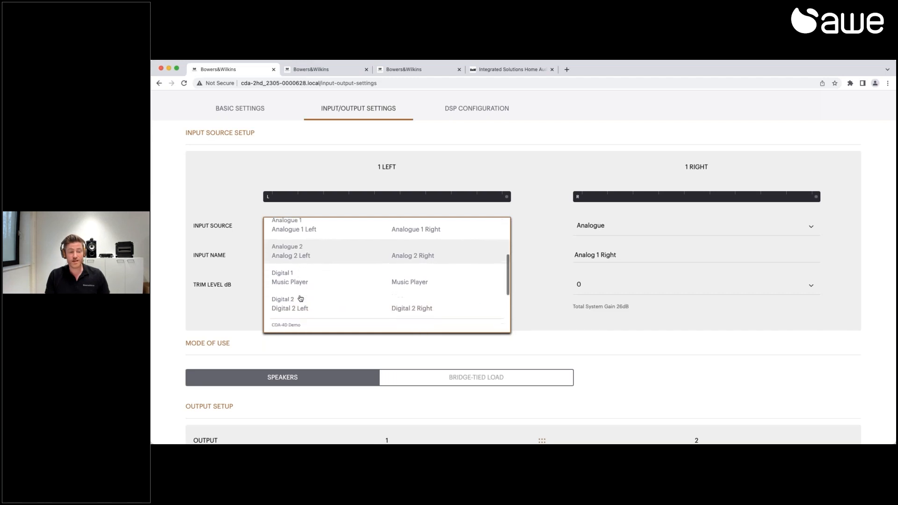
pyautogui.scroll(-3)
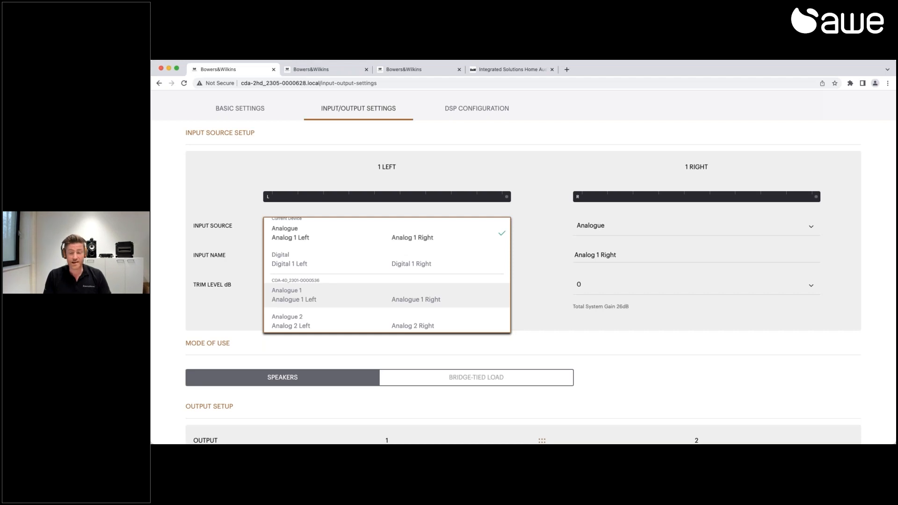
pyautogui.moveTo(317, 235)
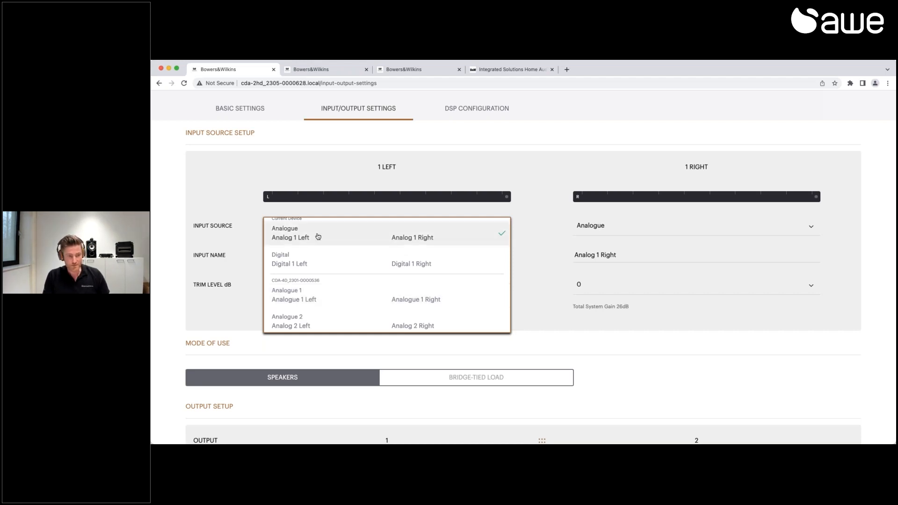
pyautogui.click(290, 238)
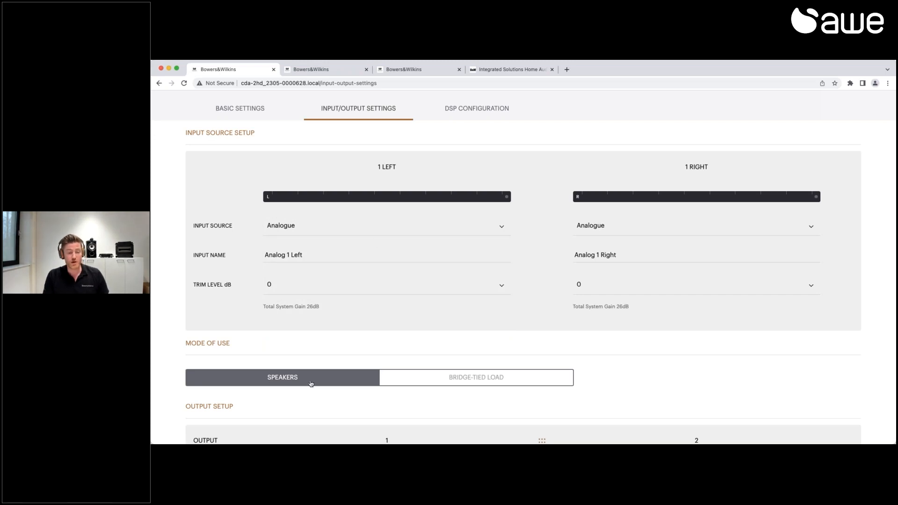
# Select Bridge-Tied Load as the mode of use, merging outputs into one bridged mono output
pyautogui.scroll(-3)
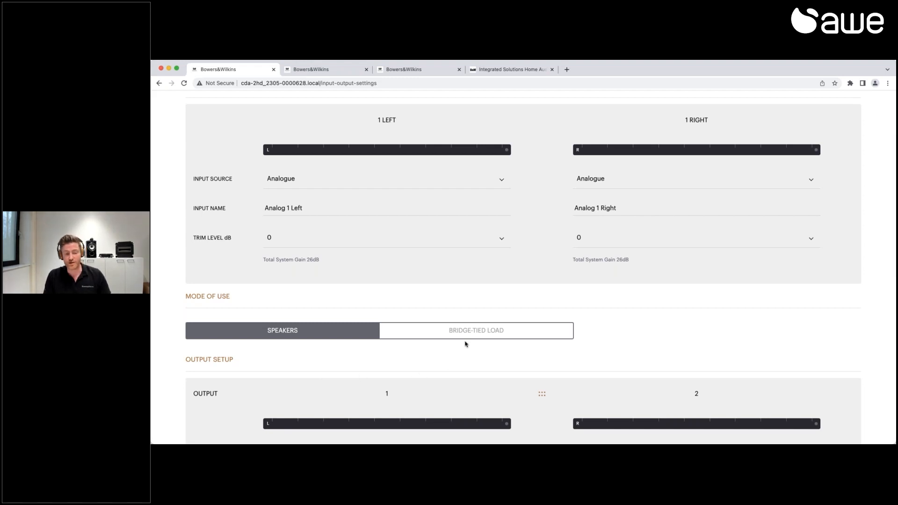
pyautogui.click(476, 331)
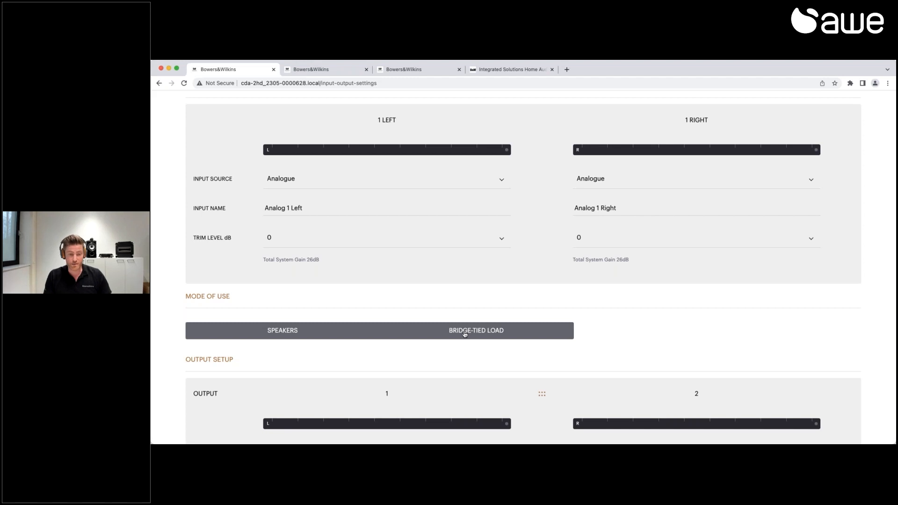
pyautogui.click(476, 331)
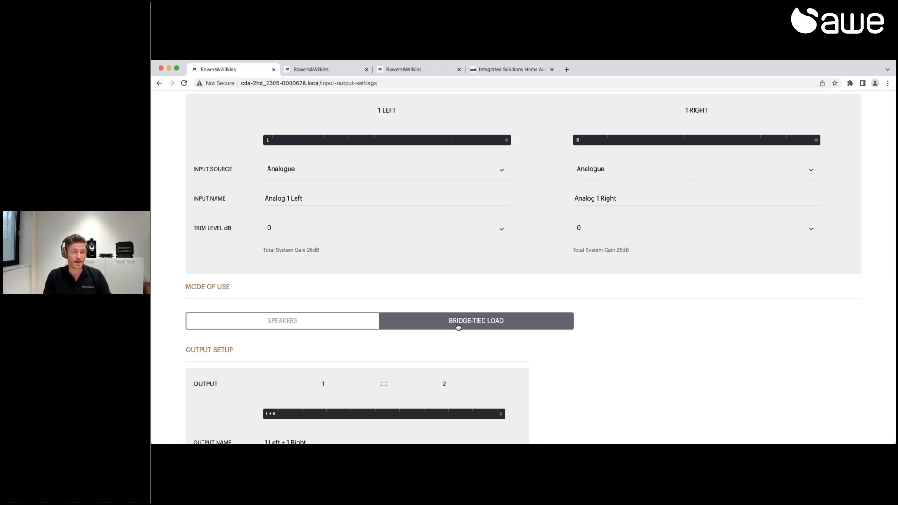
pyautogui.moveTo(221, 162)
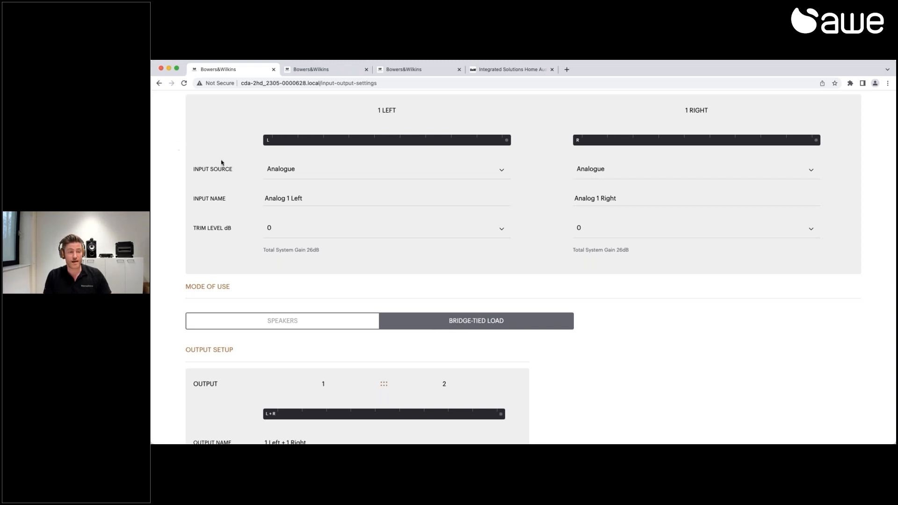
pyautogui.scroll(-3)
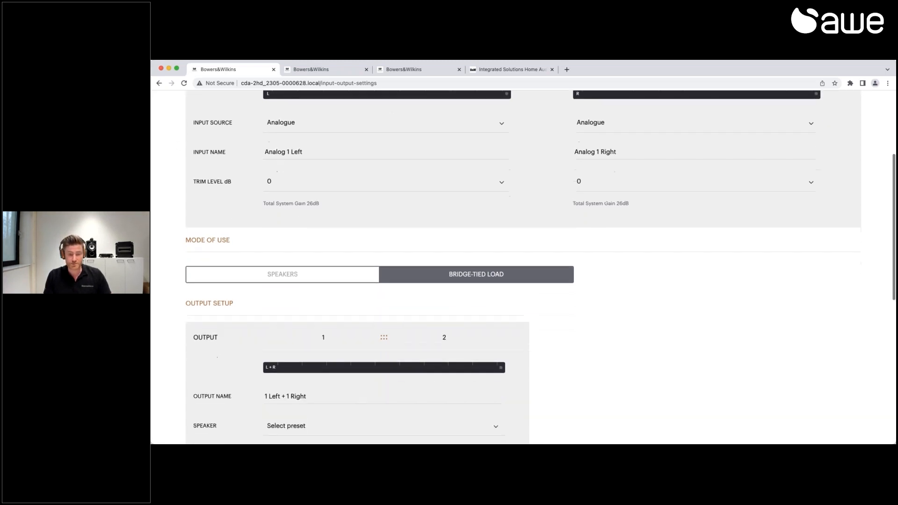
pyautogui.scroll(-3)
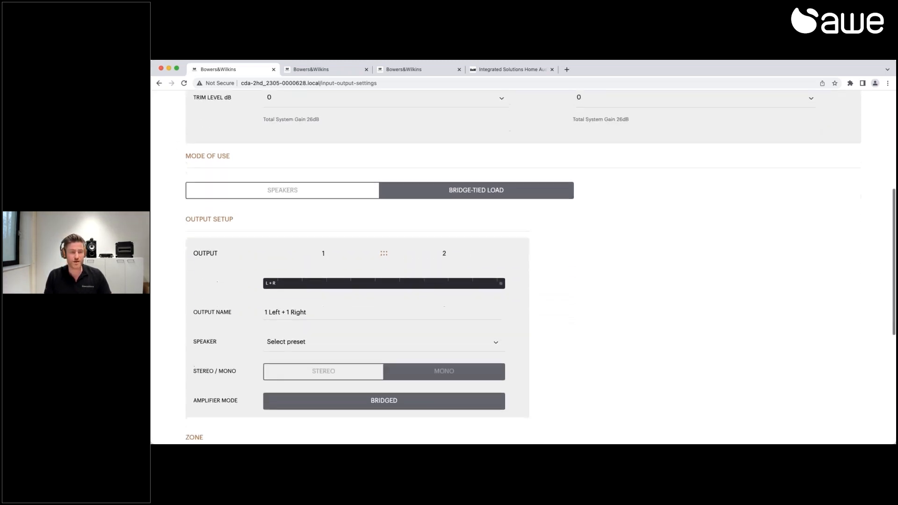
pyautogui.scroll(-3)
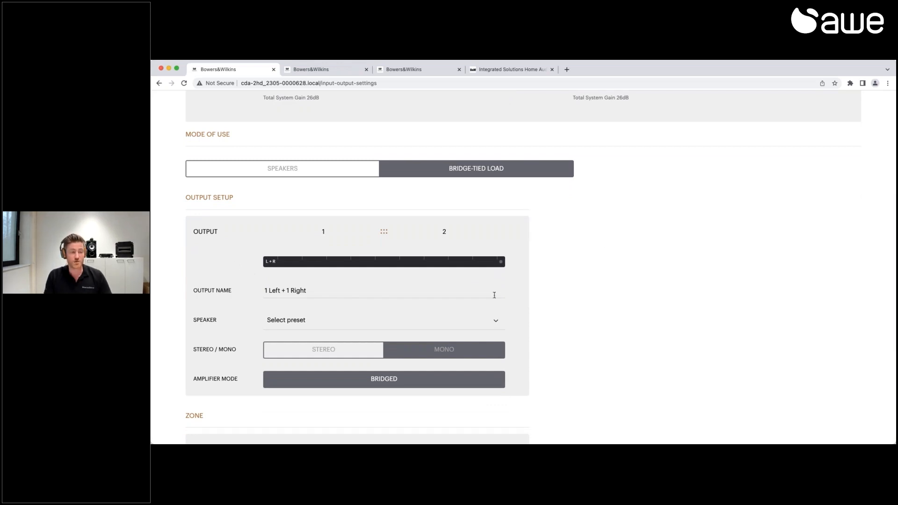
# Name the bridged output 'ISW-8' and assign it the ISW8 speaker preset
pyautogui.click(310, 290)
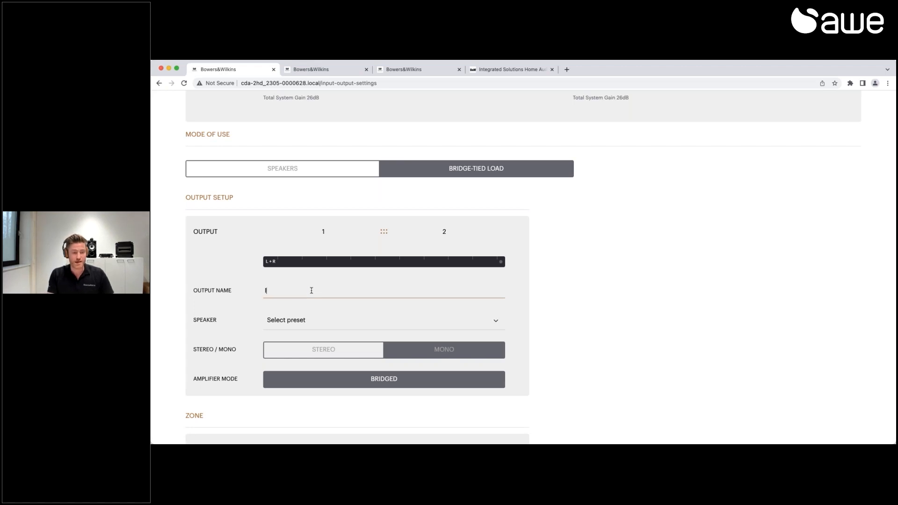
pyautogui.write('ISW-8')
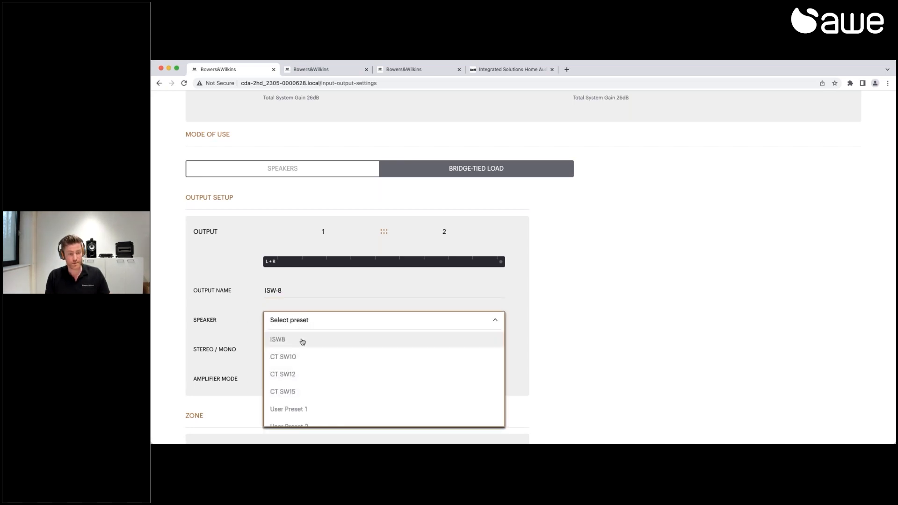
pyautogui.scroll(-3)
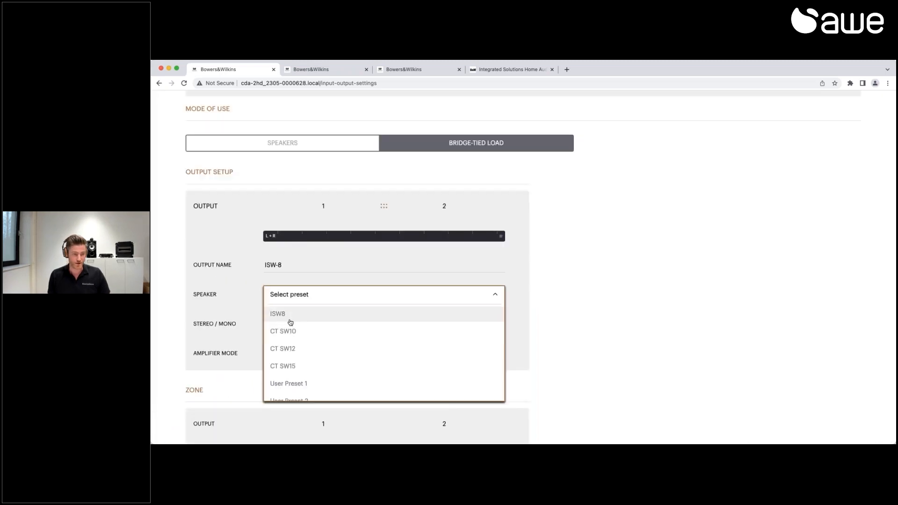
pyautogui.moveTo(283, 318)
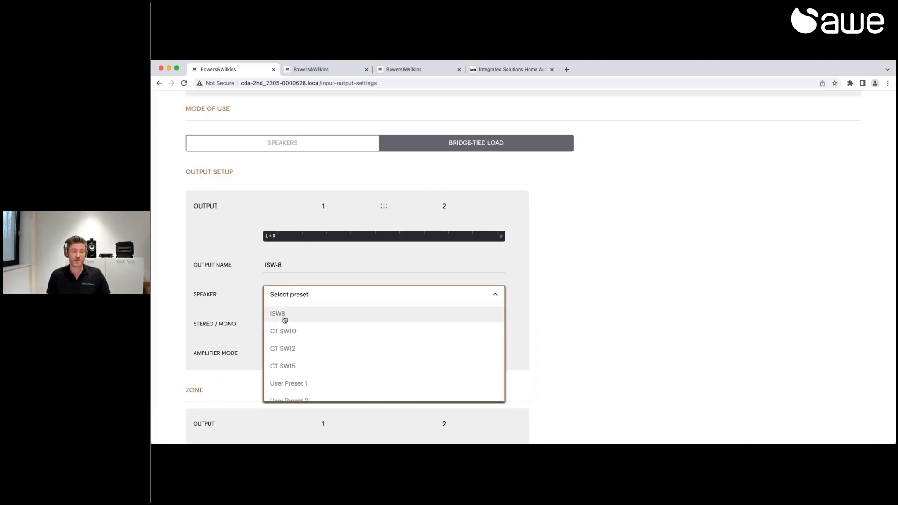
pyautogui.moveTo(285, 312)
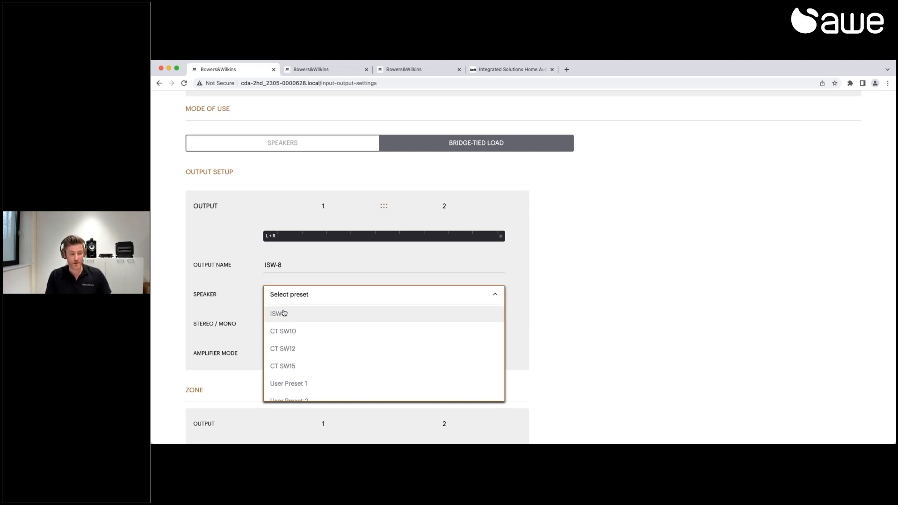
pyautogui.moveTo(297, 369)
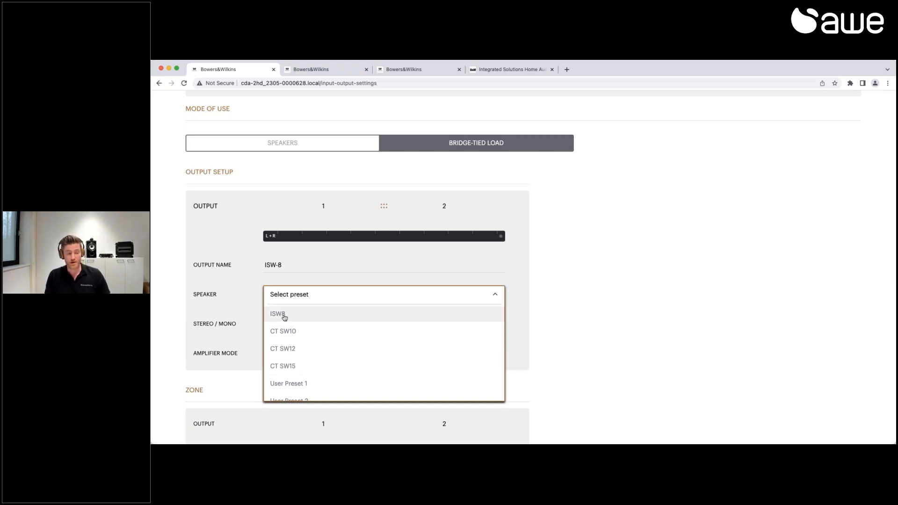
pyautogui.click(276, 314)
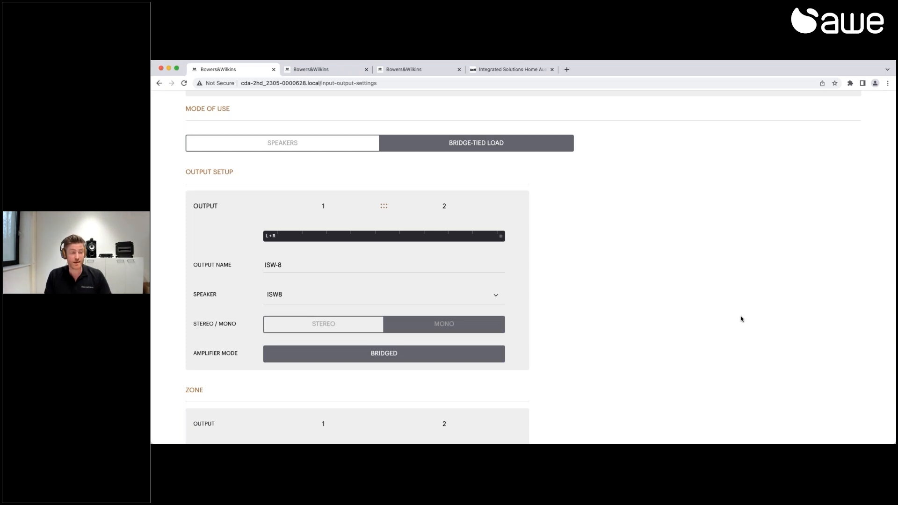
pyautogui.moveTo(730, 310)
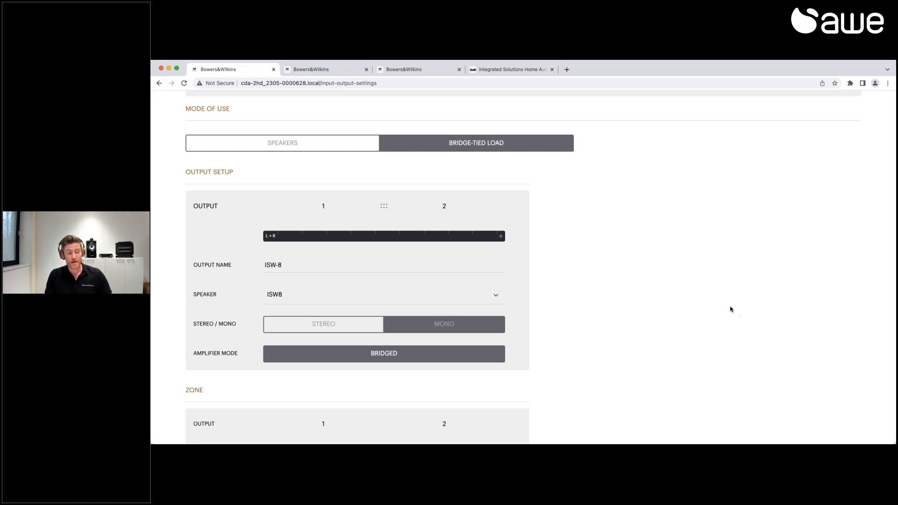
pyautogui.scroll(3)
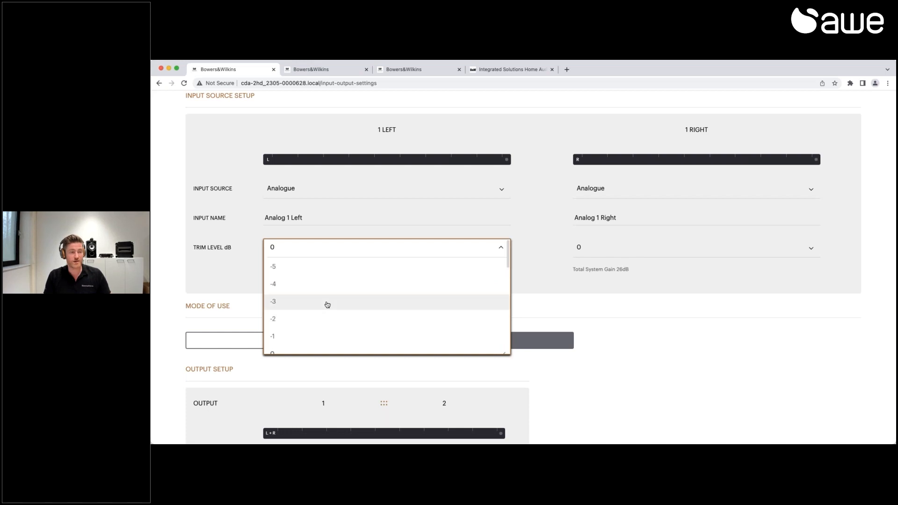
pyautogui.moveTo(328, 274)
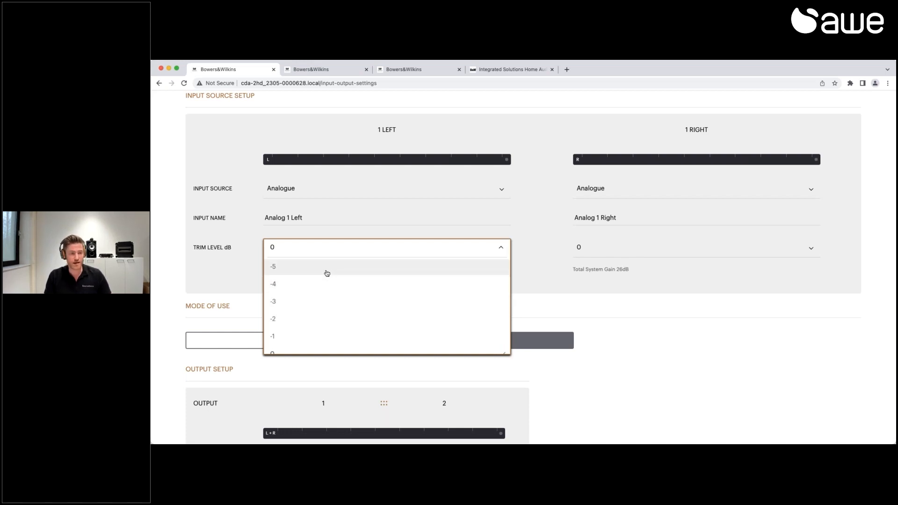
pyautogui.scroll(-3)
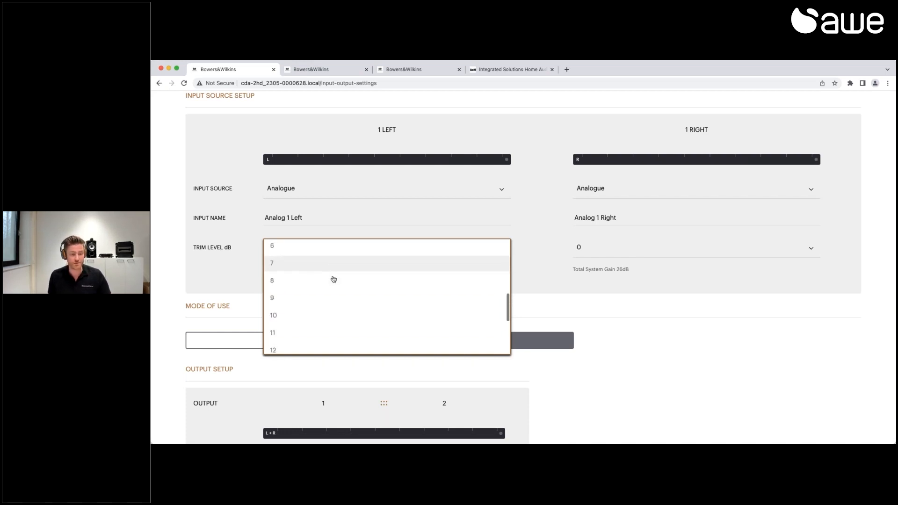
pyautogui.scroll(-3)
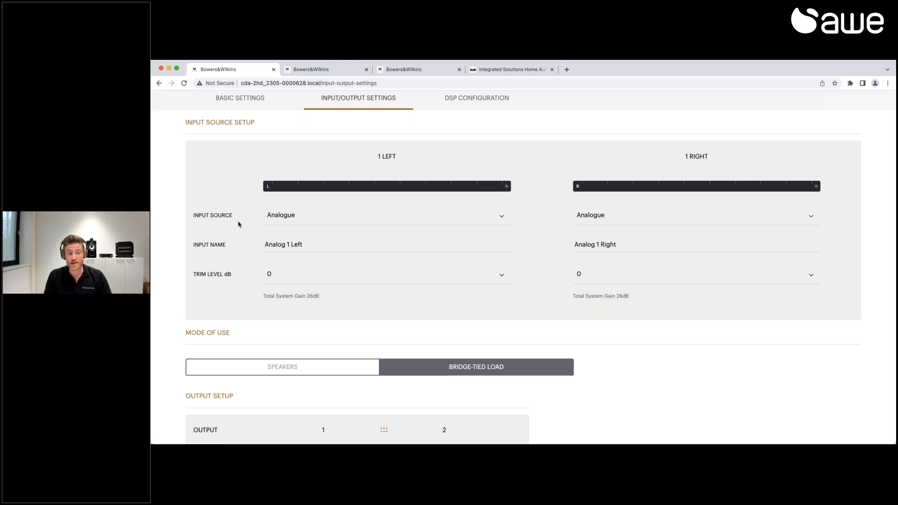
pyautogui.moveTo(243, 228)
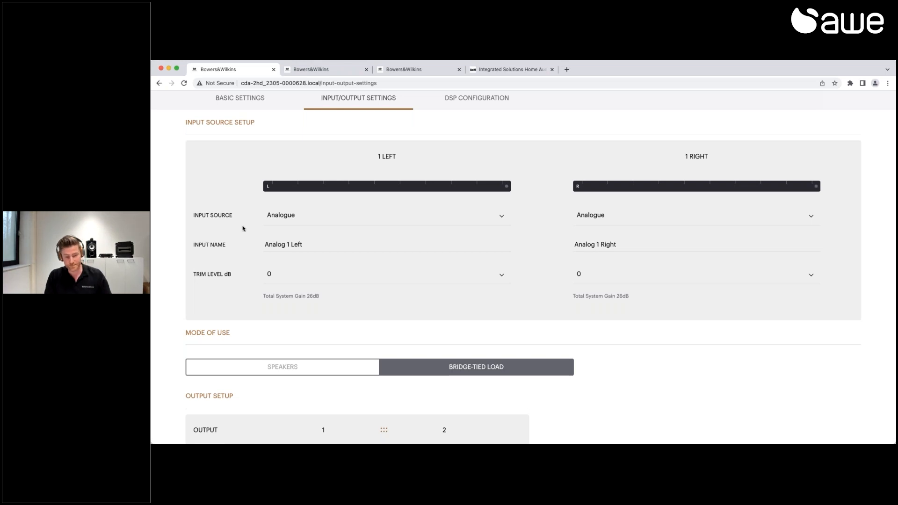
pyautogui.scroll(-3)
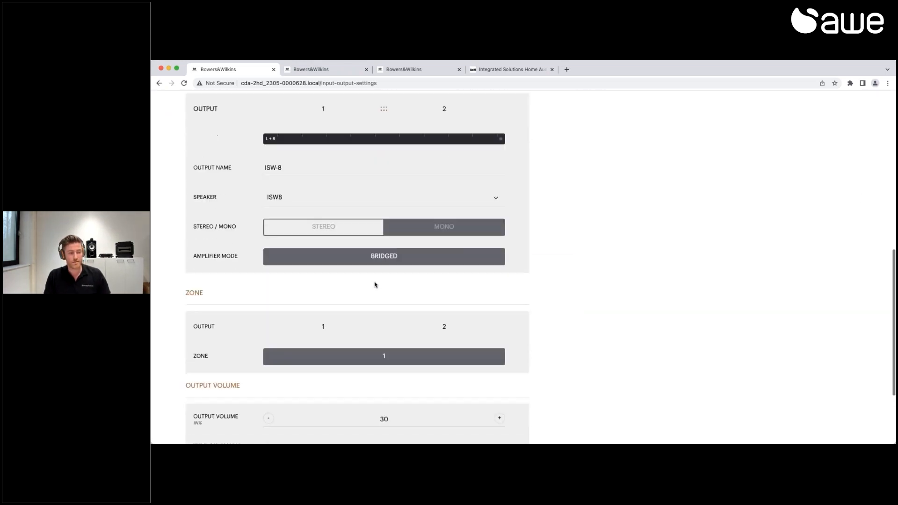
pyautogui.scroll(-3)
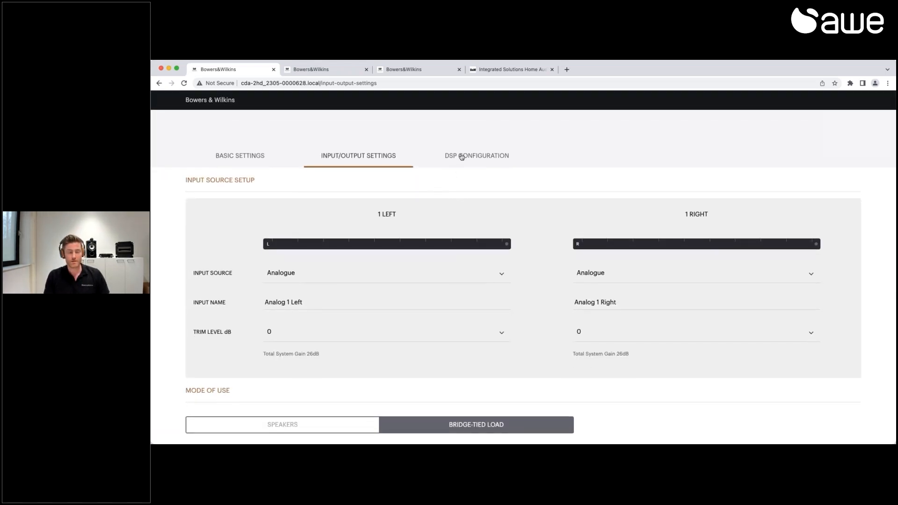
# Show the DSP Configuration with ISW-8 output info, pink noise test signal and preset management
pyautogui.click(476, 156)
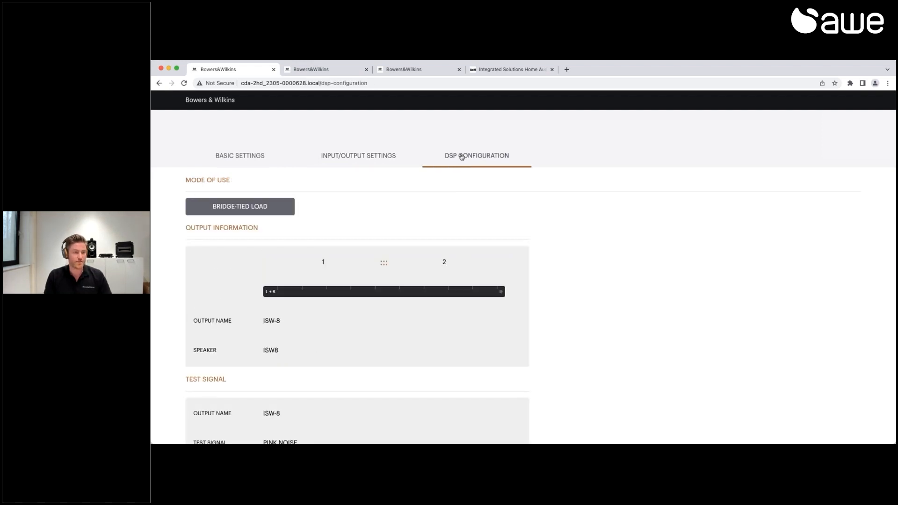
pyautogui.scroll(-3)
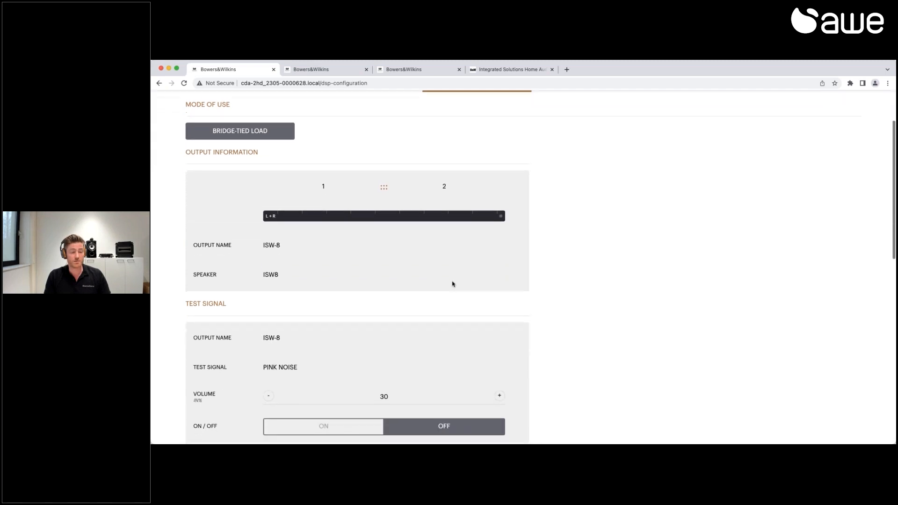
pyautogui.scroll(-3)
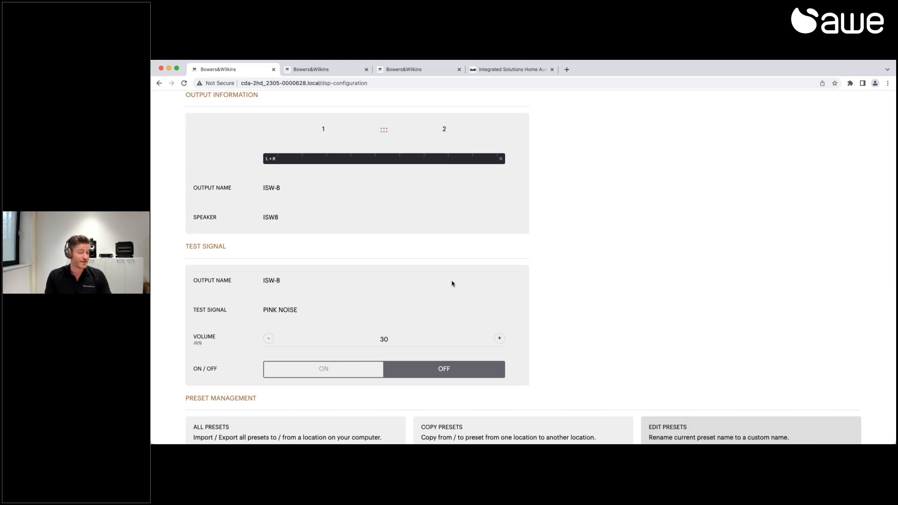
pyautogui.moveTo(400, 275)
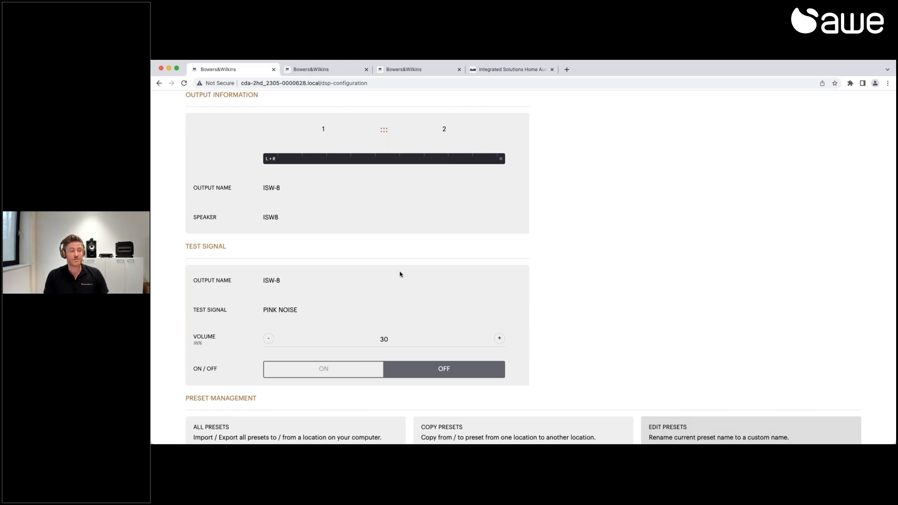
pyautogui.scroll(-3)
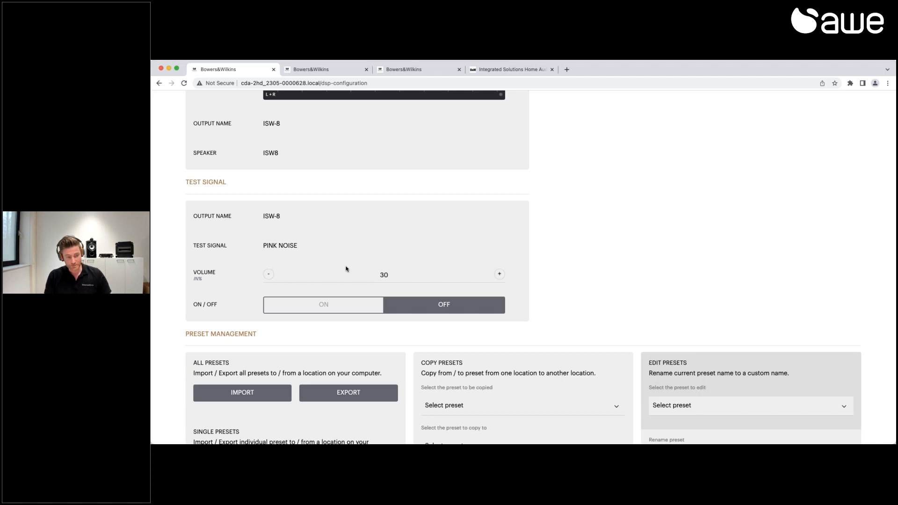
pyautogui.scroll(-3)
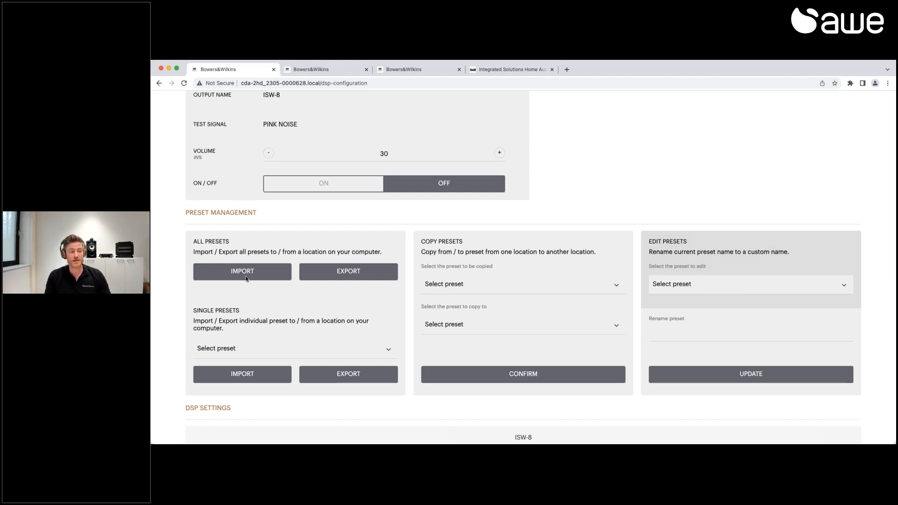
pyautogui.scroll(-3)
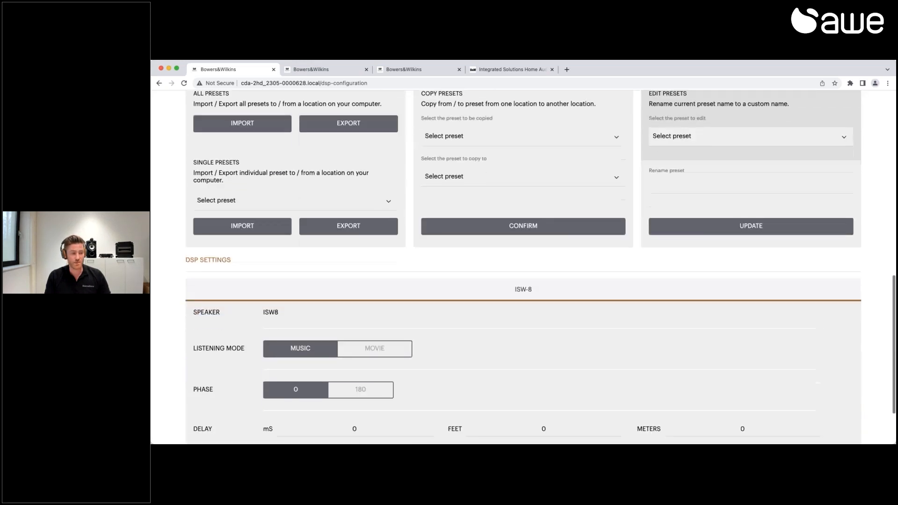
pyautogui.scroll(-3)
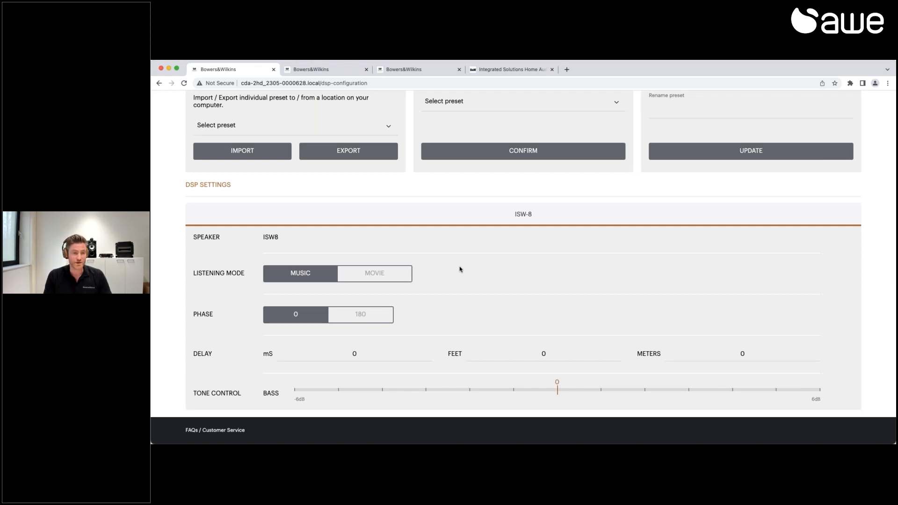
pyautogui.moveTo(475, 233)
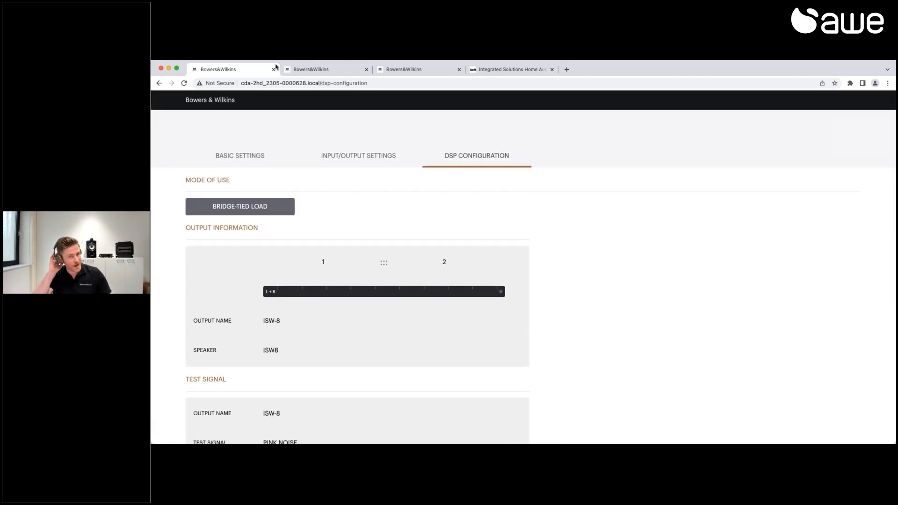
# Reload the CDA-4D page to reconnect and show Basic Settings (model CDA-4D, firmware 1.0.2.10)
pyautogui.click(310, 69)
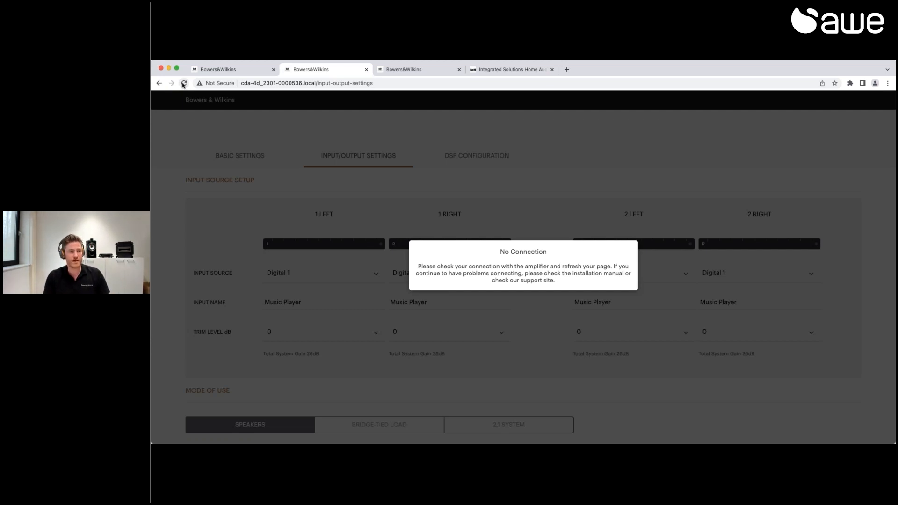
pyautogui.click(183, 84)
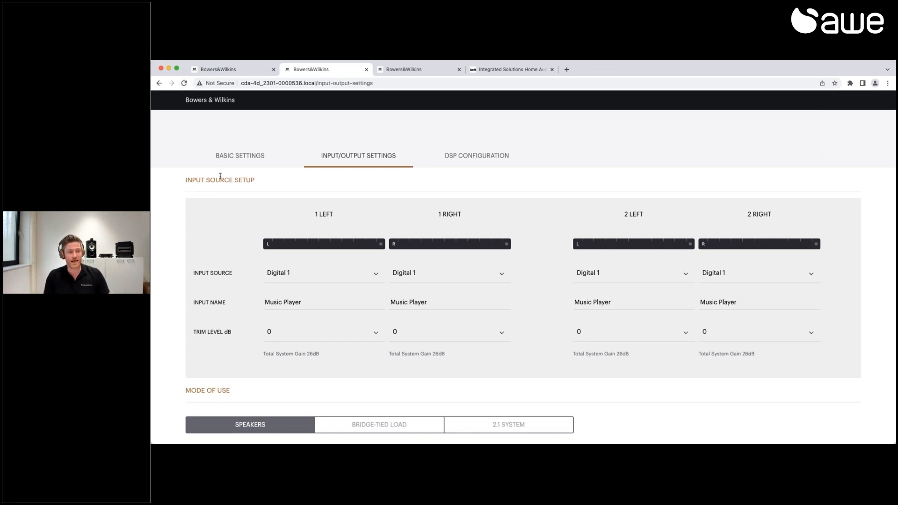
pyautogui.click(239, 155)
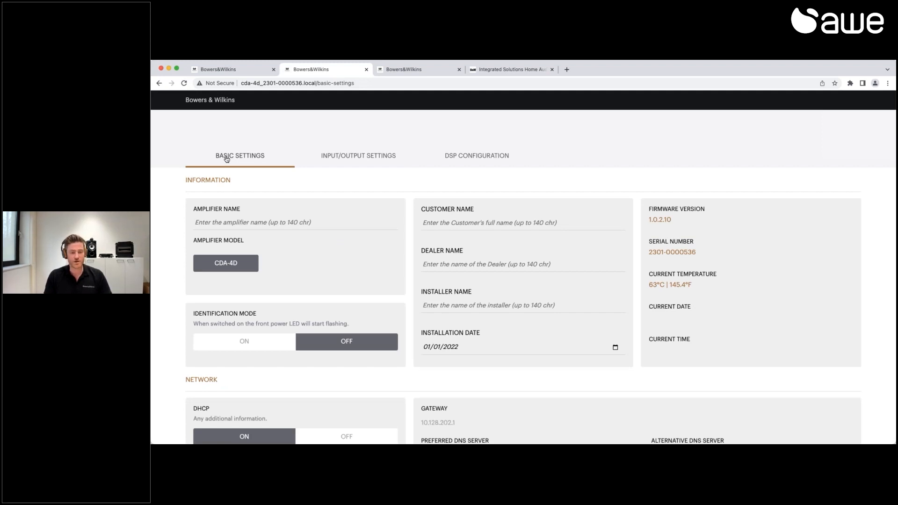
pyautogui.moveTo(368, 161)
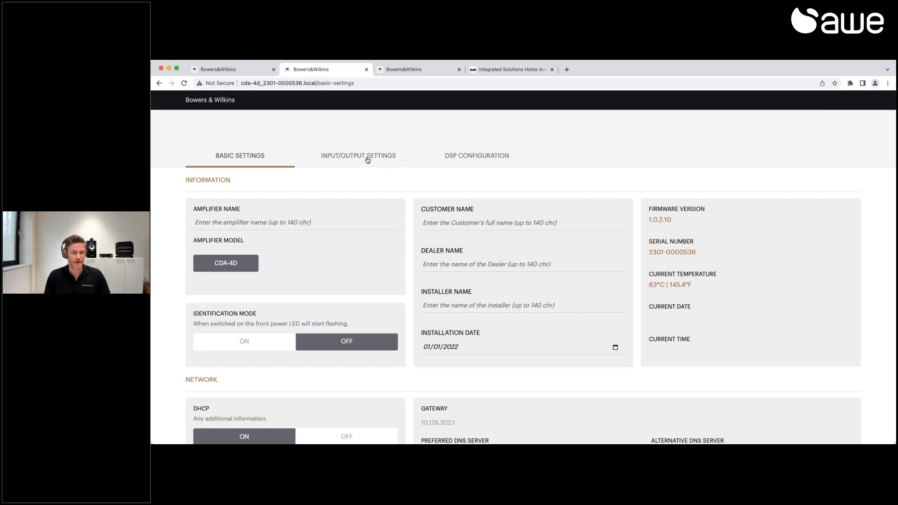
pyautogui.click(364, 157)
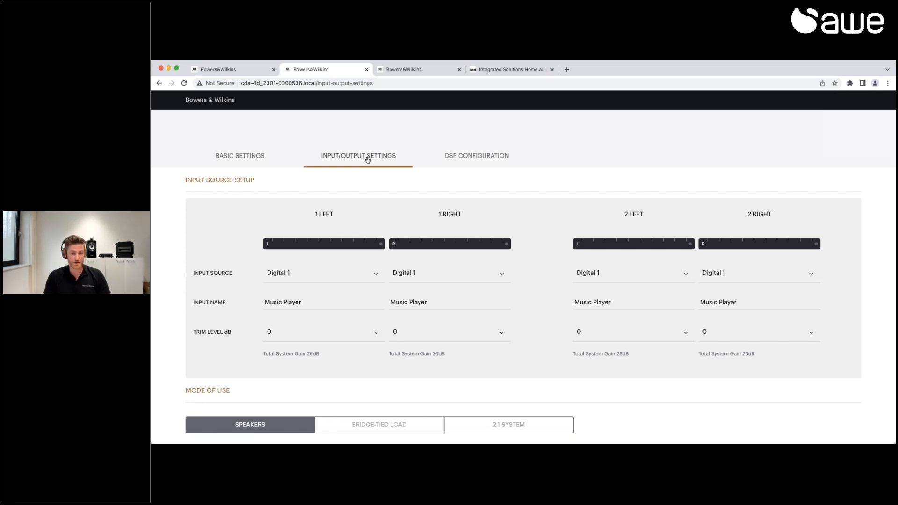
pyautogui.scroll(-3)
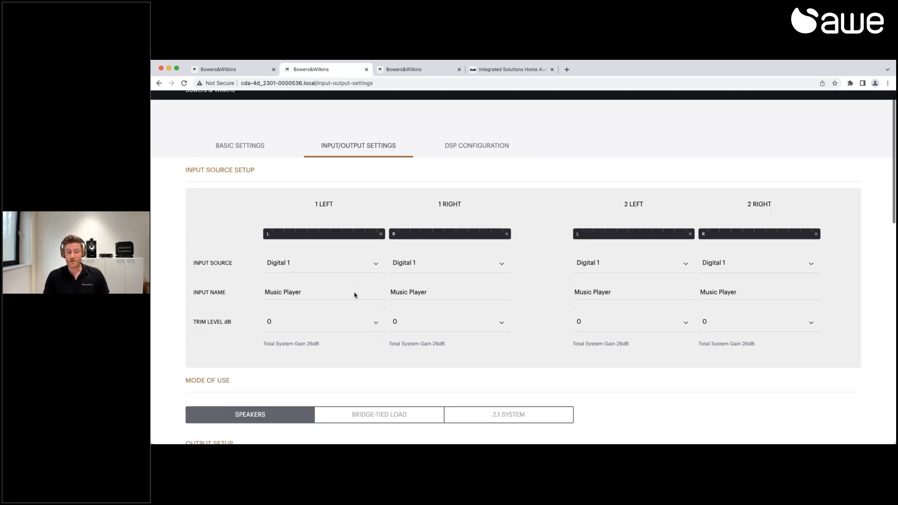
pyautogui.scroll(-3)
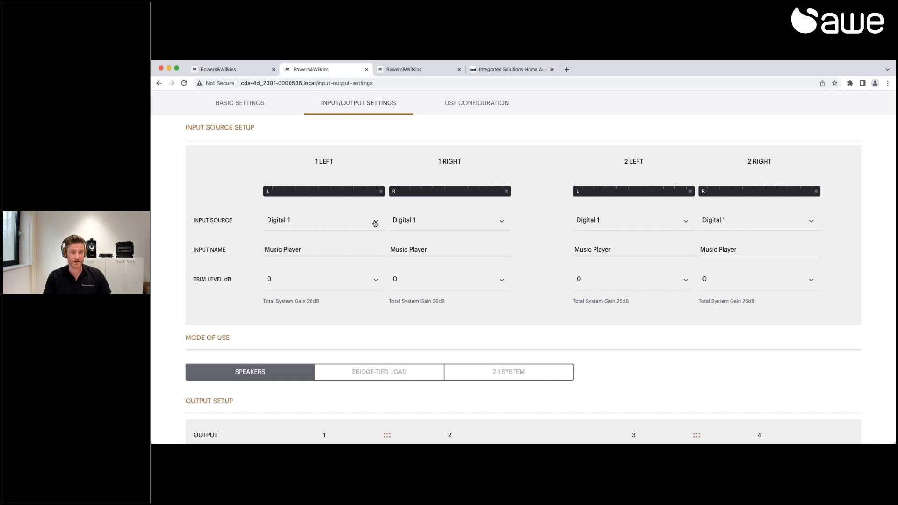
pyautogui.moveTo(260, 249)
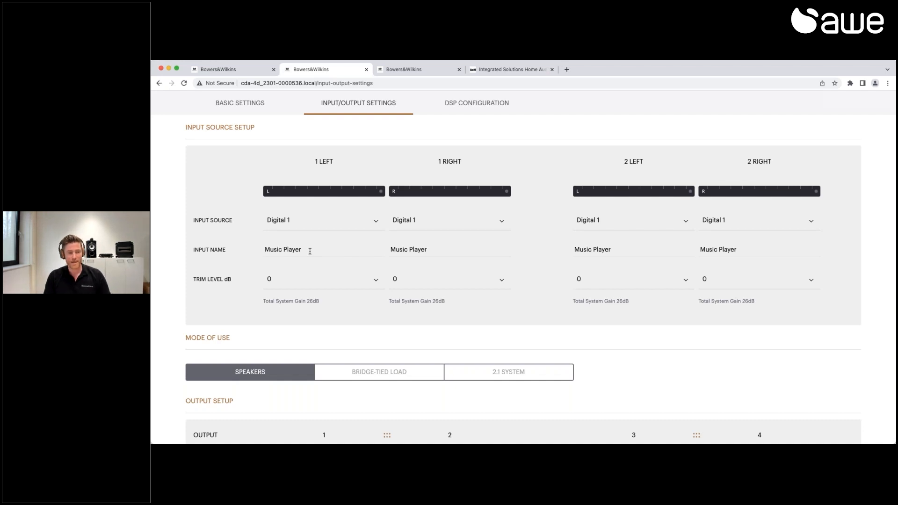
pyautogui.moveTo(412, 279)
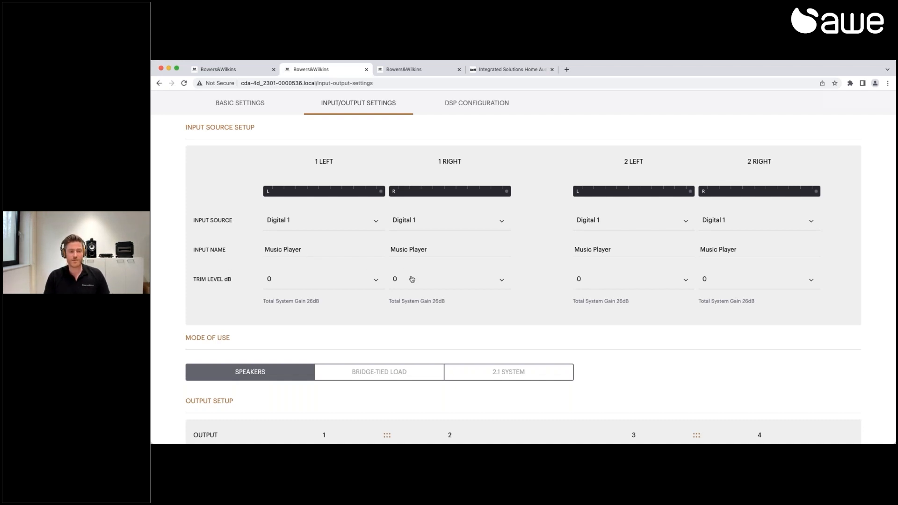
pyautogui.moveTo(357, 288)
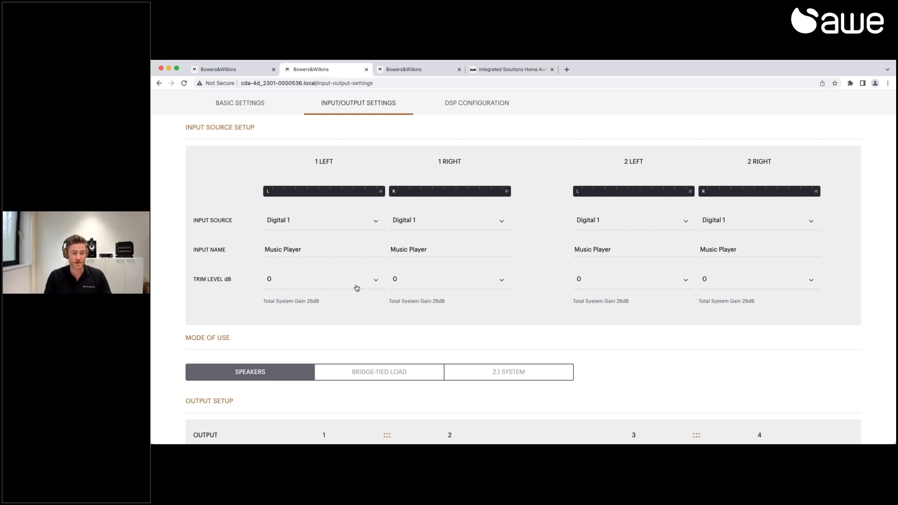
pyautogui.scroll(-3)
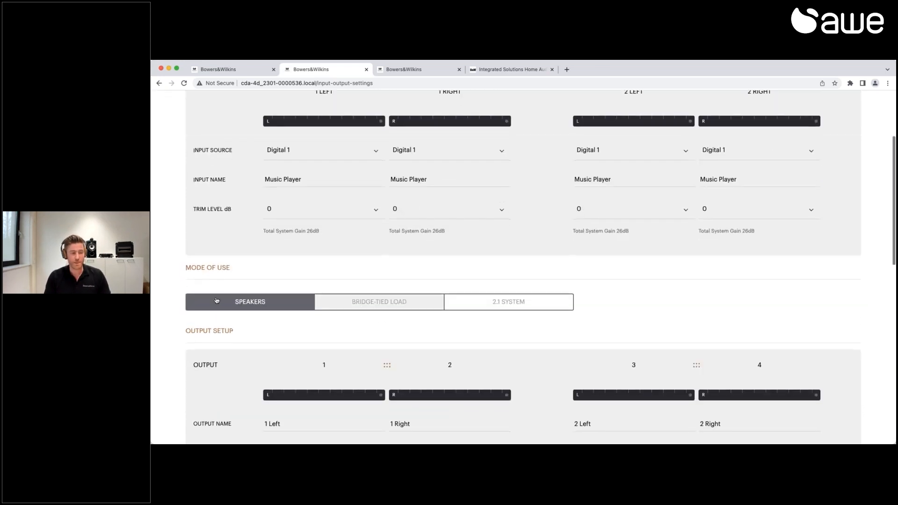
pyautogui.moveTo(367, 268)
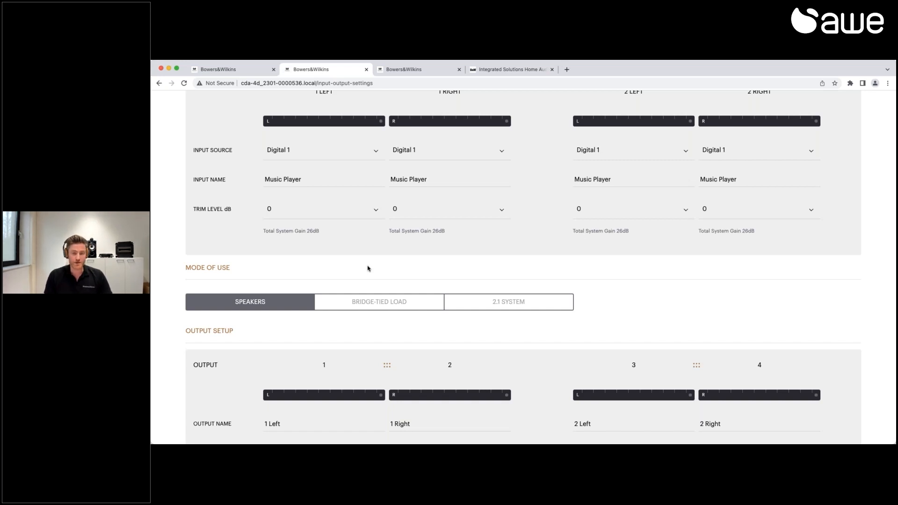
pyautogui.scroll(-3)
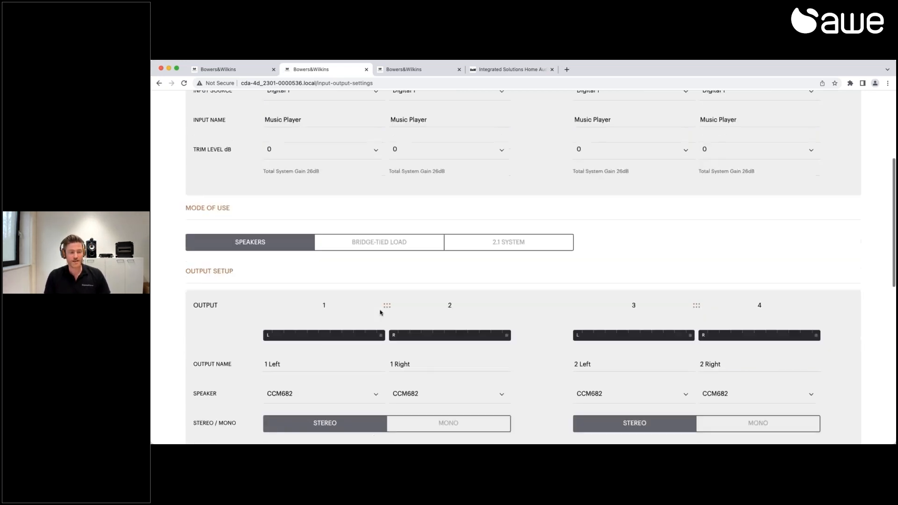
pyautogui.scroll(-3)
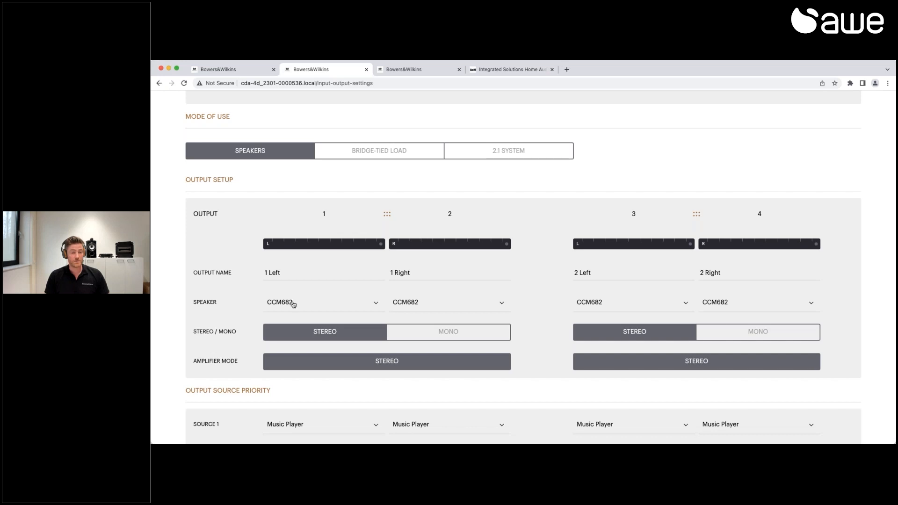
pyautogui.click(324, 302)
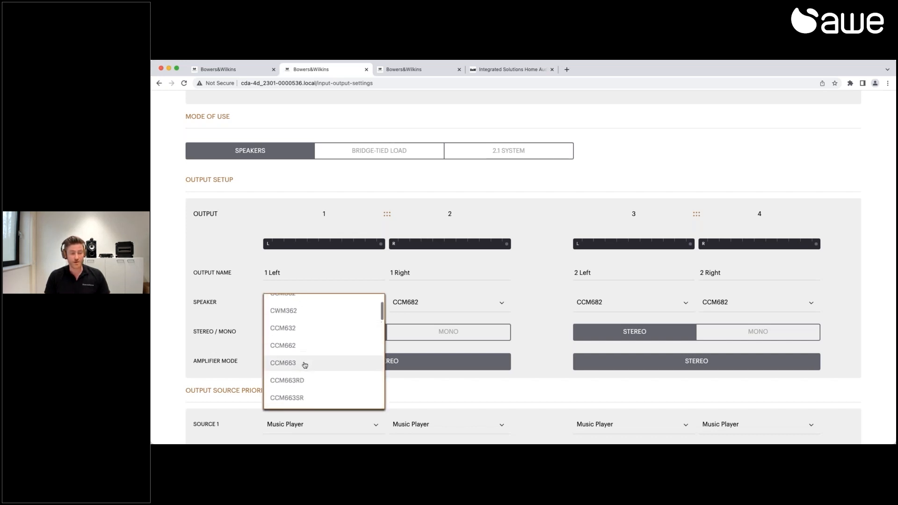
pyautogui.scroll(-3)
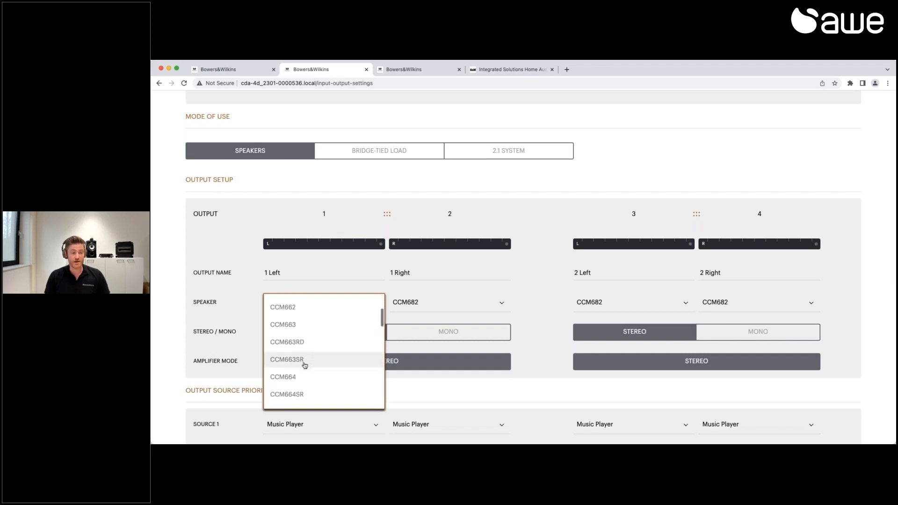
pyautogui.scroll(-3)
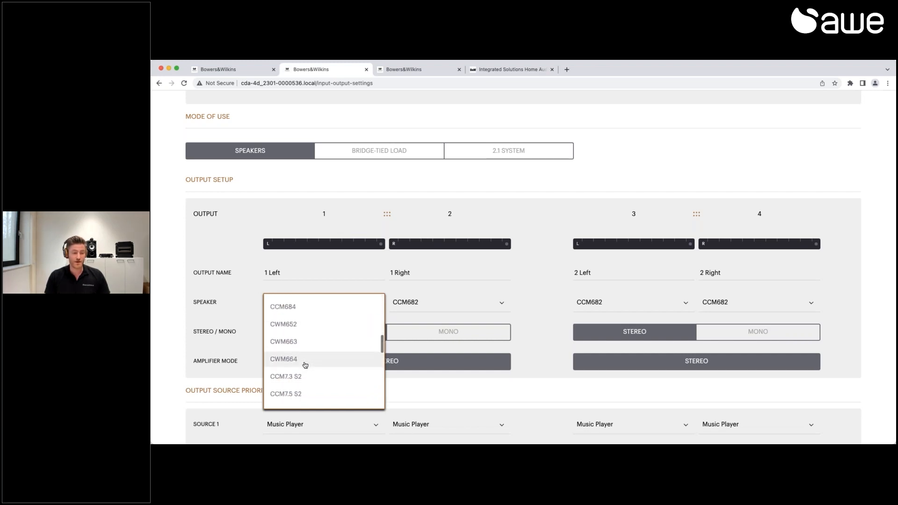
pyautogui.scroll(-3)
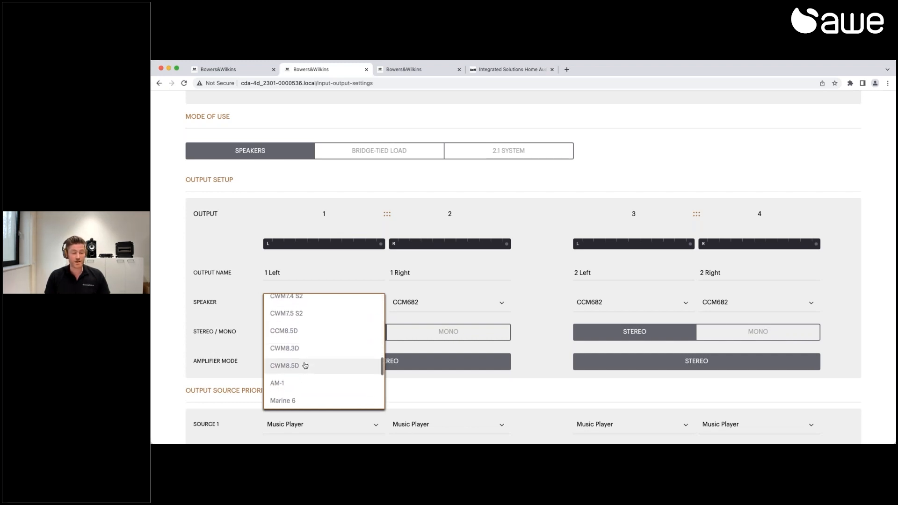
pyautogui.scroll(-3)
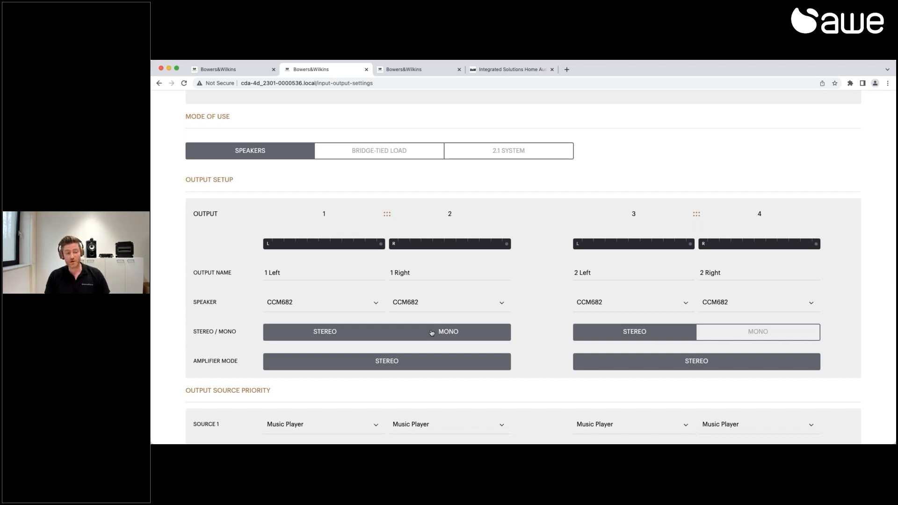
pyautogui.click(448, 332)
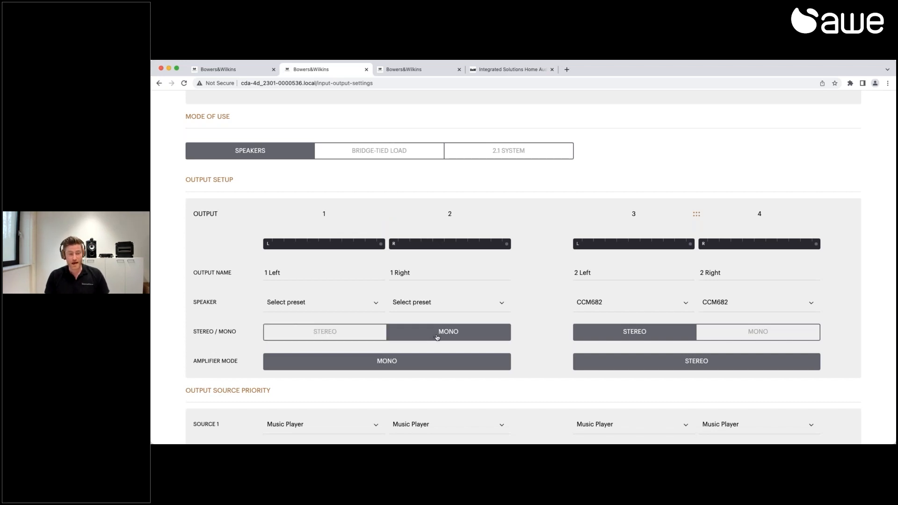
pyautogui.click(324, 302)
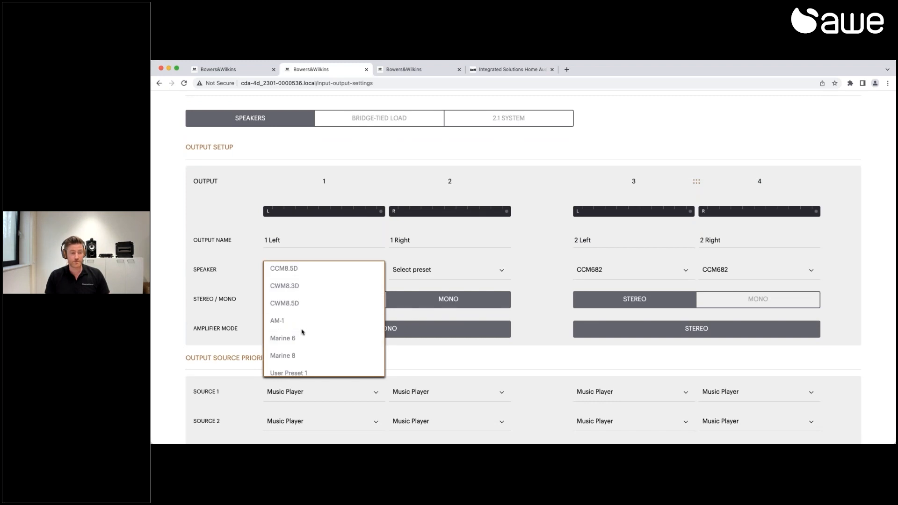
pyautogui.scroll(-3)
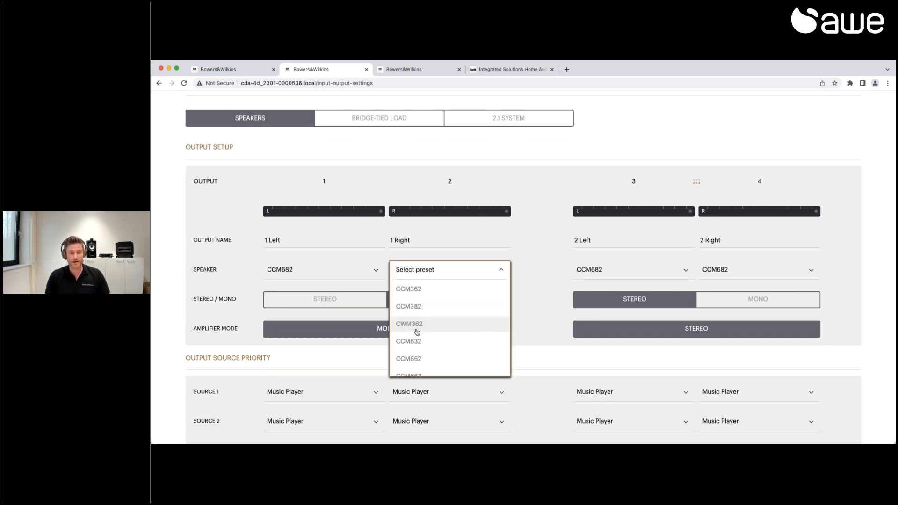
pyautogui.scroll(-3)
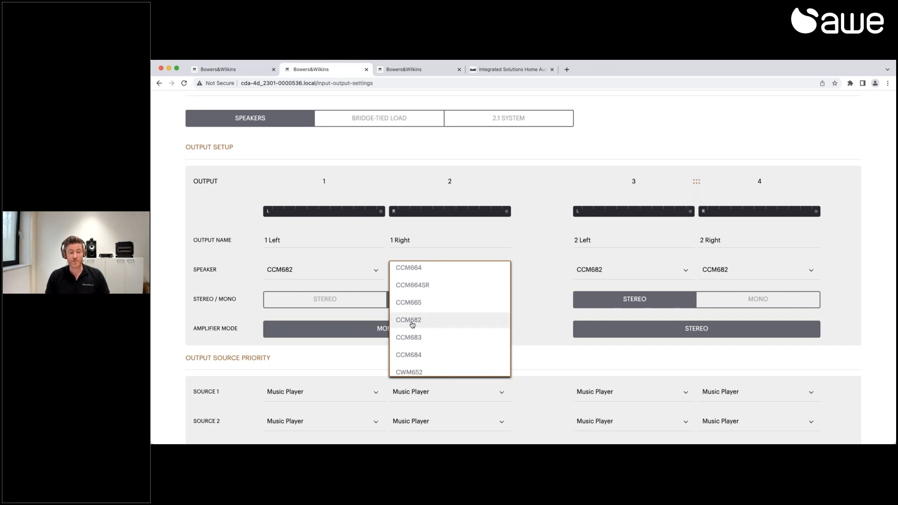
pyautogui.click(408, 320)
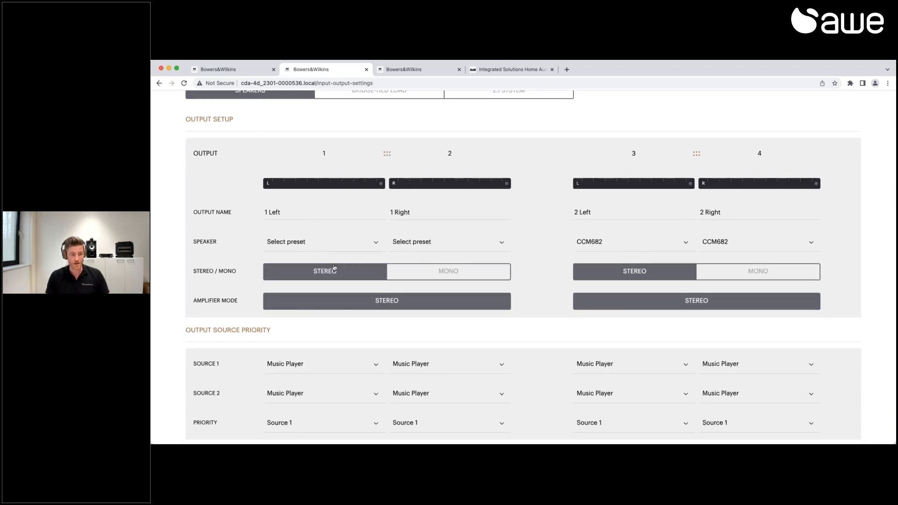
pyautogui.click(323, 242)
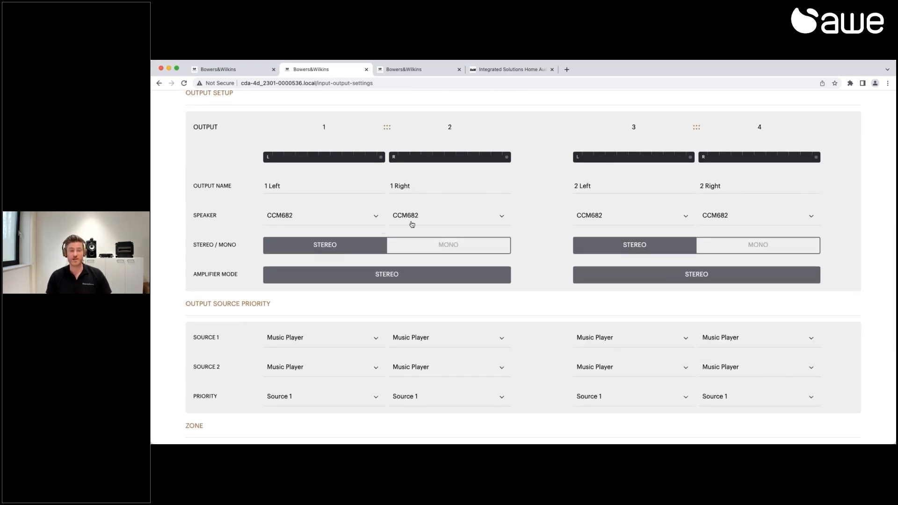
pyautogui.moveTo(497, 235)
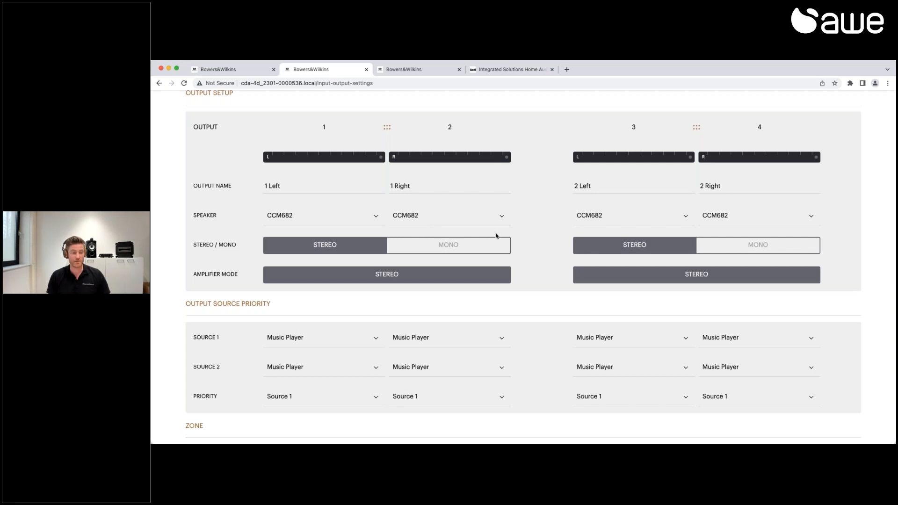
pyautogui.scroll(-3)
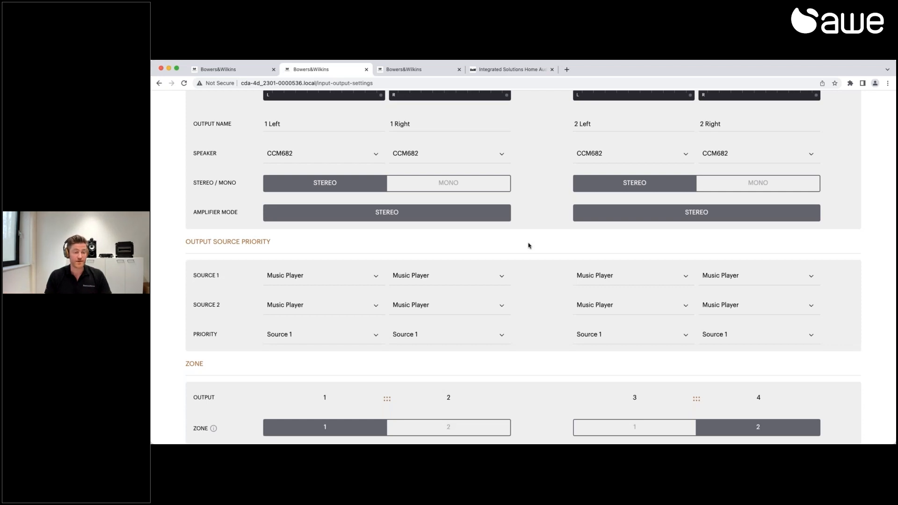
pyautogui.moveTo(420, 275)
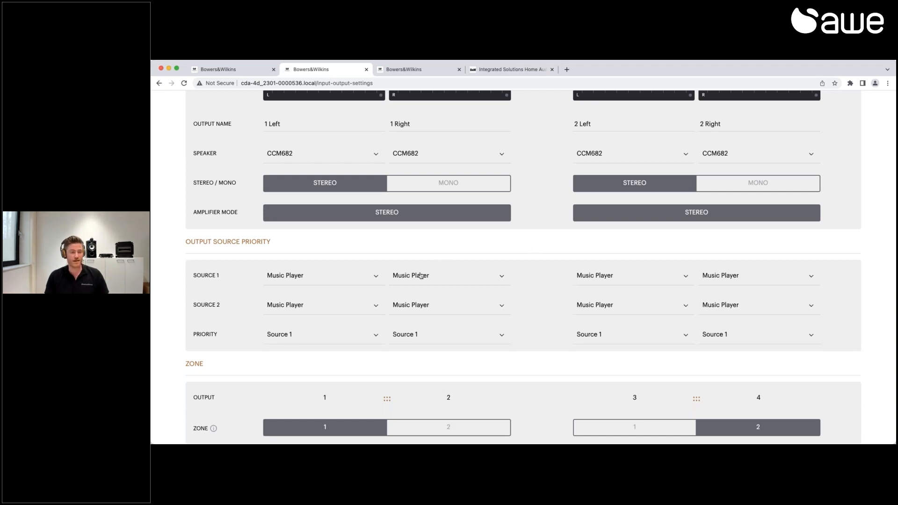
# Assign outputs 3 and 4 to zone 1 with the ZONE 3/4 toggle, joining outputs 1 and 2
pyautogui.scroll(-3)
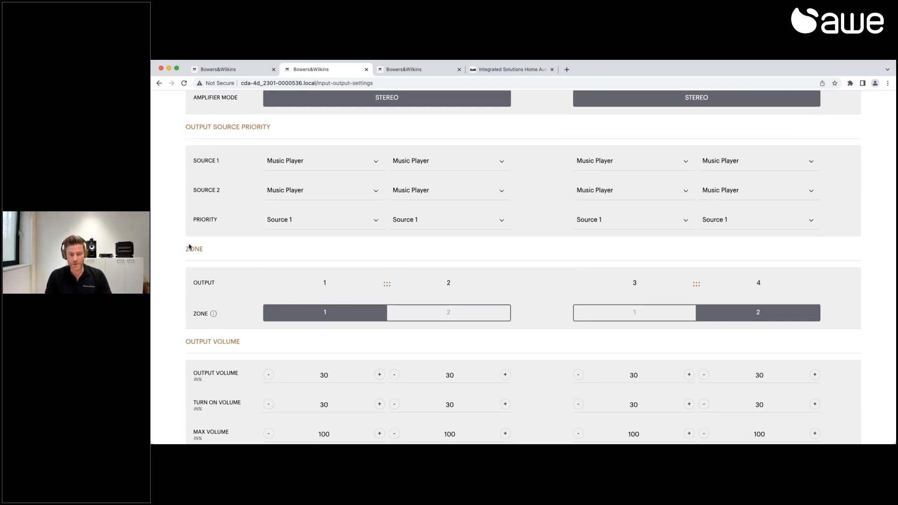
pyautogui.moveTo(221, 288)
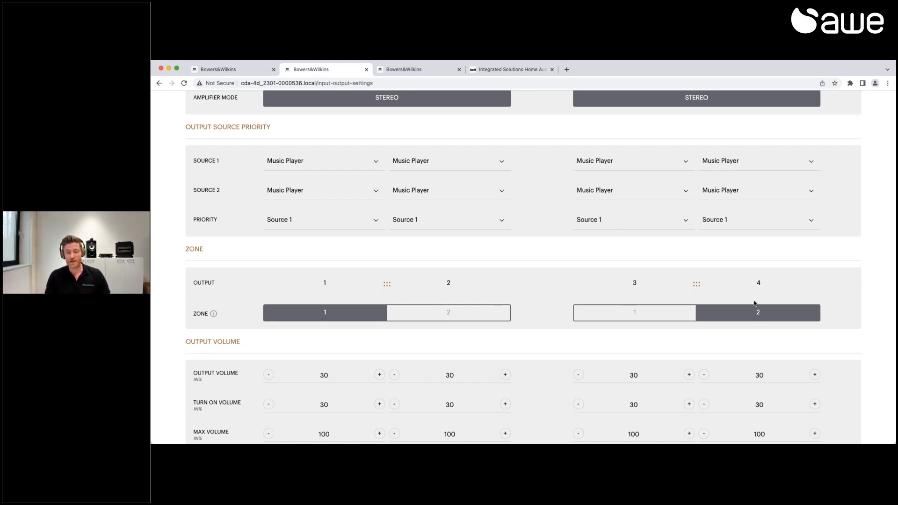
pyautogui.click(634, 313)
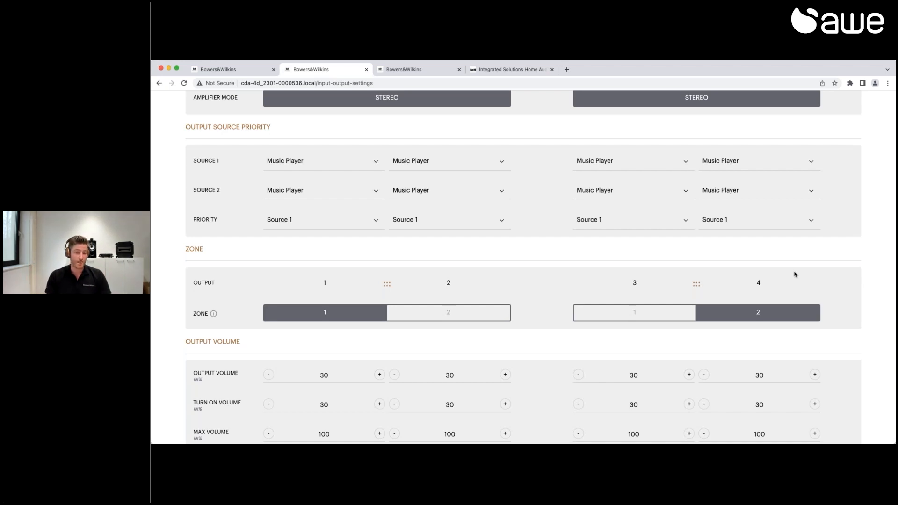
pyautogui.click(634, 312)
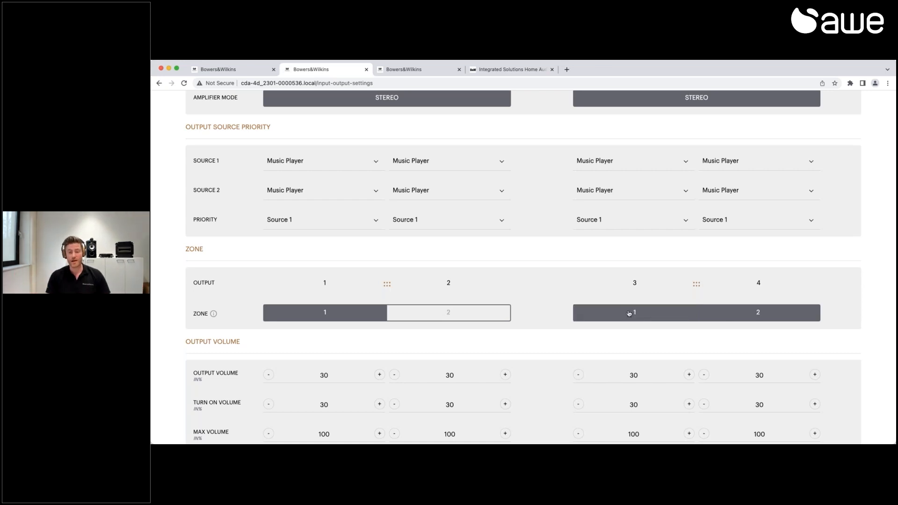
pyautogui.click(632, 312)
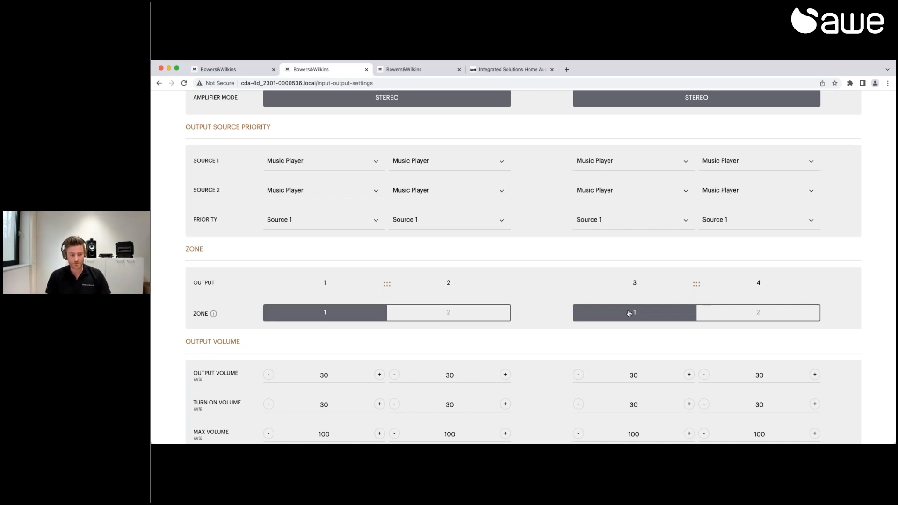
pyautogui.scroll(-3)
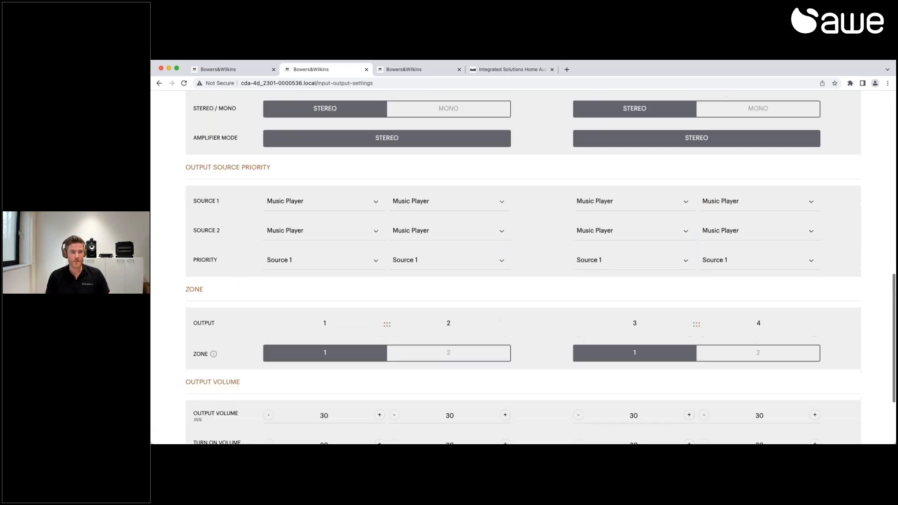
pyautogui.scroll(3)
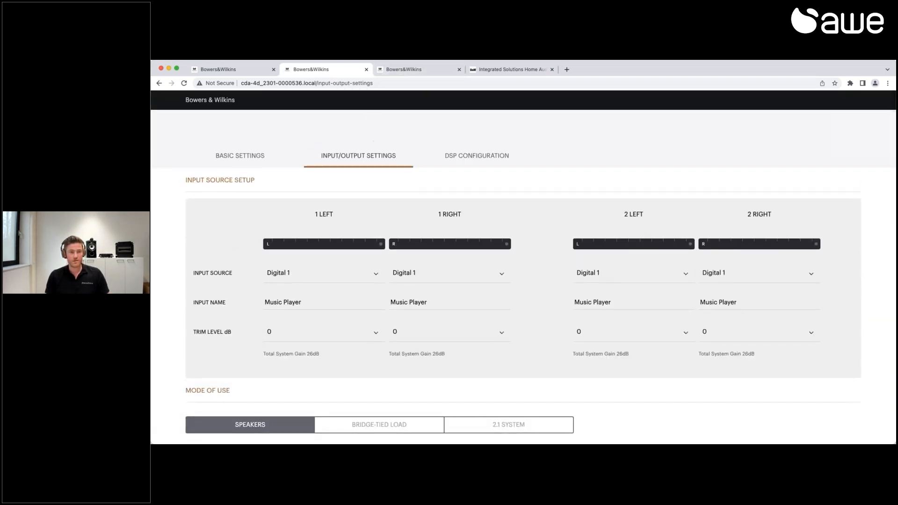
pyautogui.click(476, 155)
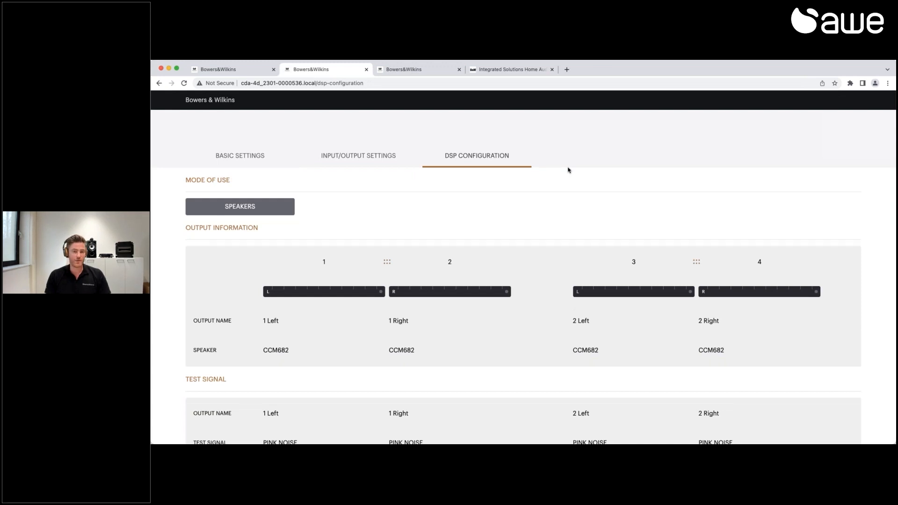
pyautogui.scroll(-3)
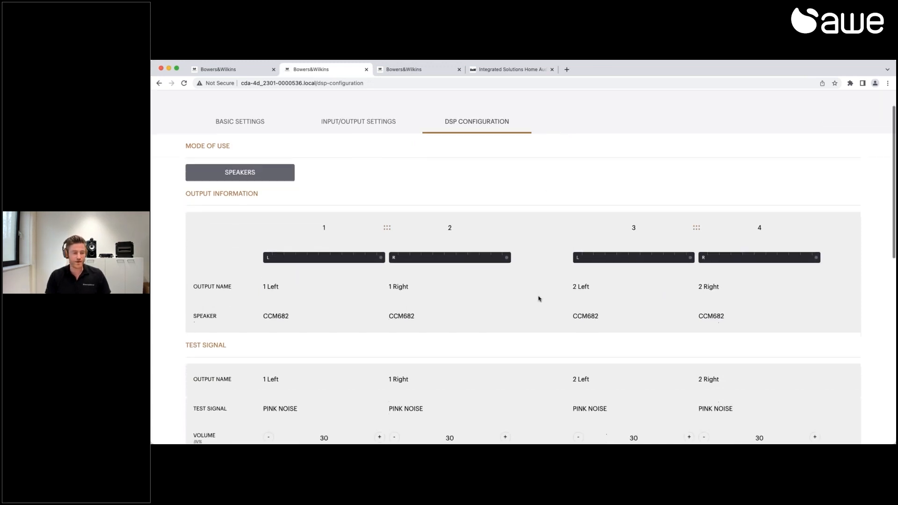
pyautogui.scroll(-3)
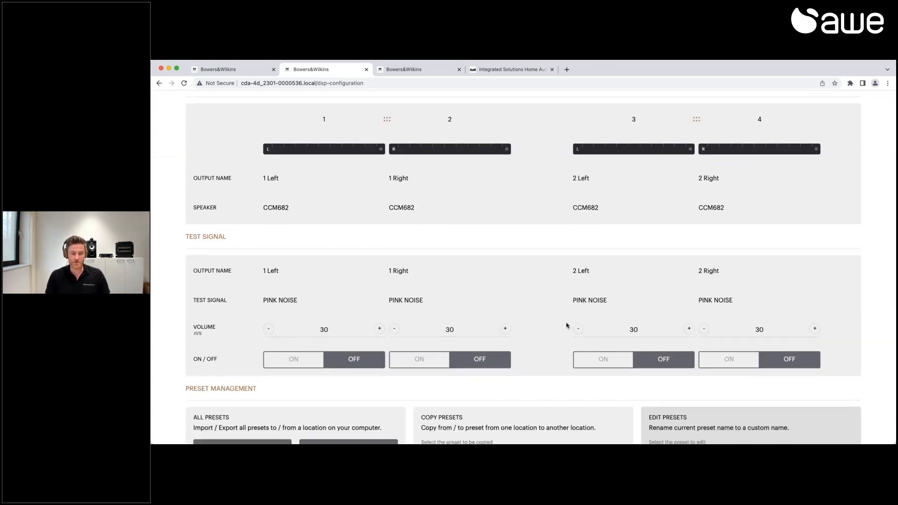
pyautogui.scroll(-3)
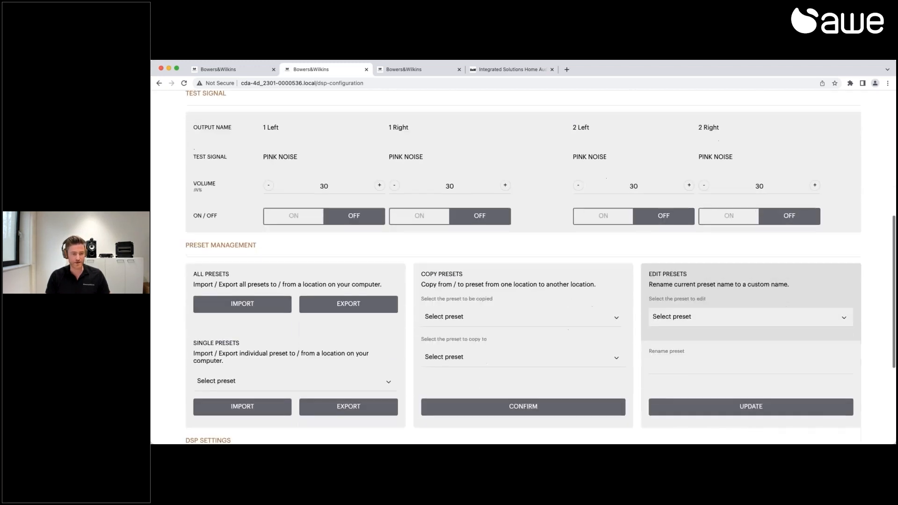
pyautogui.scroll(-3)
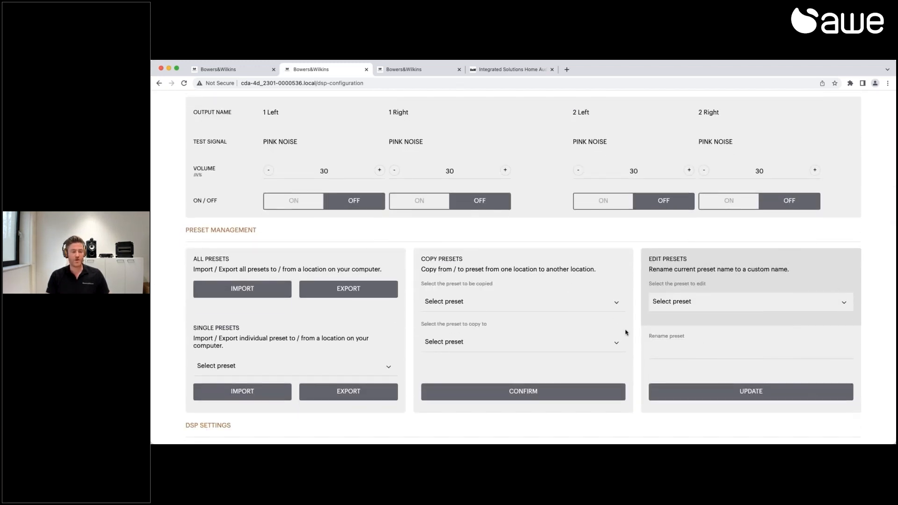
pyautogui.scroll(-3)
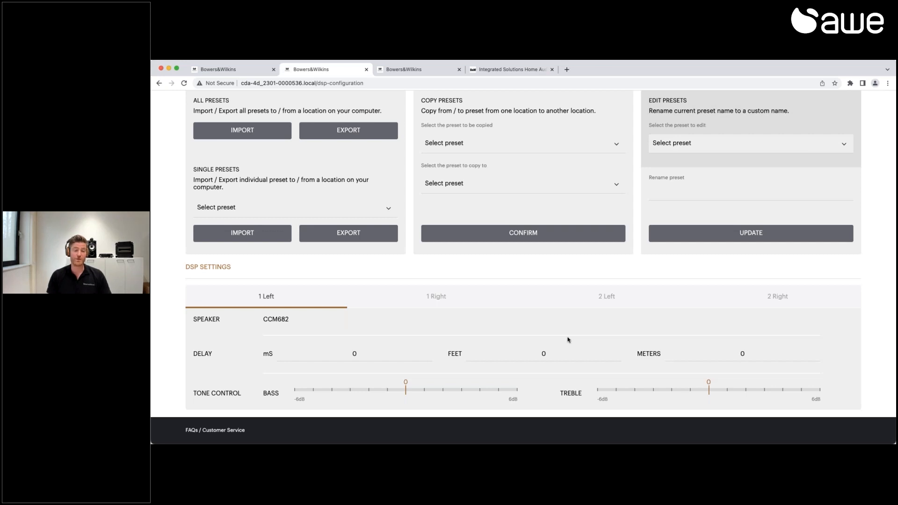
pyautogui.click(436, 297)
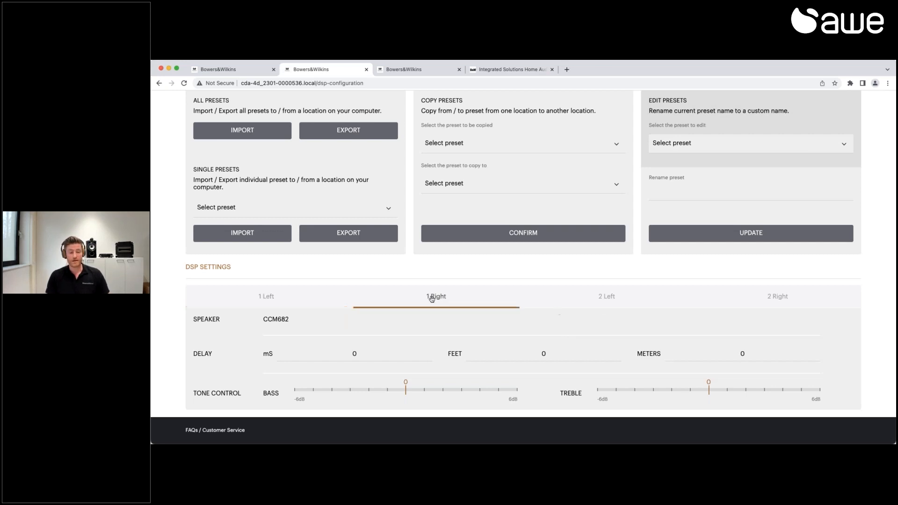
pyautogui.click(606, 296)
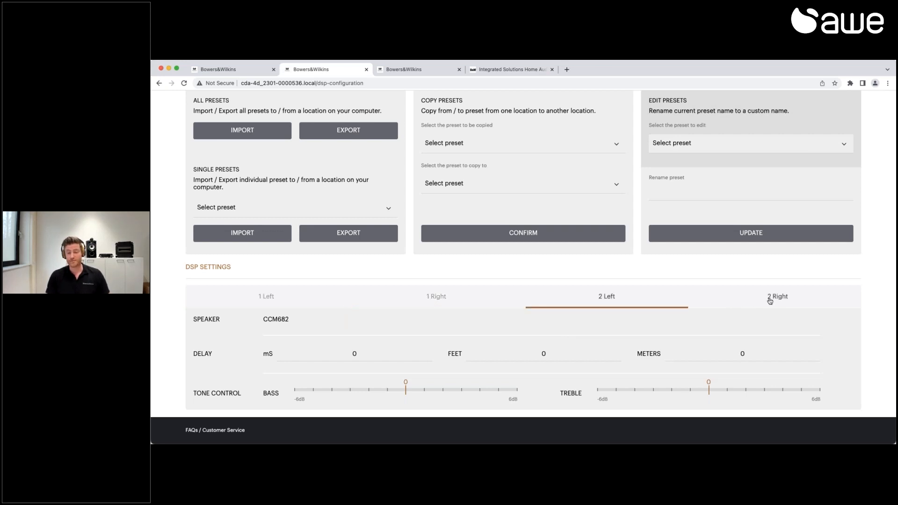
pyautogui.click(266, 300)
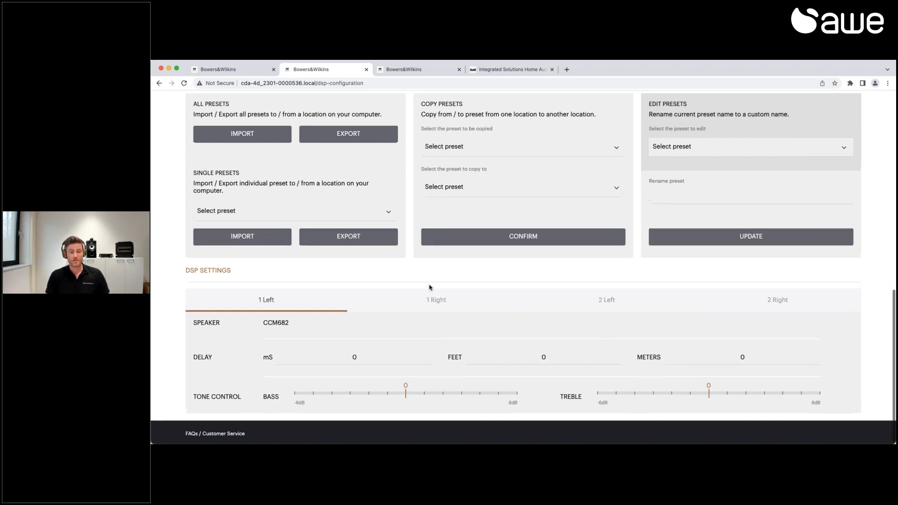
pyautogui.scroll(3)
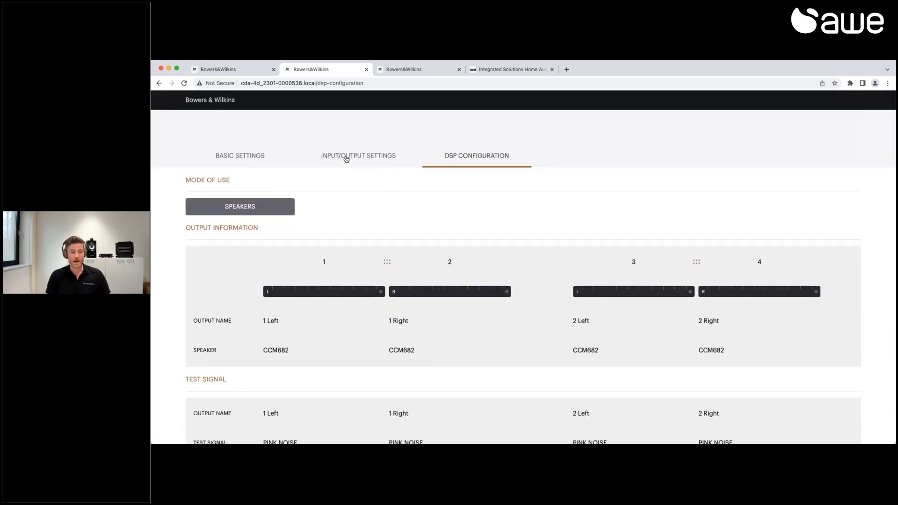
# In Input/Output Settings, set the output 1 Speaker to User Preset 1 for outputs 1 and 2
pyautogui.click(359, 156)
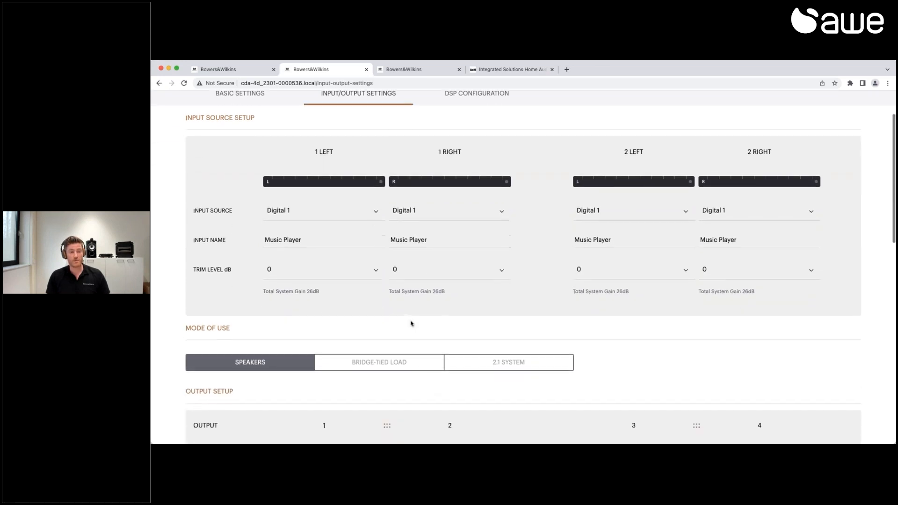
pyautogui.scroll(-3)
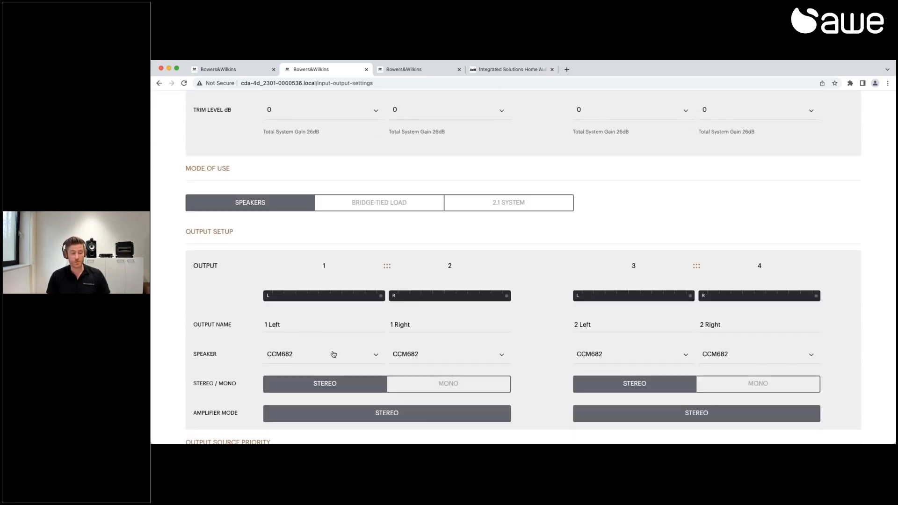
pyautogui.click(333, 354)
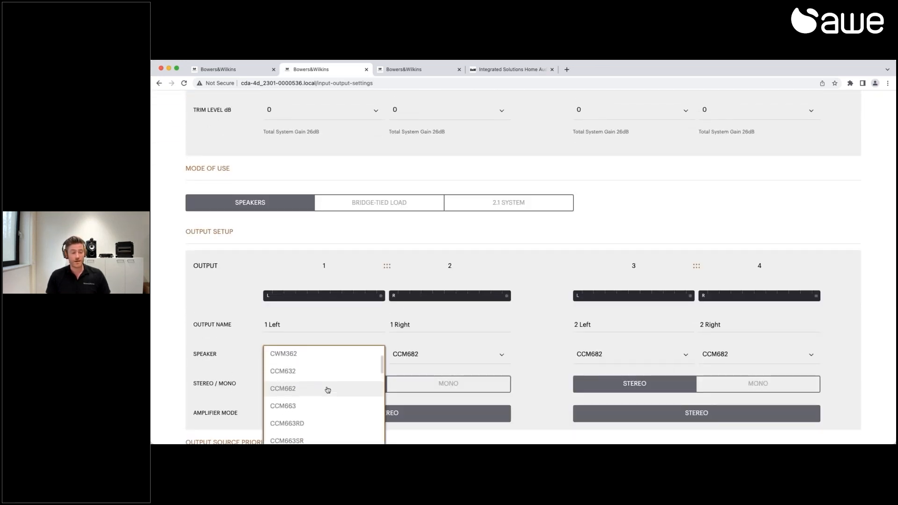
pyautogui.scroll(-3)
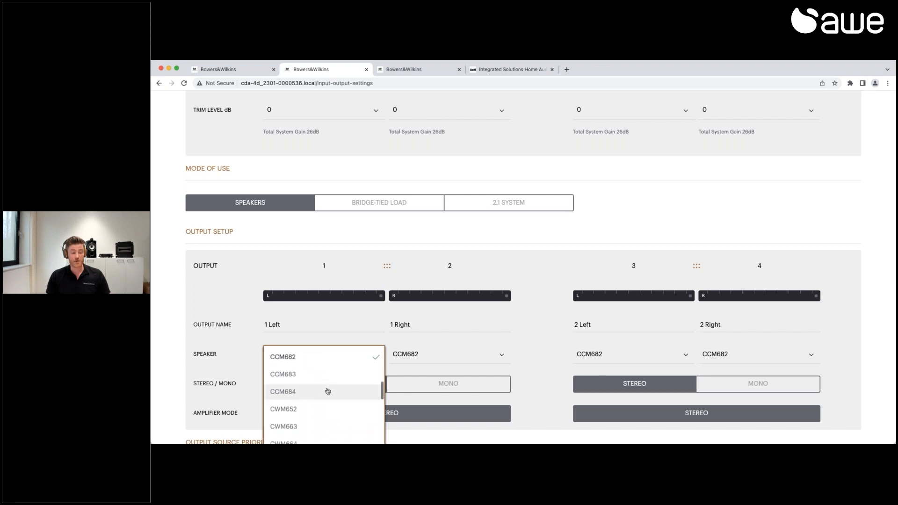
pyautogui.scroll(-3)
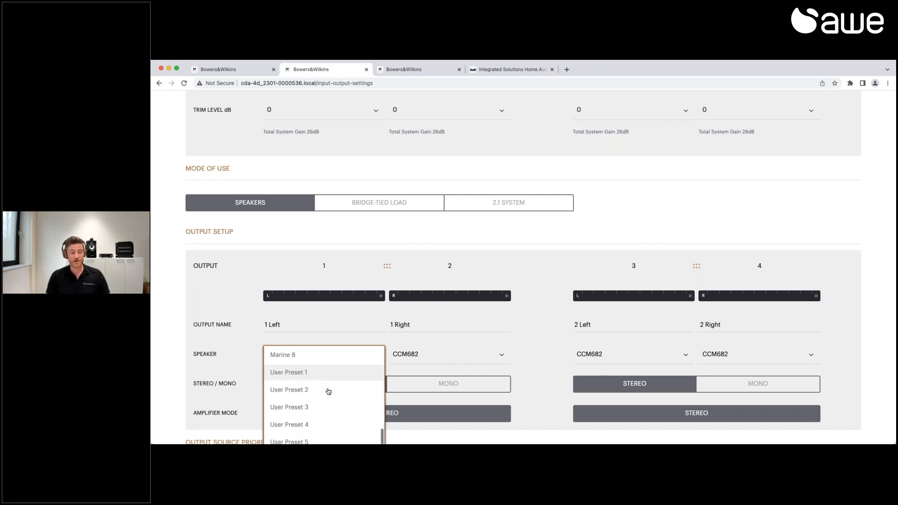
pyautogui.scroll(-3)
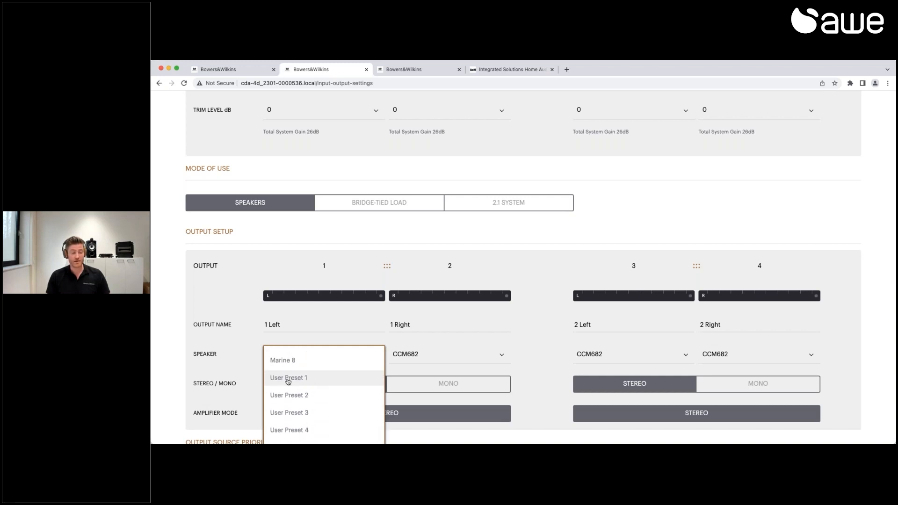
pyautogui.click(288, 378)
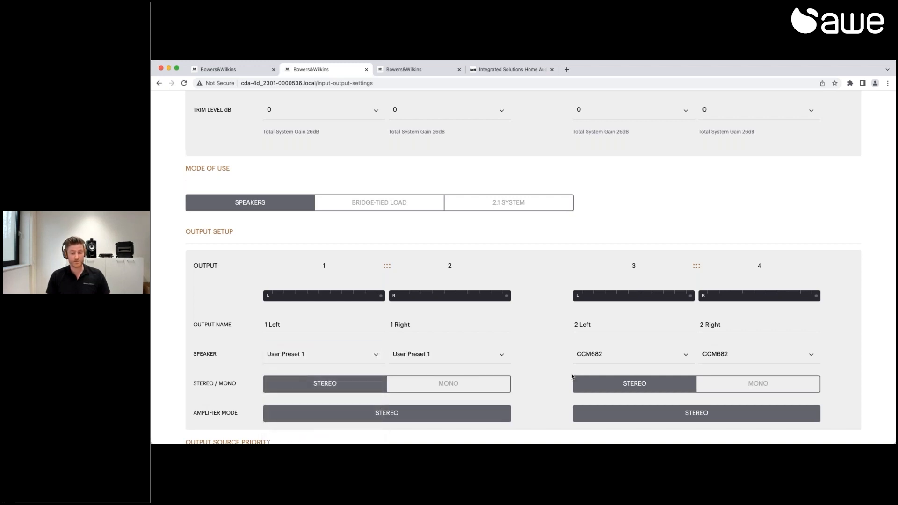
# Set the output 3 Speaker to User Preset 2 for outputs 3 and 4
pyautogui.click(633, 354)
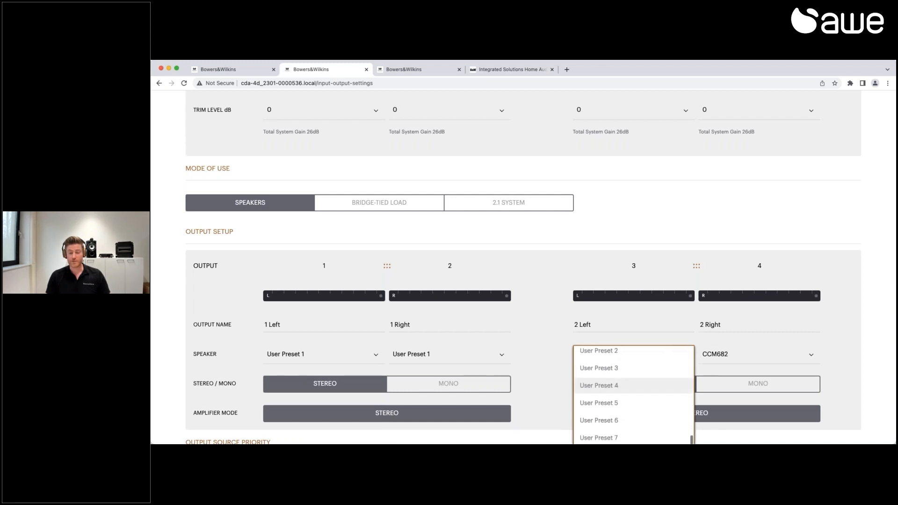
pyautogui.click(599, 350)
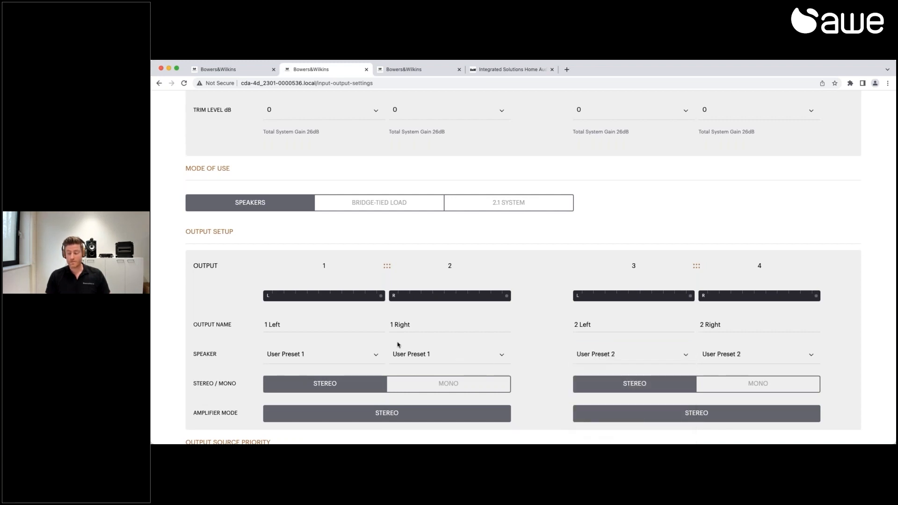
pyautogui.moveTo(408, 349)
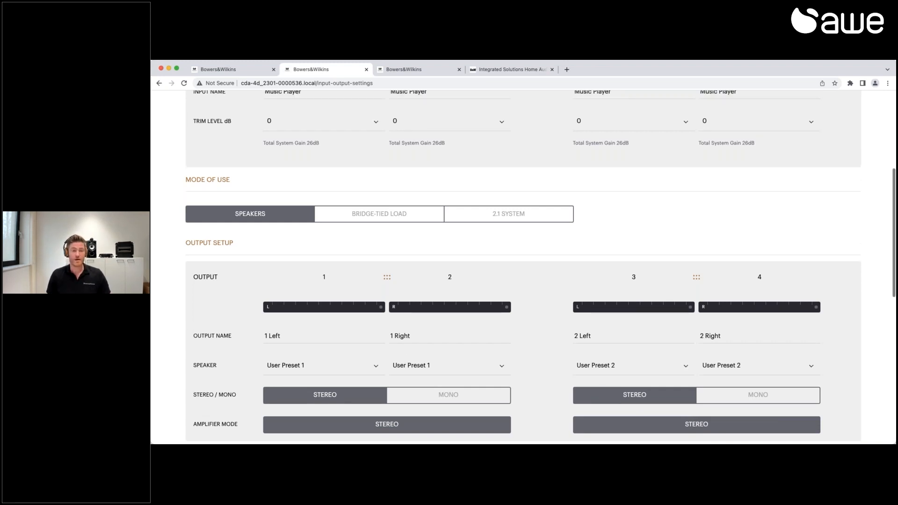
pyautogui.click(476, 155)
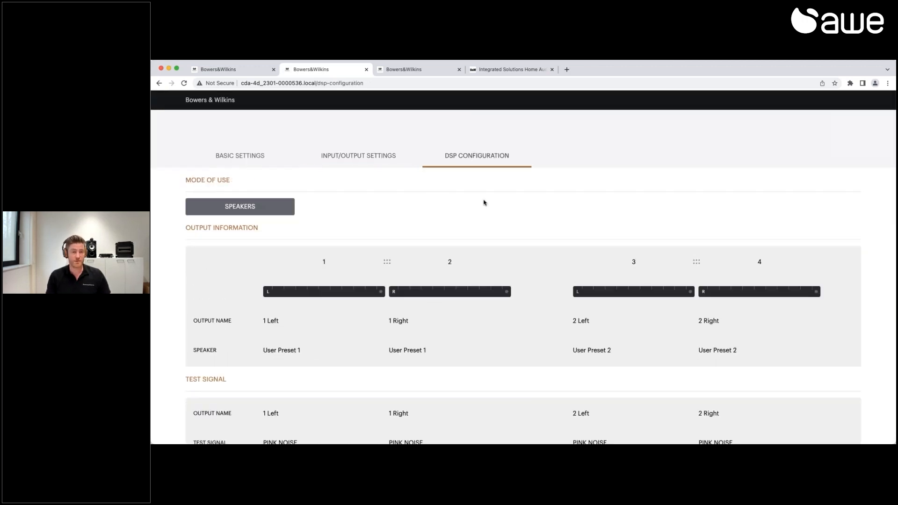
pyautogui.scroll(-3)
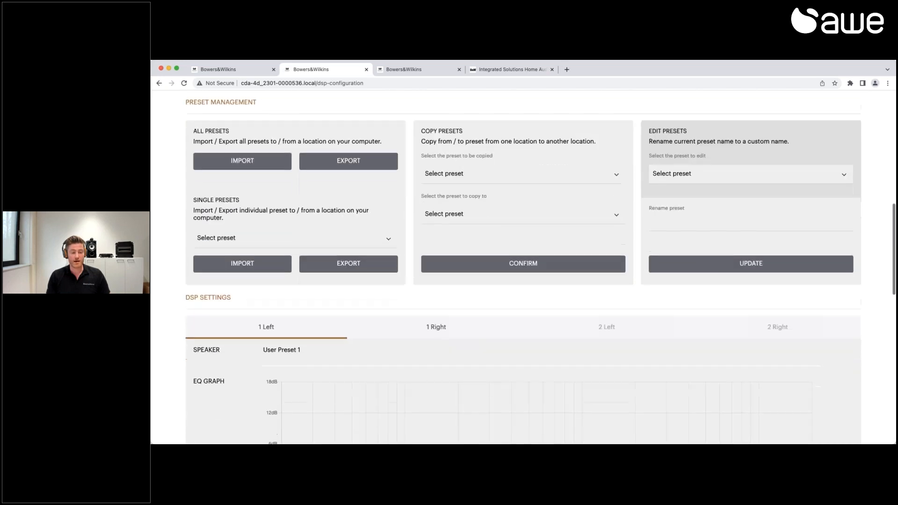
pyautogui.scroll(-3)
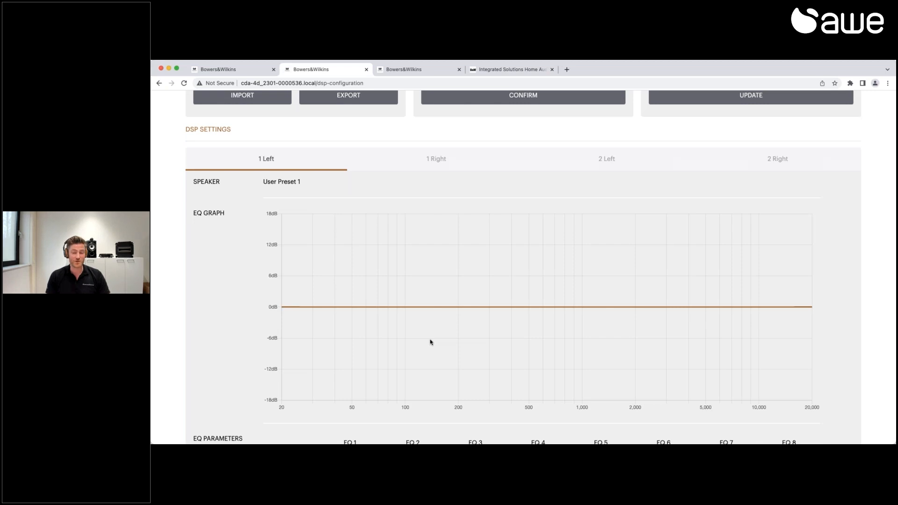
pyautogui.moveTo(415, 298)
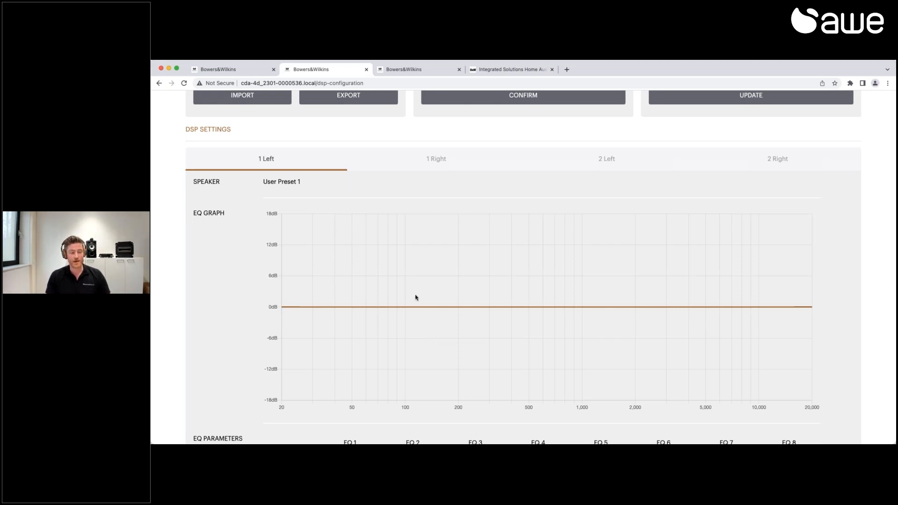
pyautogui.scroll(-3)
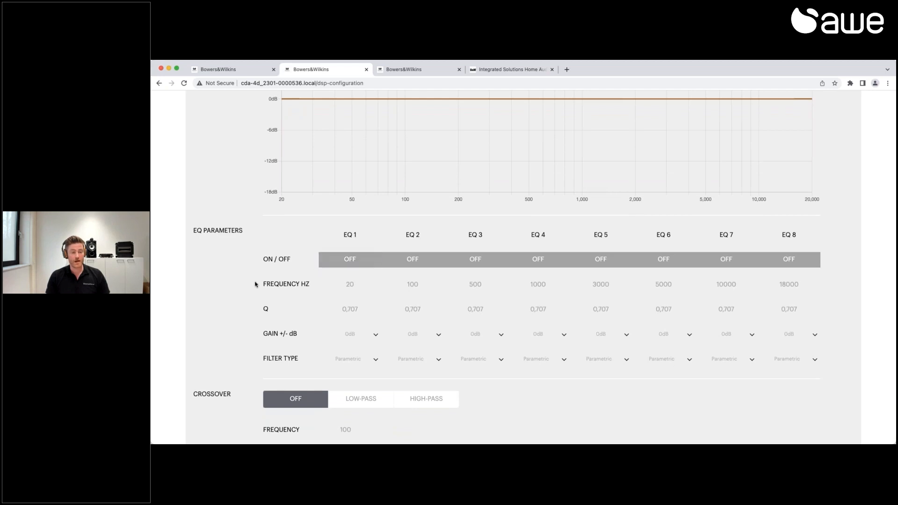
pyautogui.moveTo(248, 318)
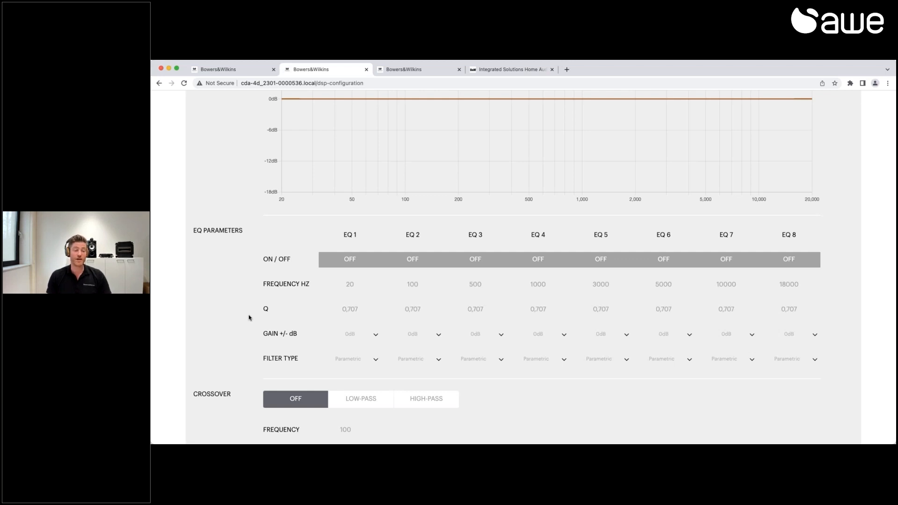
pyautogui.scroll(-3)
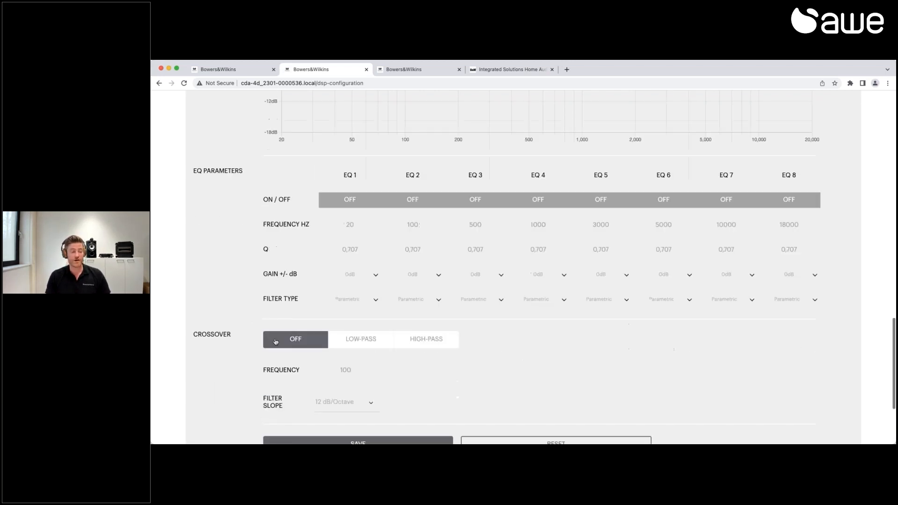
pyautogui.scroll(-3)
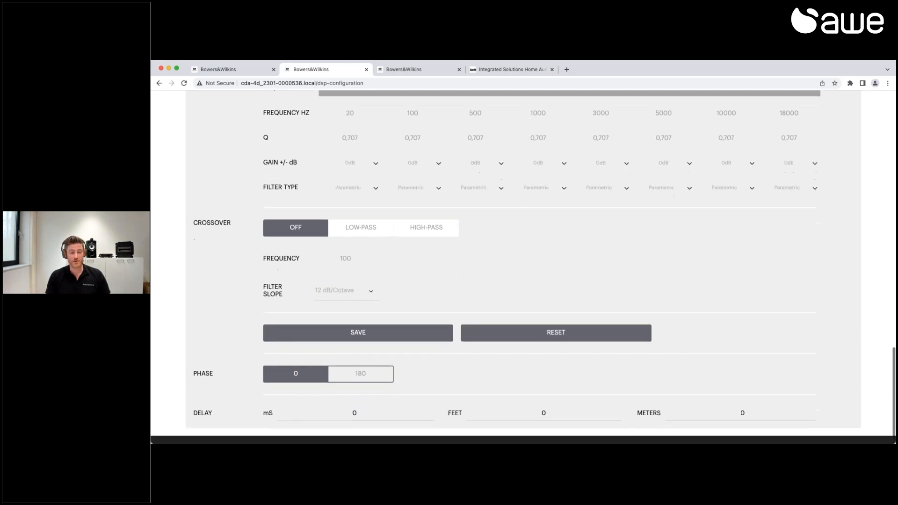
pyautogui.scroll(-3)
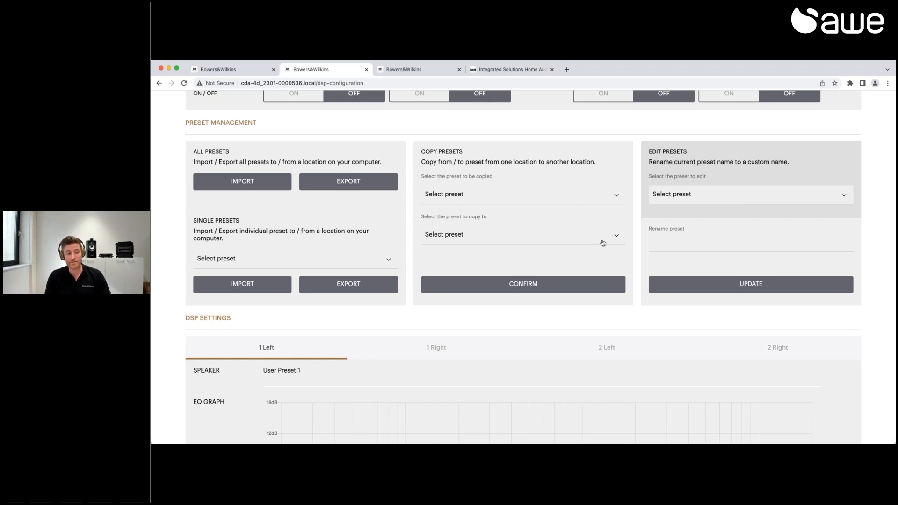
pyautogui.moveTo(597, 233)
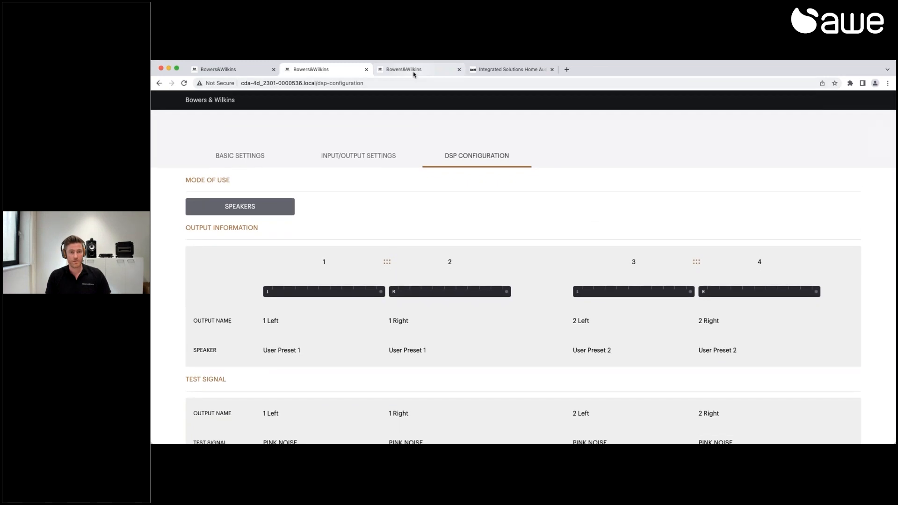
# Reload the second CDA-4D's Input/Output Settings and review the 1 Left Input Source choices
pyautogui.click(416, 69)
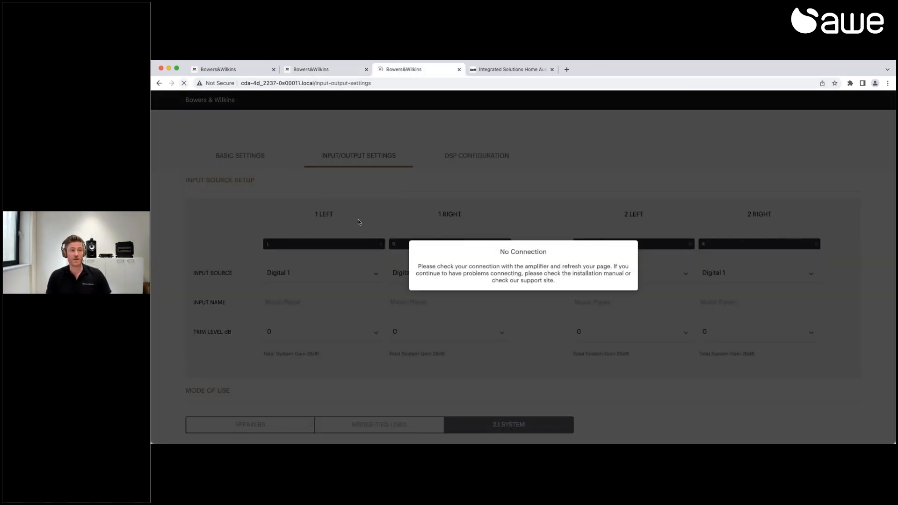
pyautogui.click(183, 83)
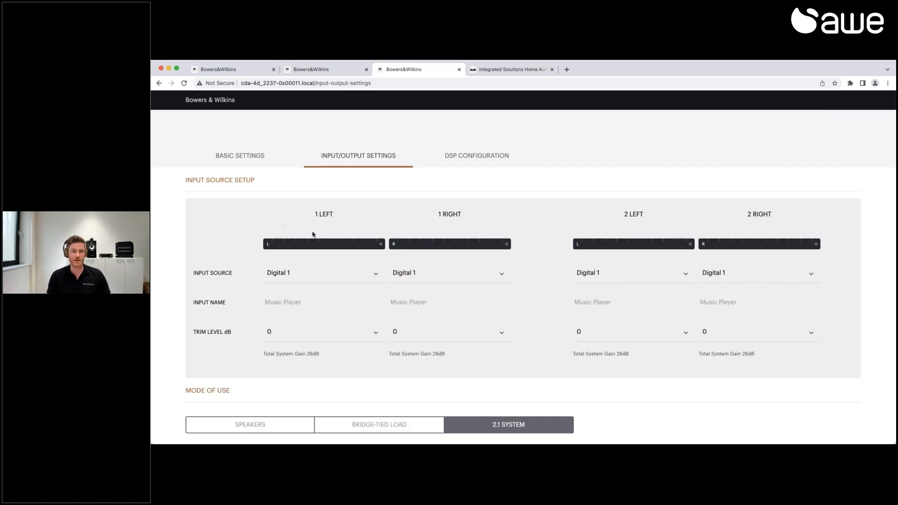
pyautogui.moveTo(428, 277)
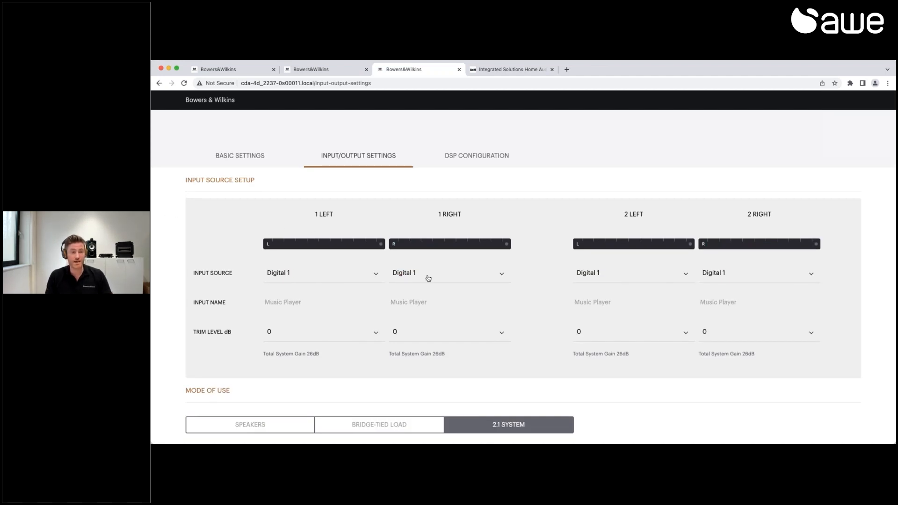
pyautogui.moveTo(406, 293)
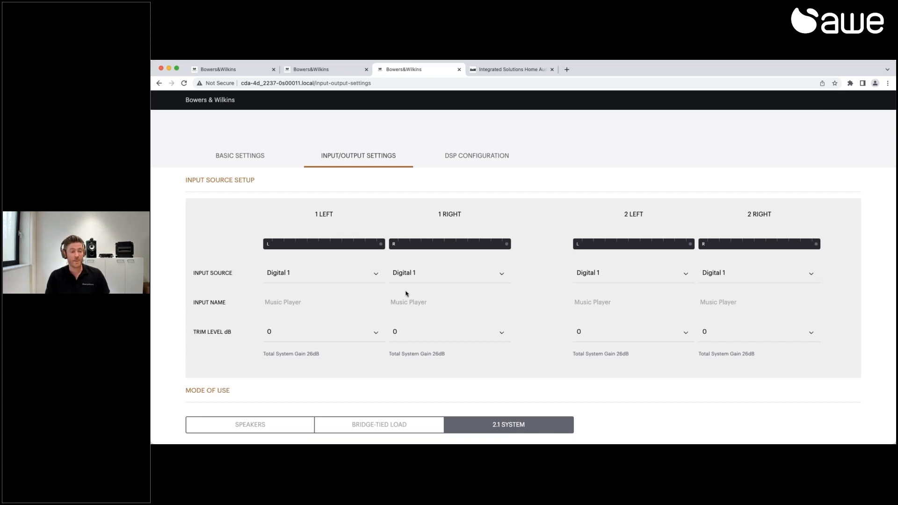
pyautogui.click(323, 273)
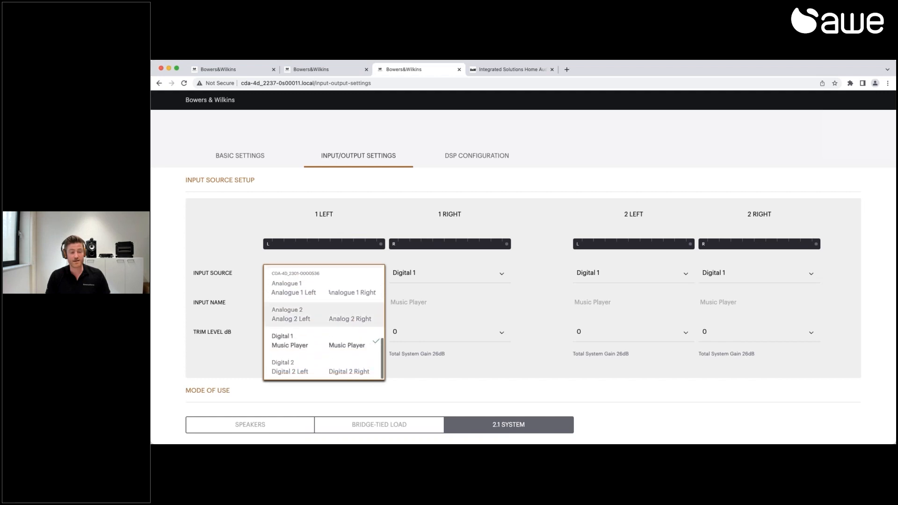
pyautogui.scroll(-3)
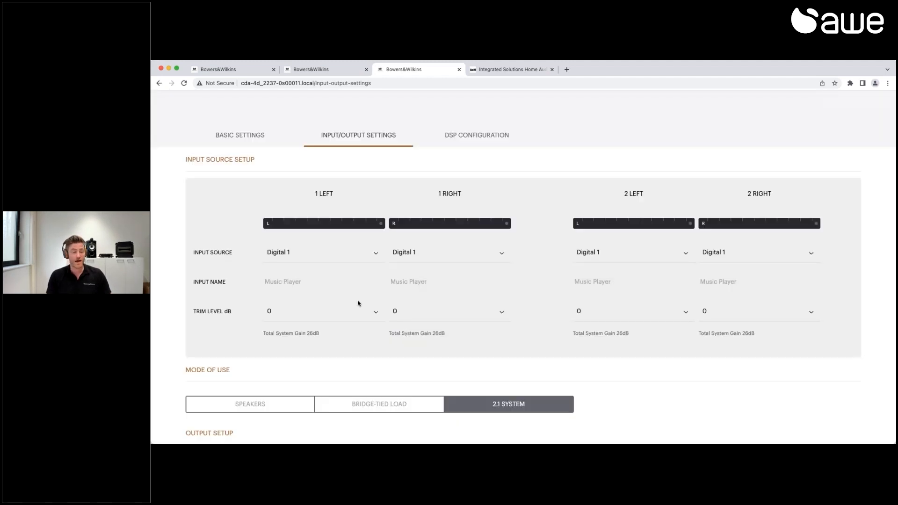
# In Output Setup, set outputs 1 and 2 to the CCM663 speaker preset
pyautogui.scroll(-3)
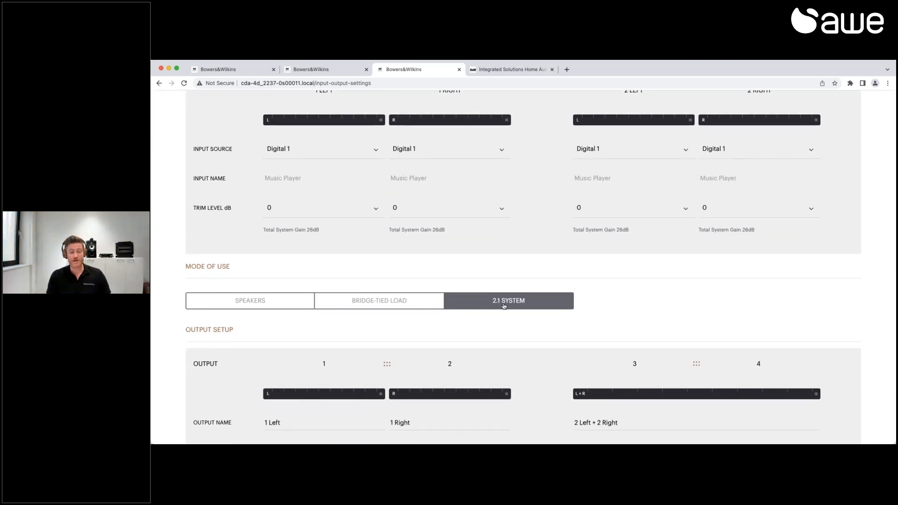
pyautogui.scroll(-3)
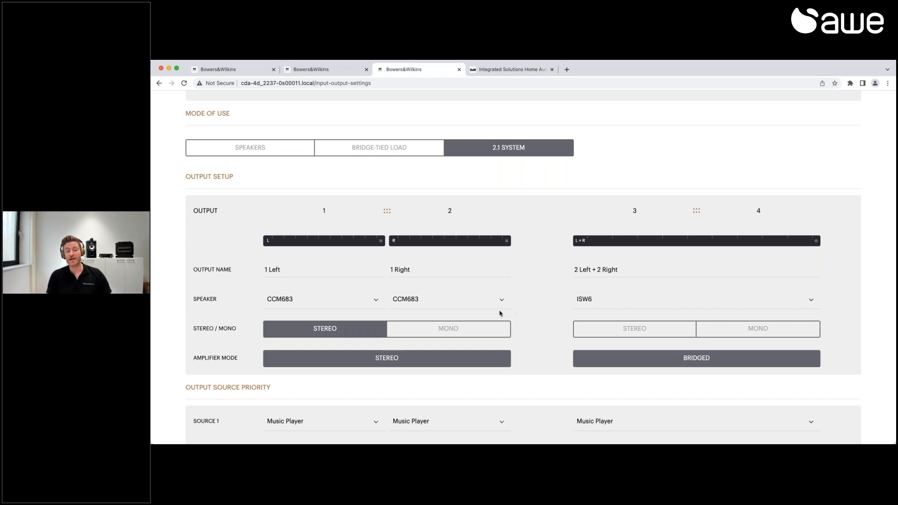
pyautogui.click(324, 300)
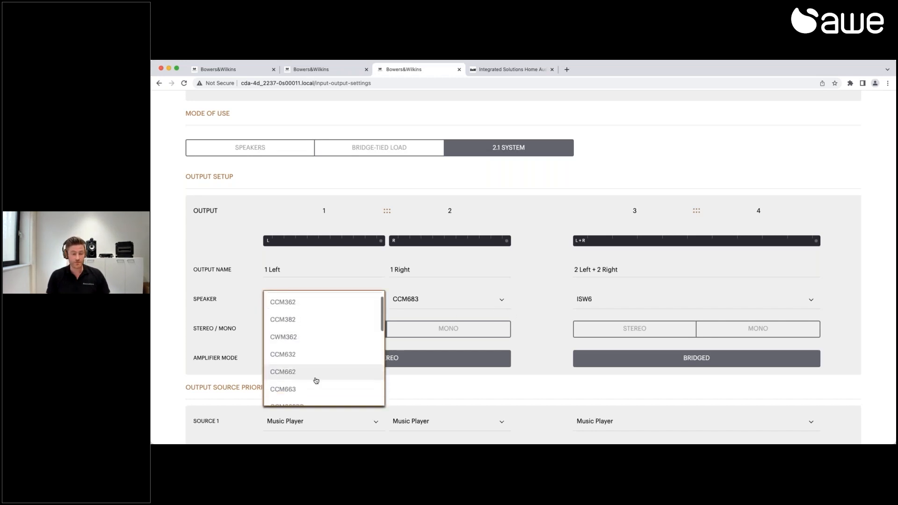
pyautogui.click(283, 389)
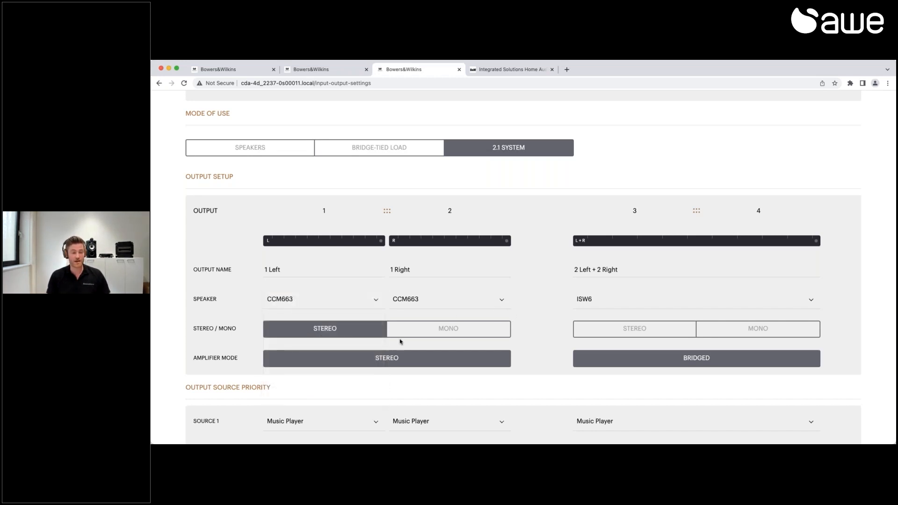
# Set the bridged outputs 3+4 to the ISW3 subwoofer preset
pyautogui.click(696, 299)
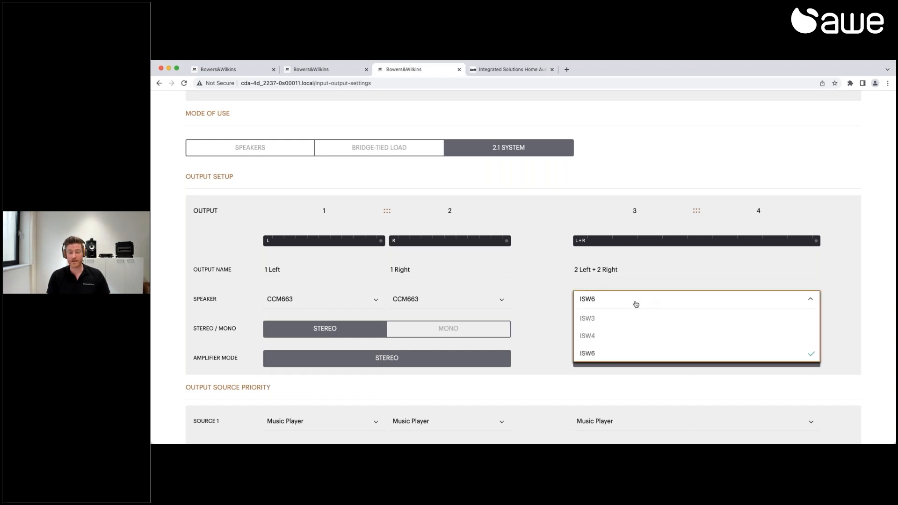
pyautogui.moveTo(592, 323)
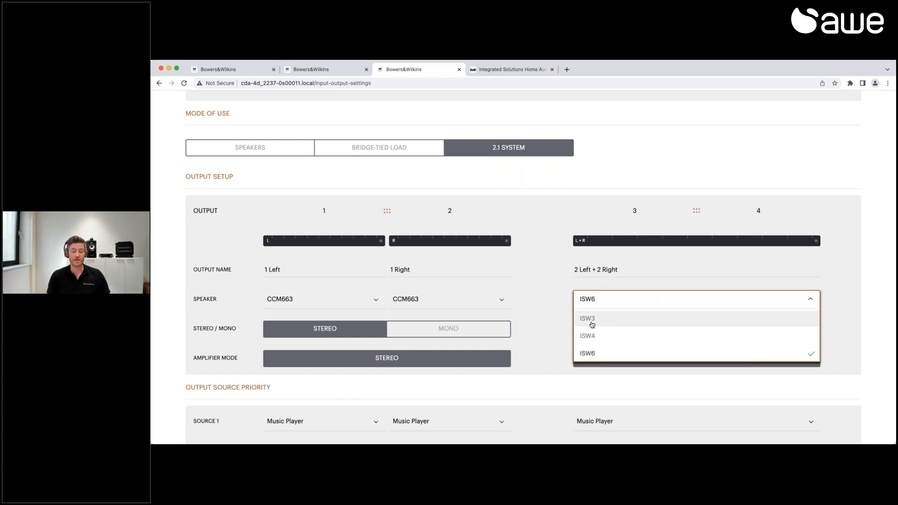
pyautogui.click(587, 318)
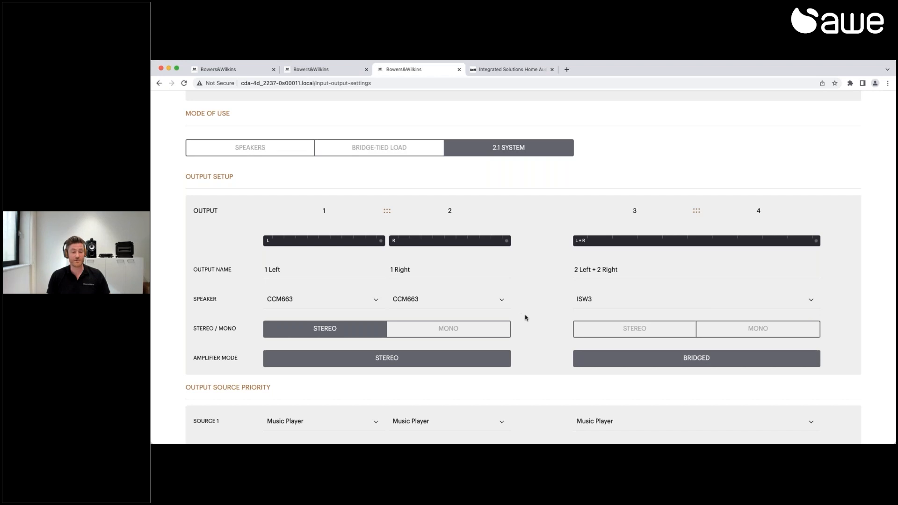
pyautogui.scroll(-3)
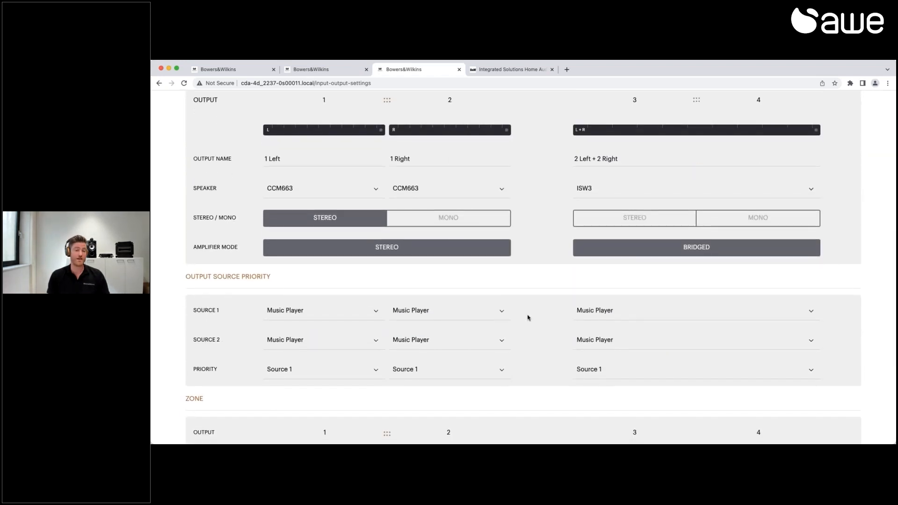
pyautogui.moveTo(462, 271)
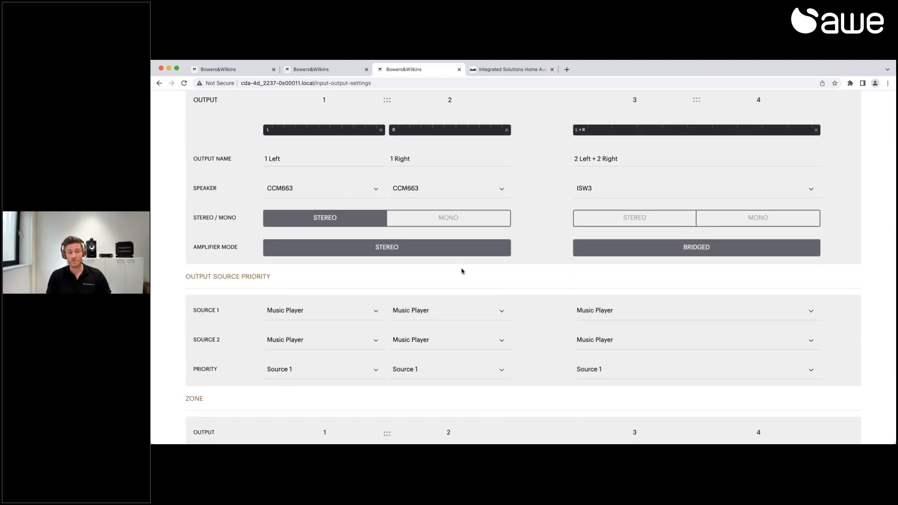
# Switch Mode of Use to Bridge-Tied Load, leaving ISW3 on bridged outputs 1–2
pyautogui.scroll(3)
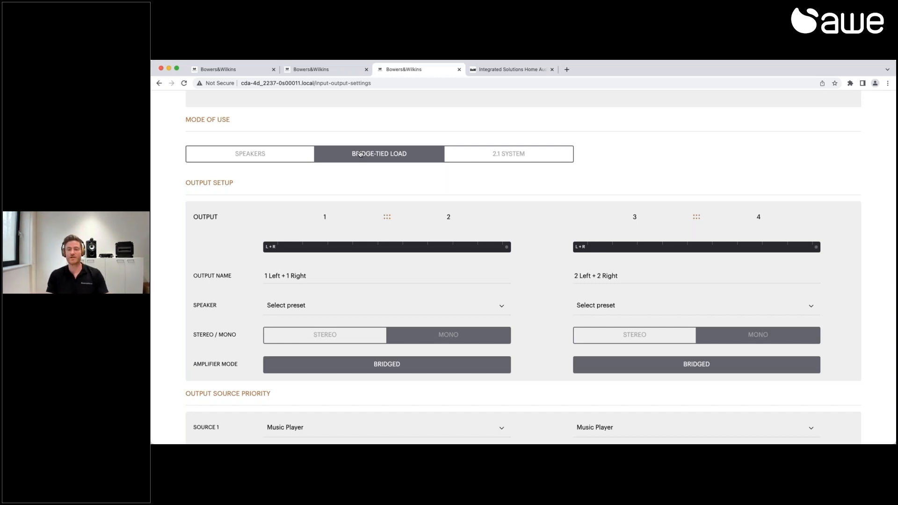
pyautogui.moveTo(349, 163)
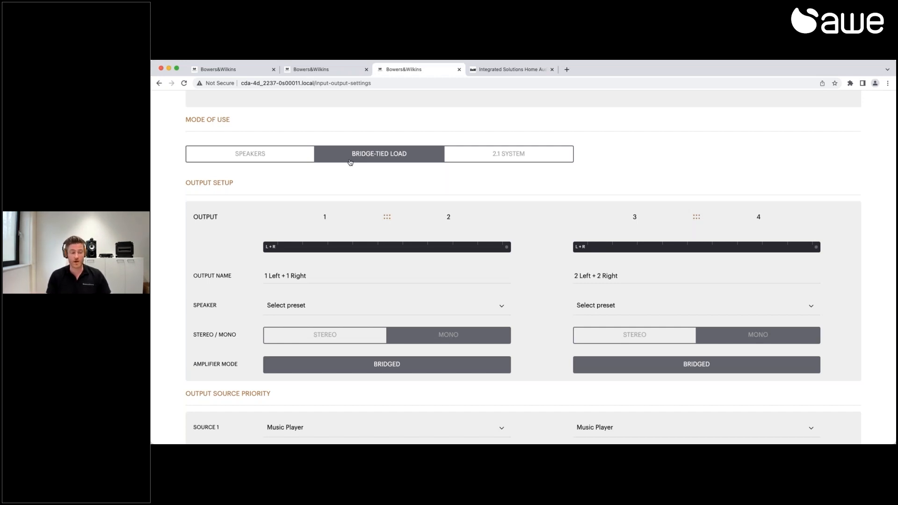
pyautogui.click(388, 305)
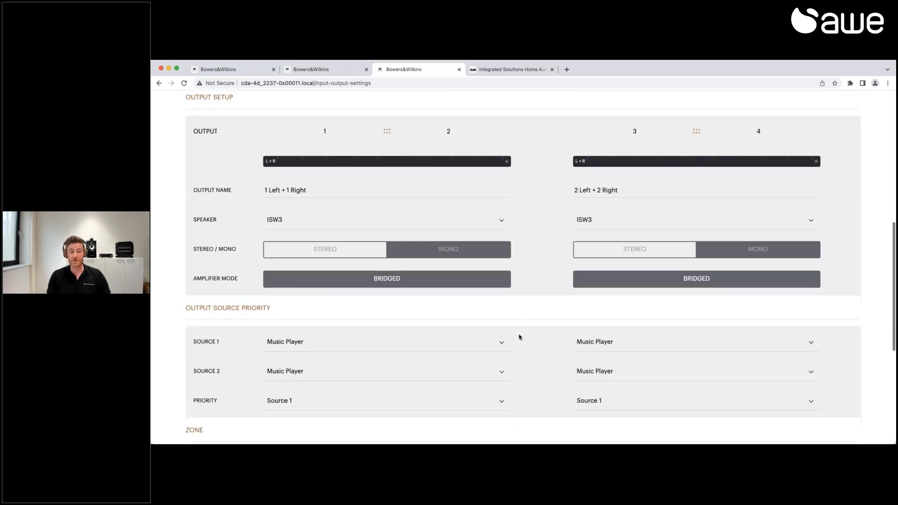
pyautogui.scroll(-3)
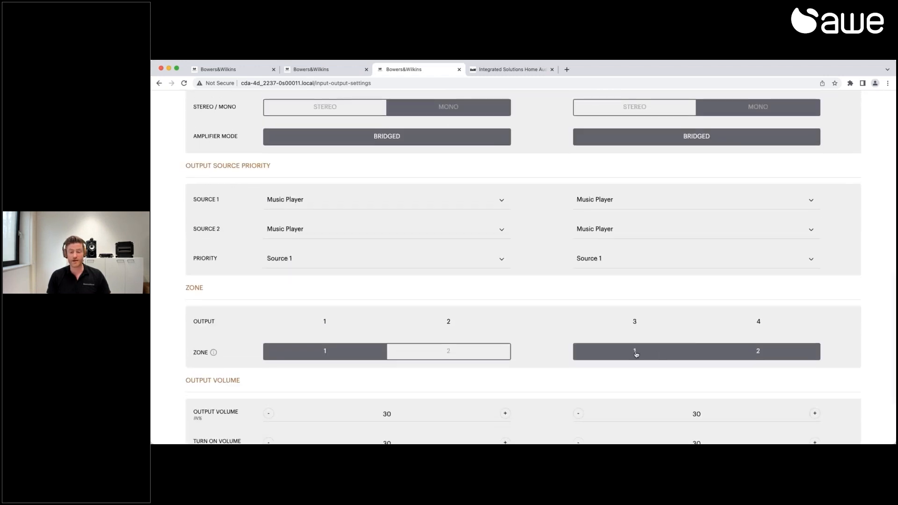
pyautogui.scroll(3)
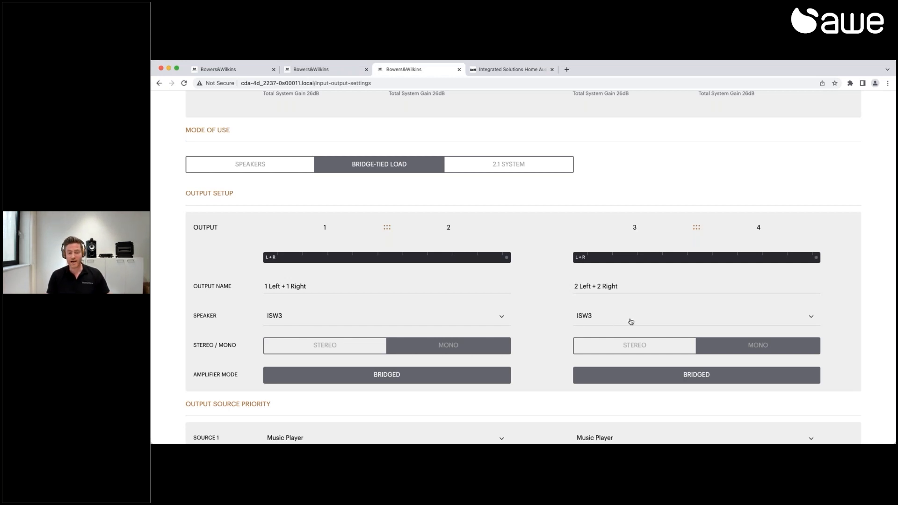
# Change the bridged outputs 3+4 Speaker to the ISW4 subwoofer
pyautogui.click(697, 316)
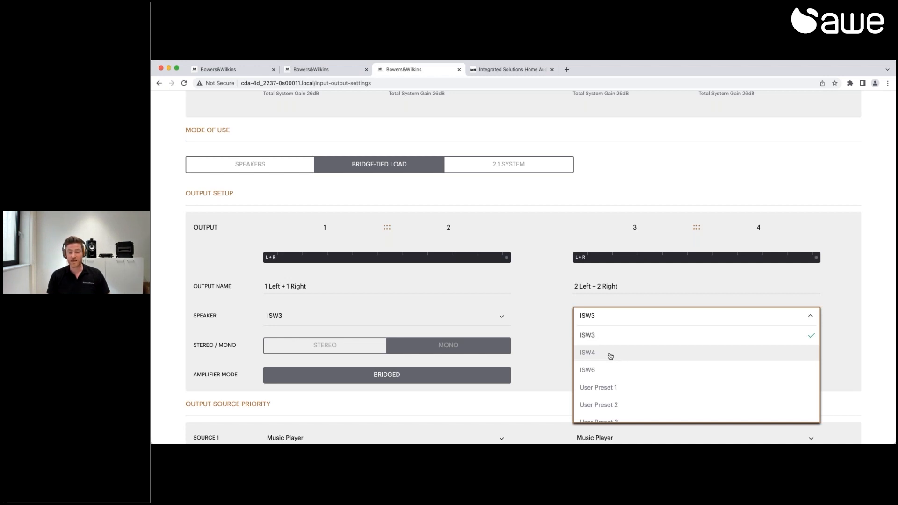
pyautogui.click(587, 353)
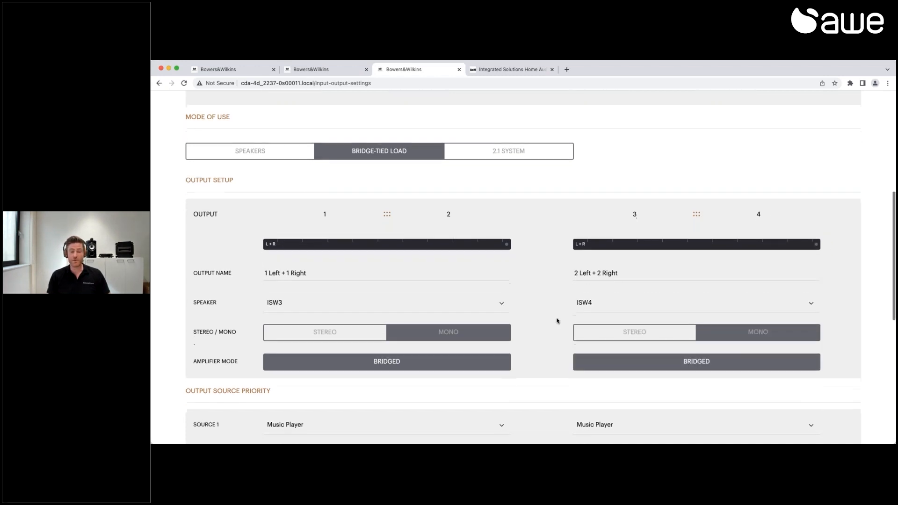
pyautogui.scroll(-3)
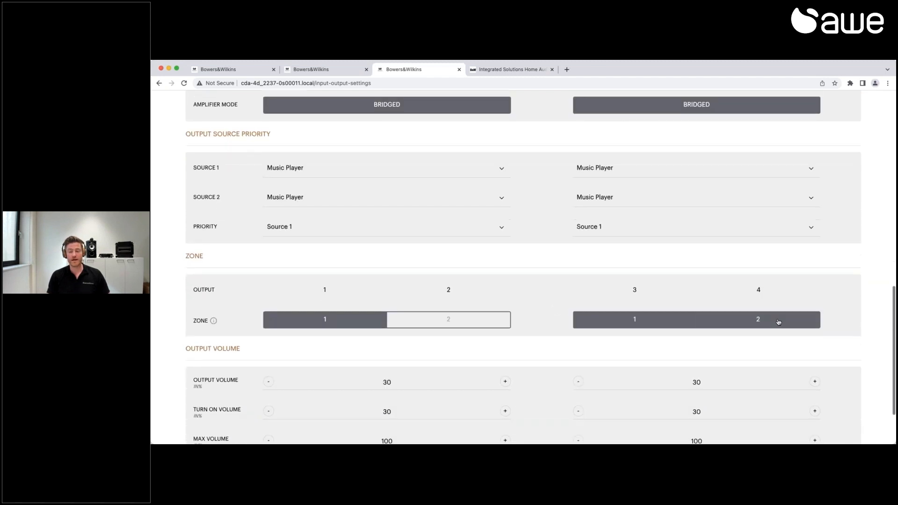